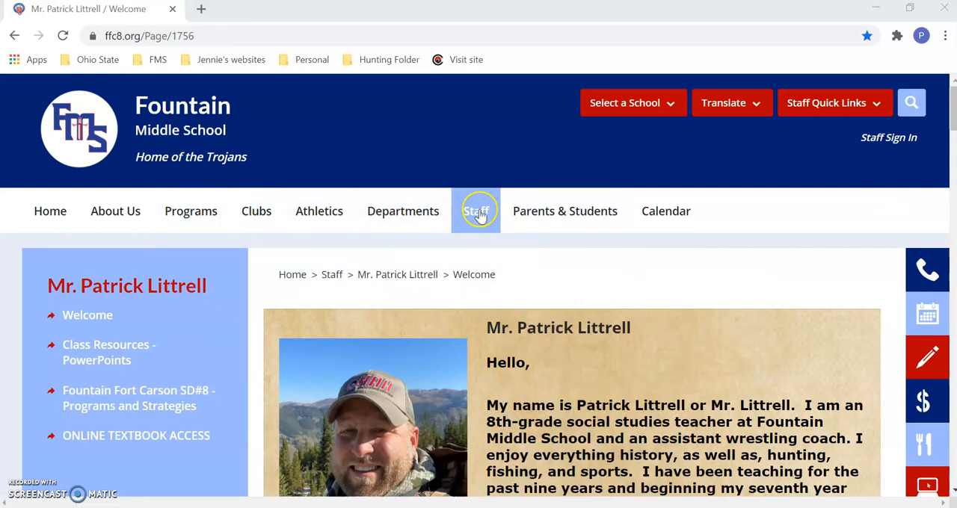
- Open the Birth of Our Nation site's 'LE4: Acts by the Crown' page and scroll it
scroll(down, 3)
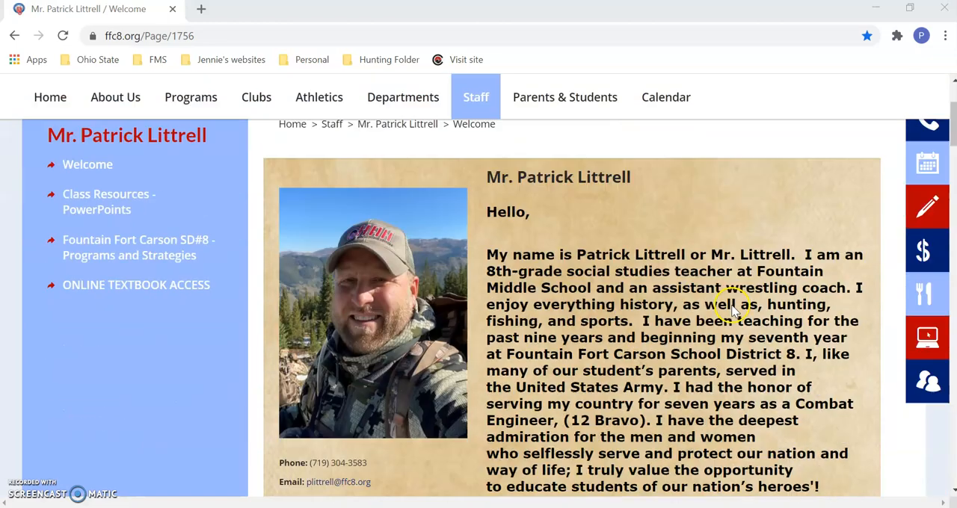
scroll(down, 3)
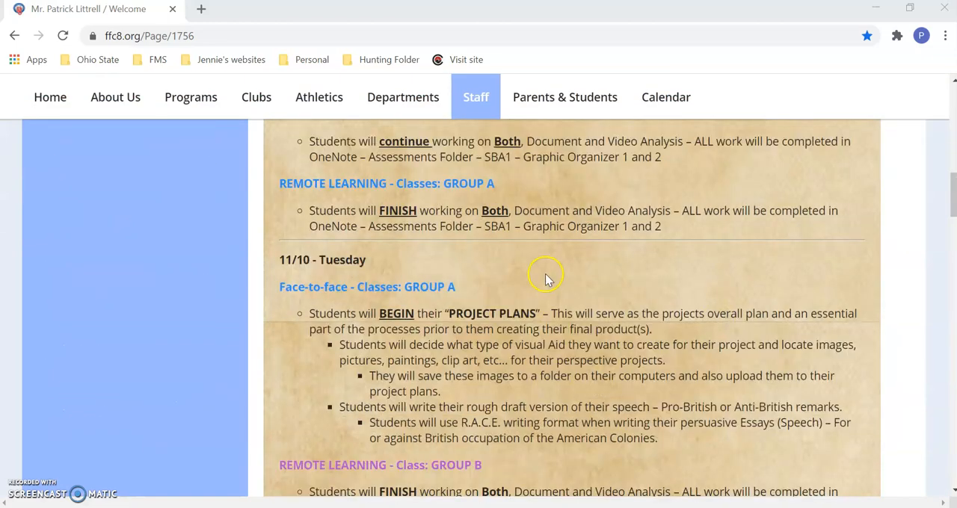
scroll(down, 3)
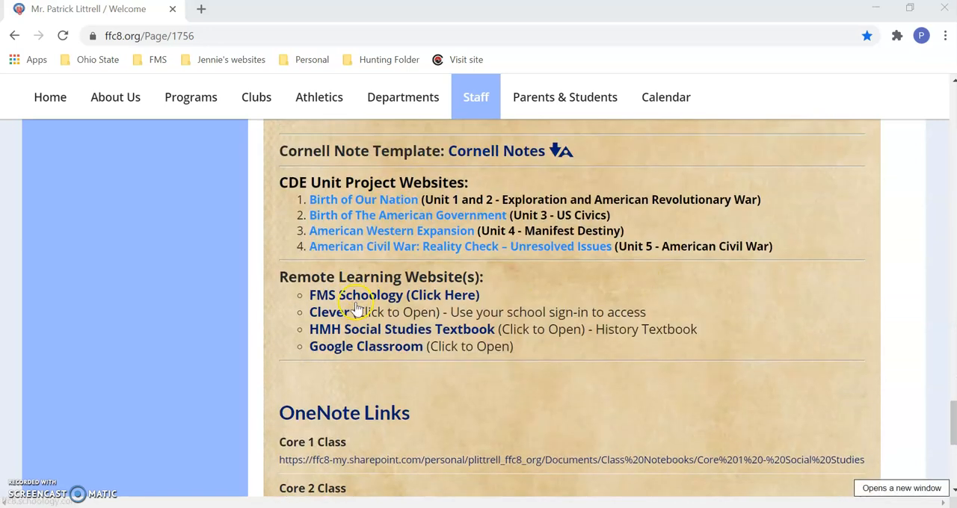
mouse_move(393, 199)
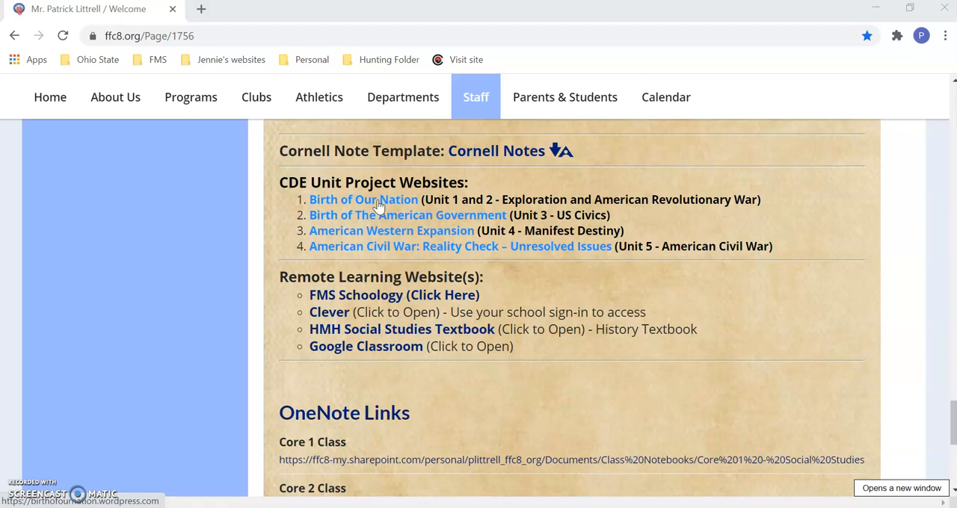
click(364, 200)
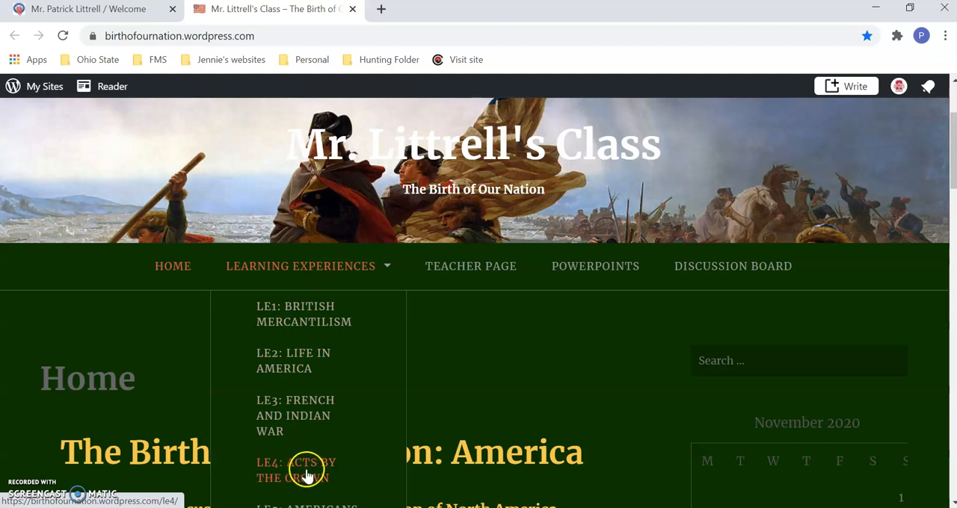
click(304, 469)
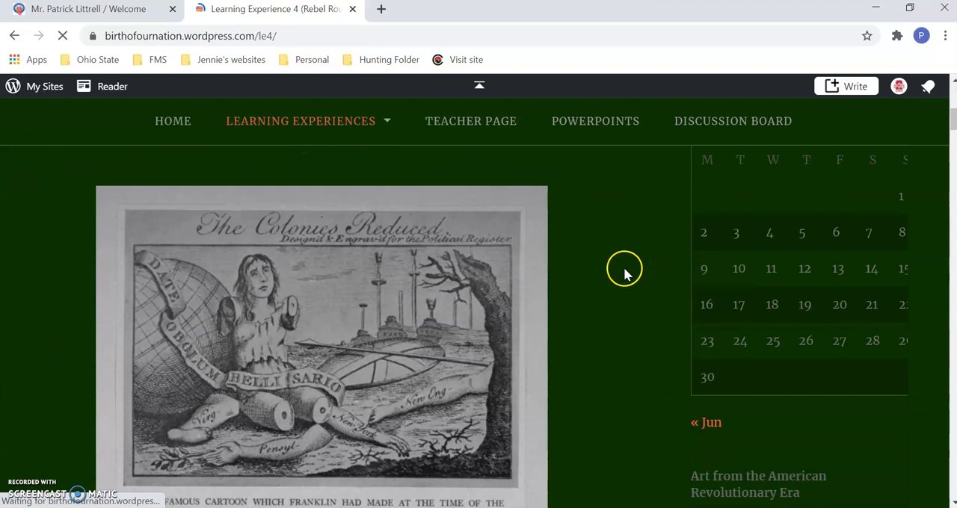
scroll(down, 3)
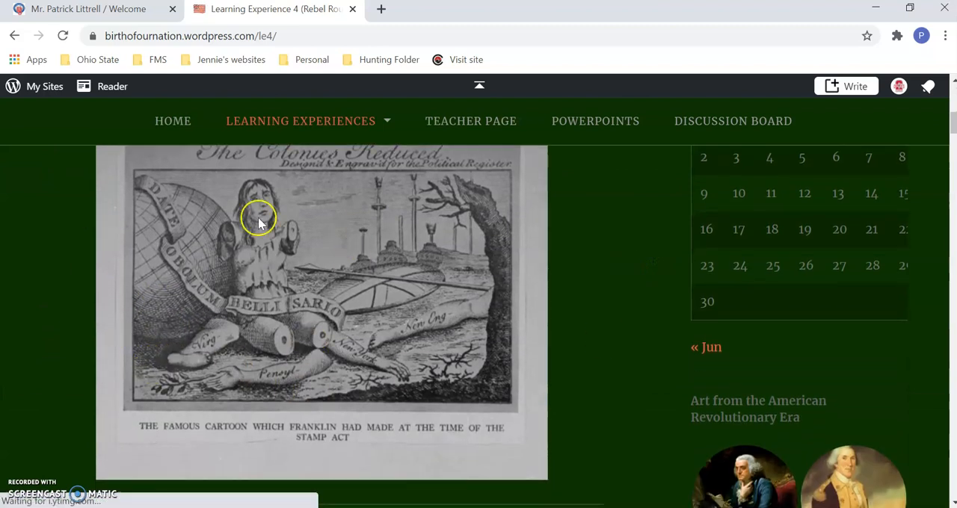
mouse_move(270, 240)
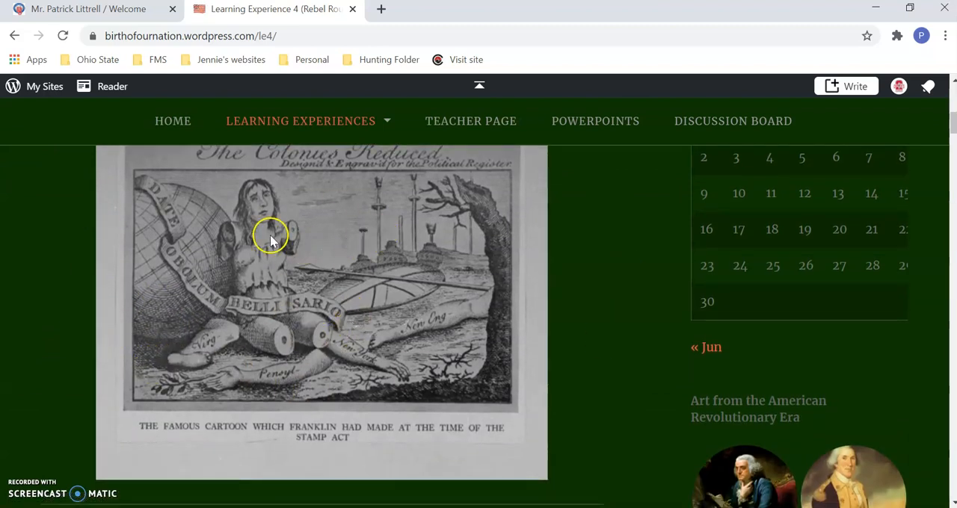
mouse_move(207, 246)
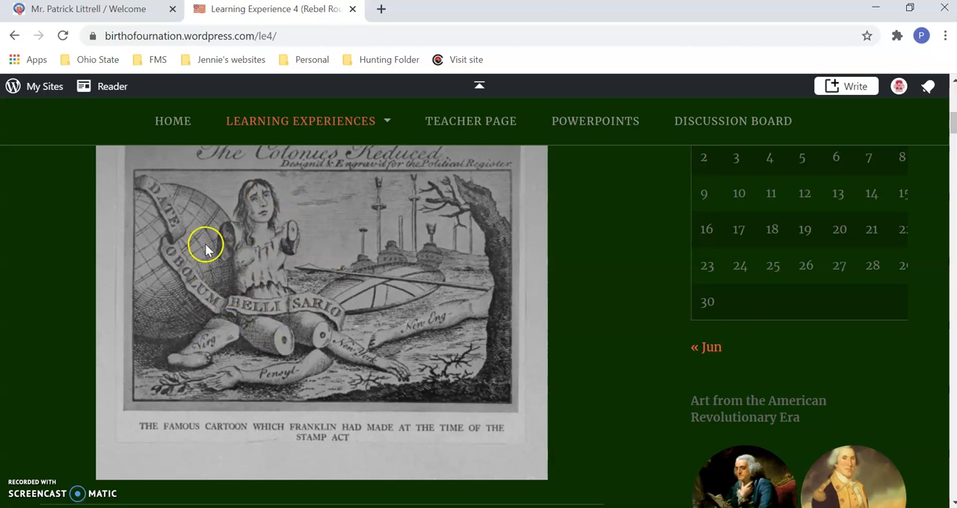
mouse_move(408, 376)
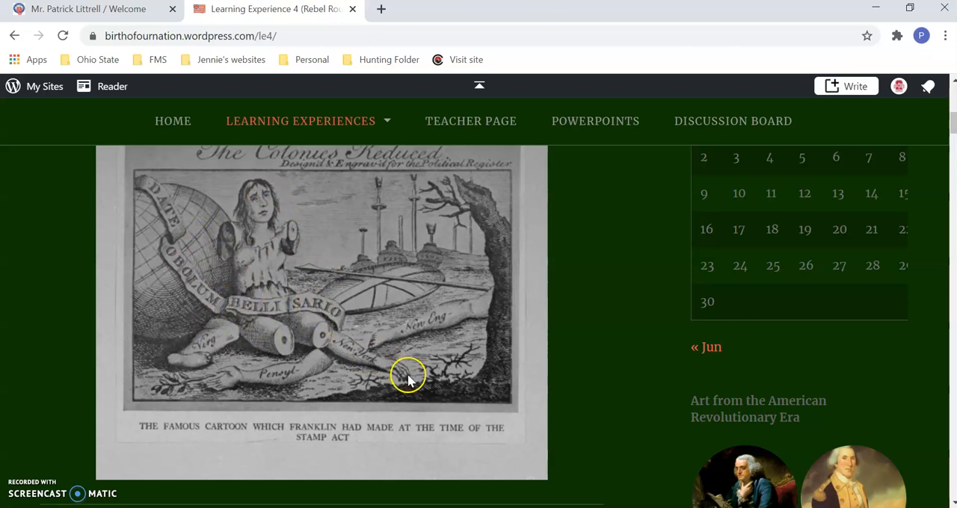
mouse_move(564, 353)
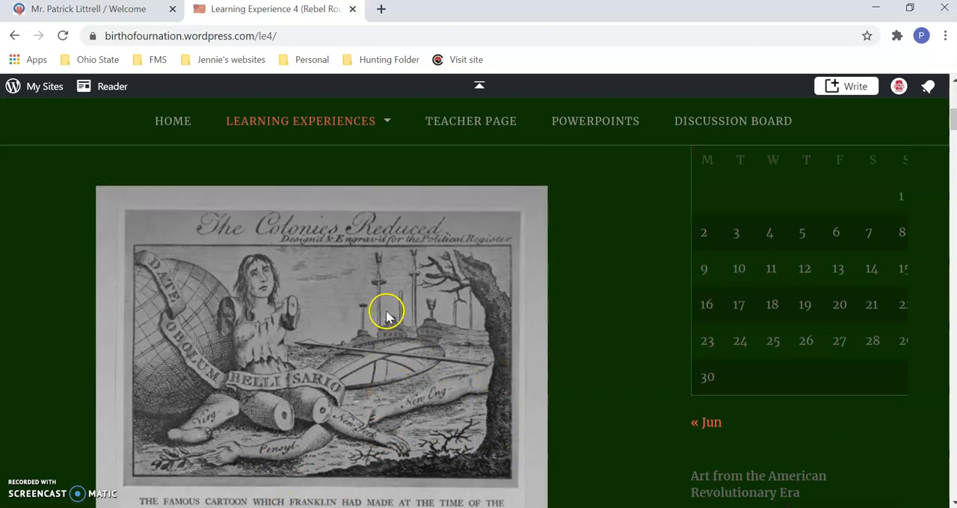
scroll(down, 3)
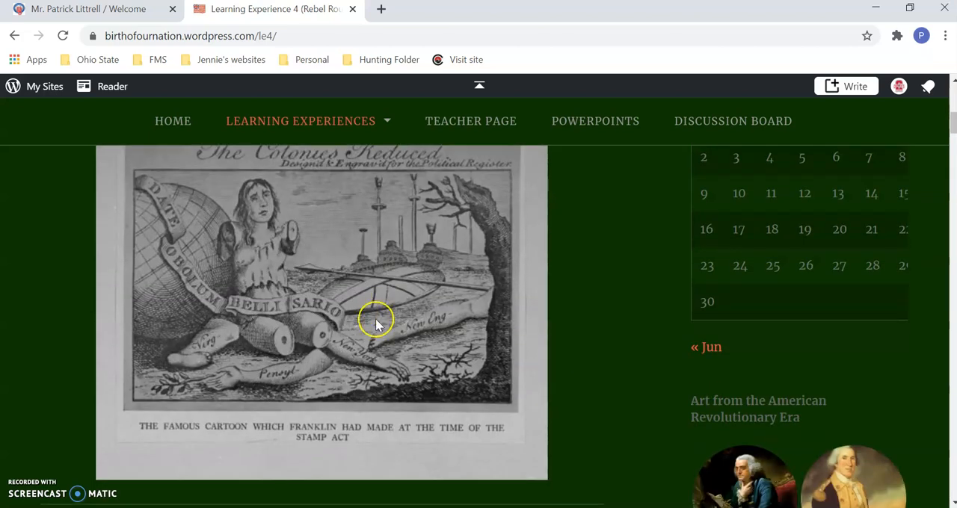
mouse_move(239, 168)
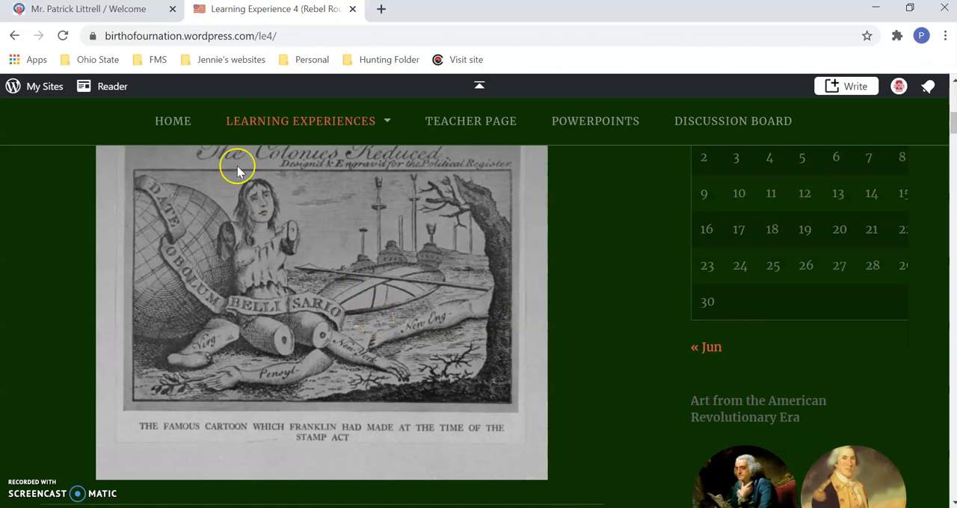
mouse_move(450, 324)
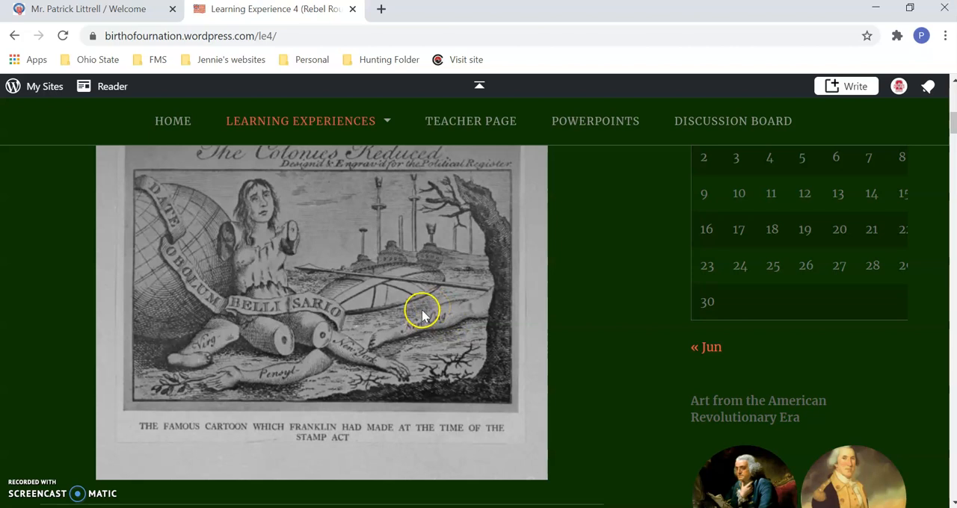
mouse_move(415, 320)
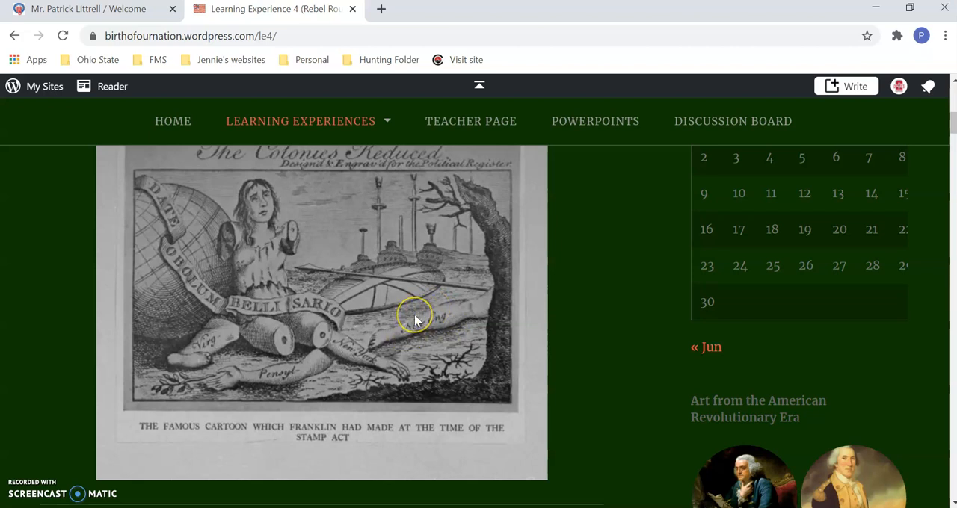
mouse_move(400, 337)
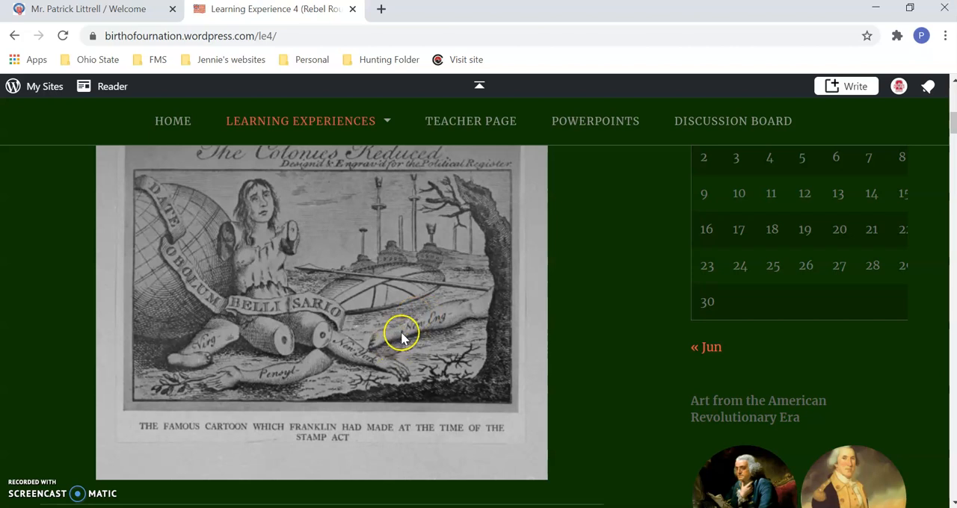
mouse_move(379, 355)
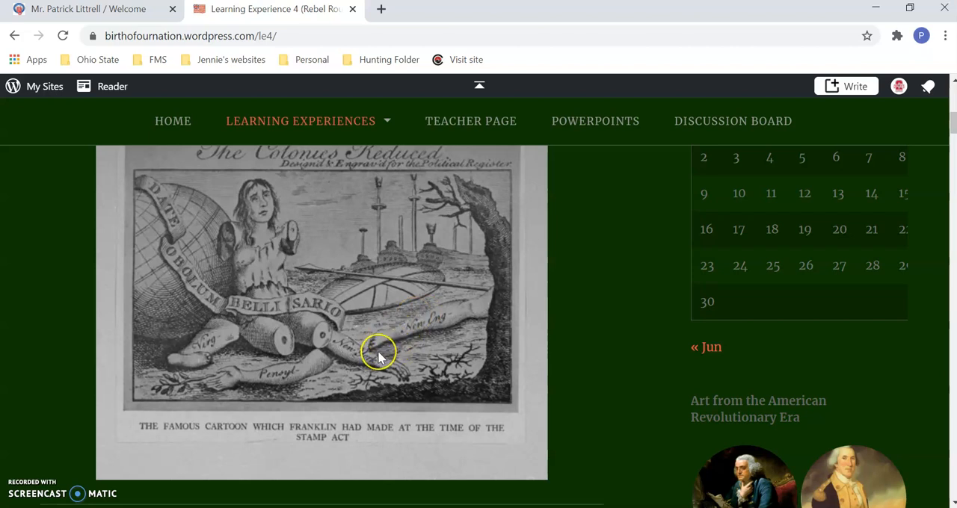
mouse_move(164, 501)
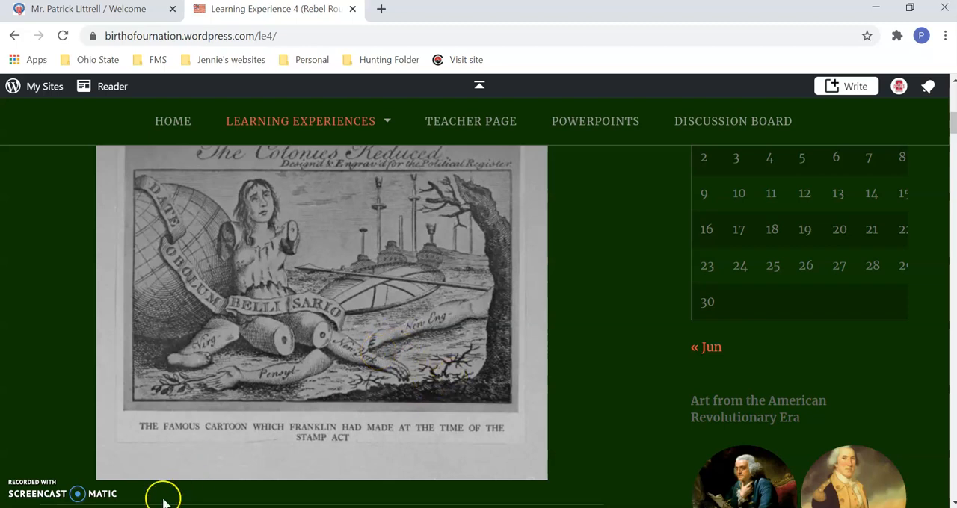
scroll(down, 3)
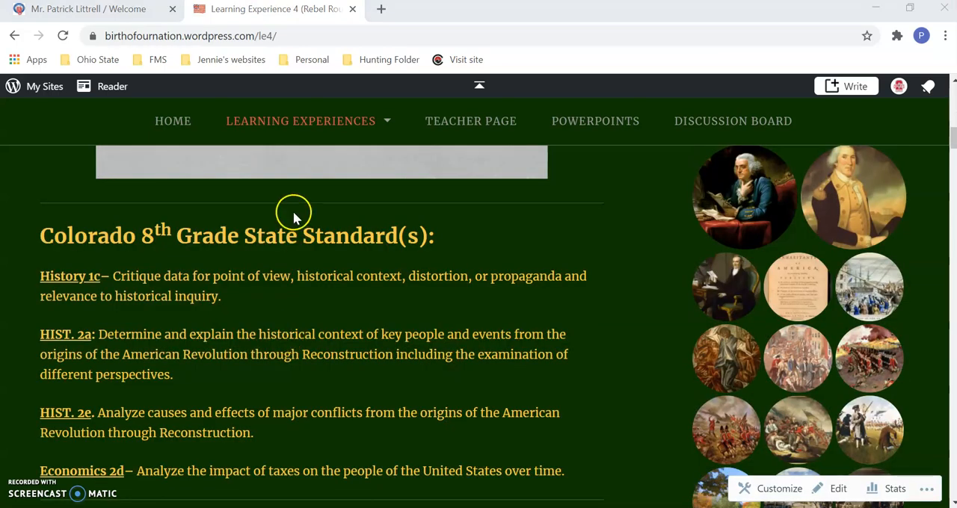
mouse_move(318, 303)
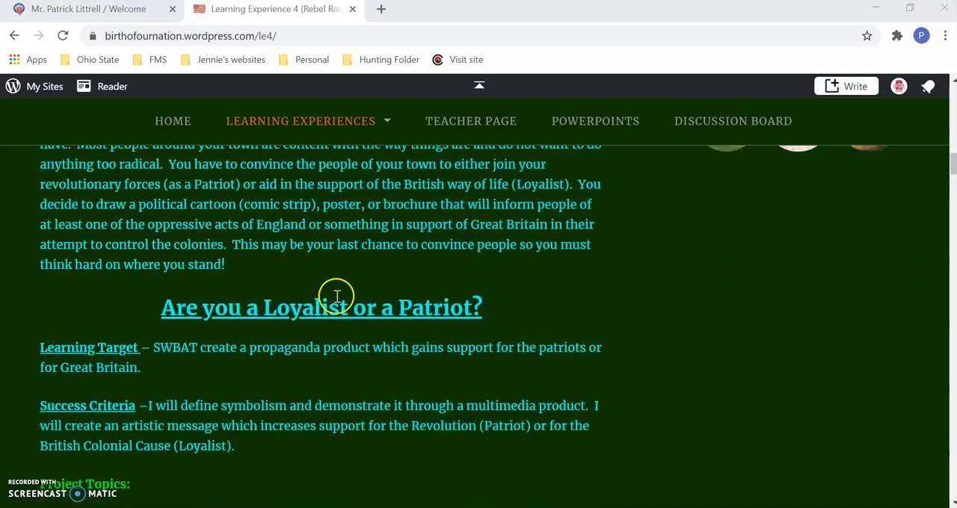
scroll(down, 3)
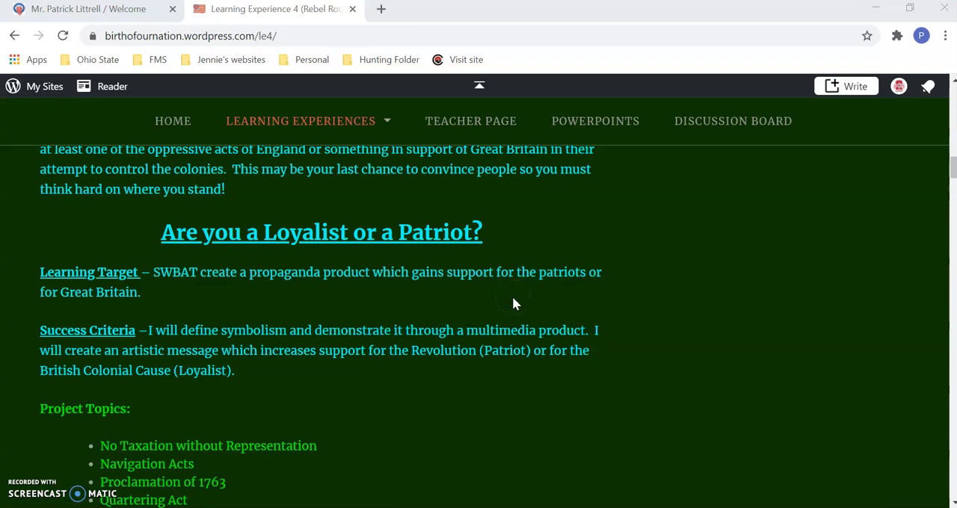
scroll(down, 3)
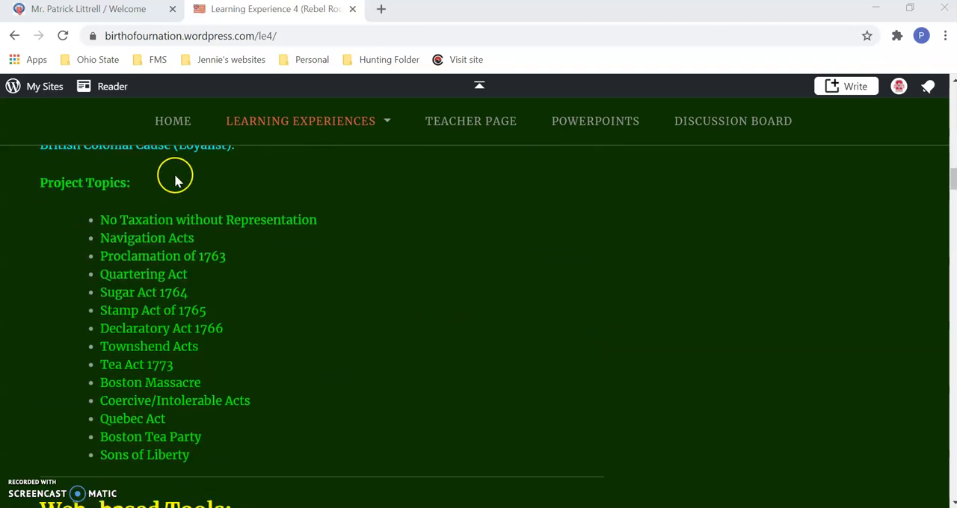
mouse_move(56, 416)
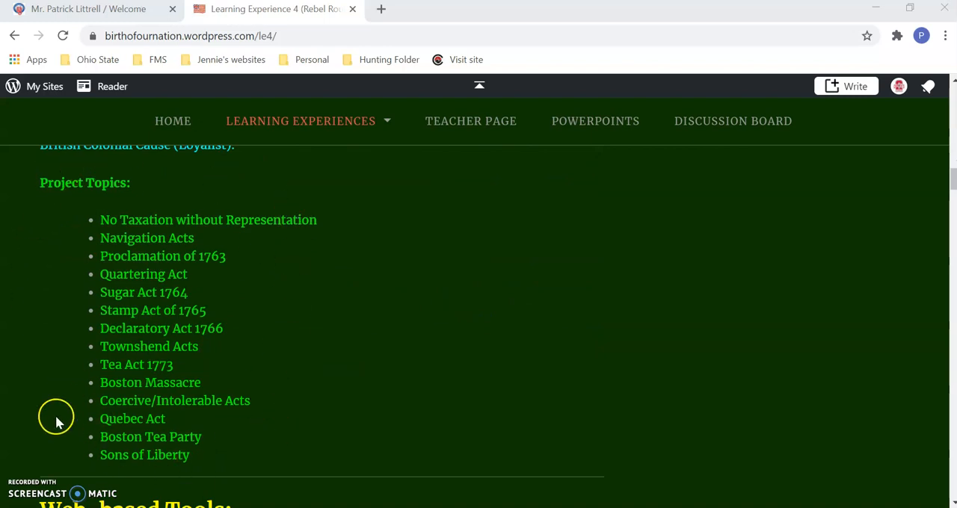
mouse_move(323, 318)
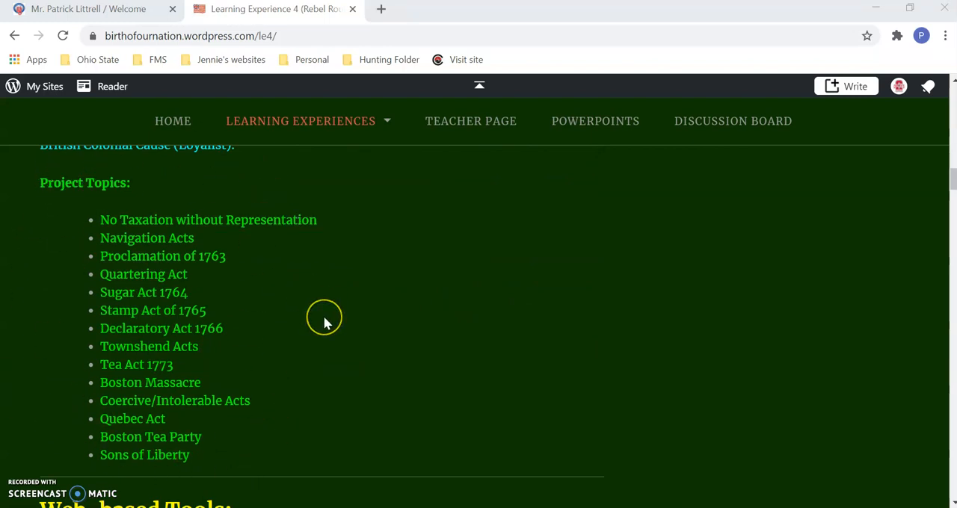
mouse_move(325, 322)
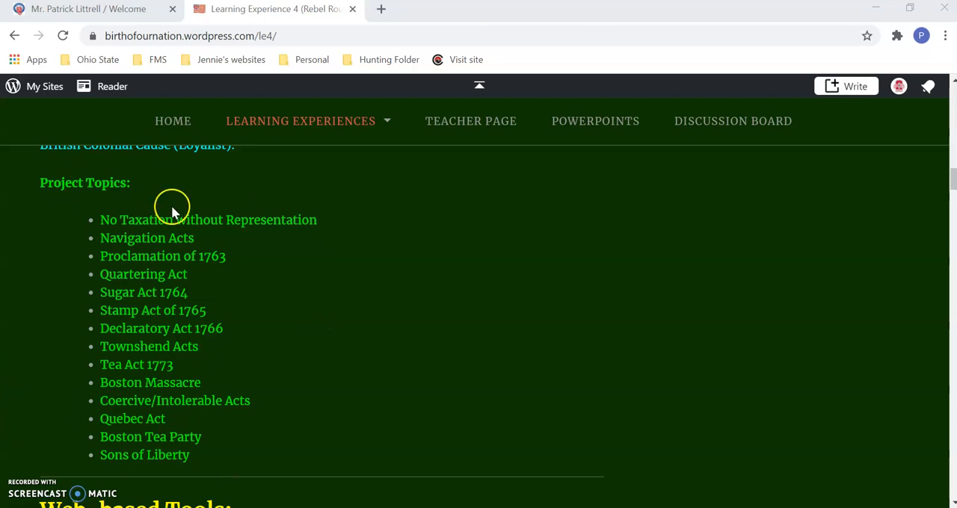
mouse_move(335, 334)
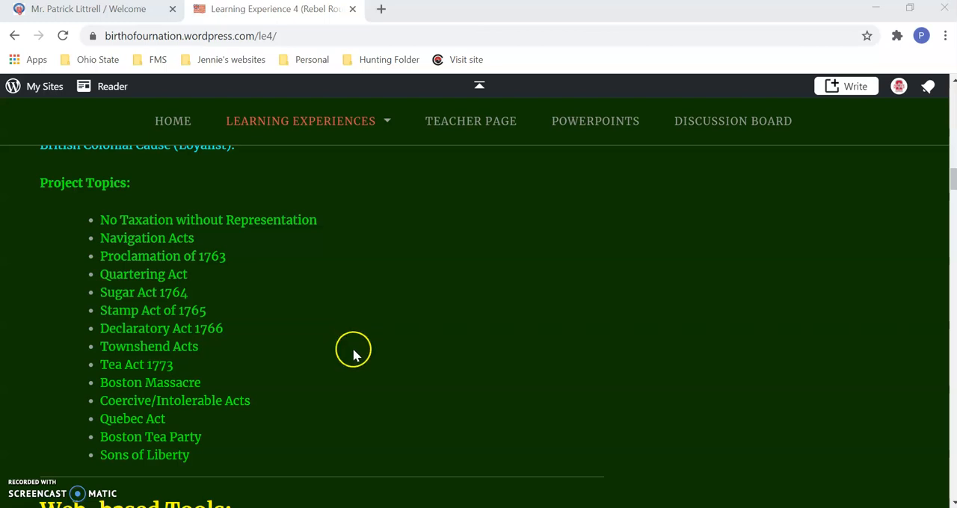
mouse_move(326, 361)
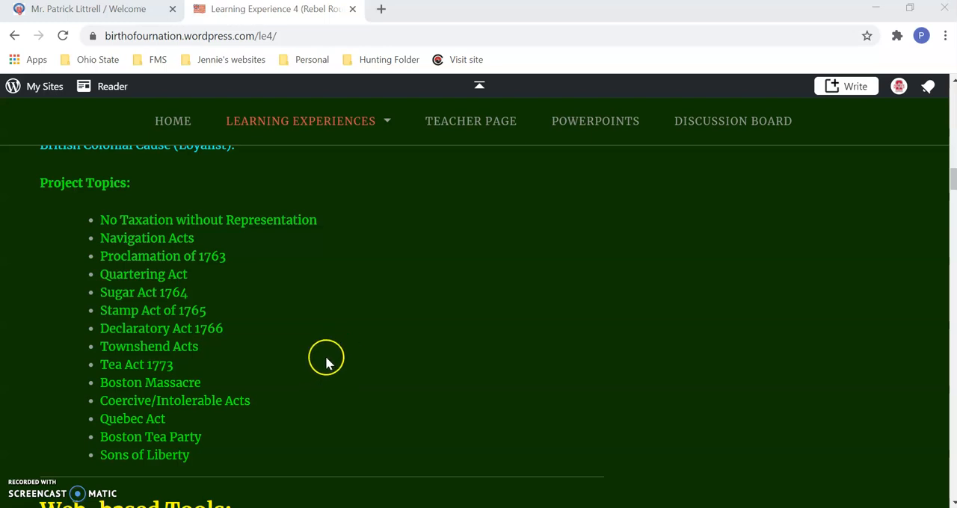
mouse_move(333, 362)
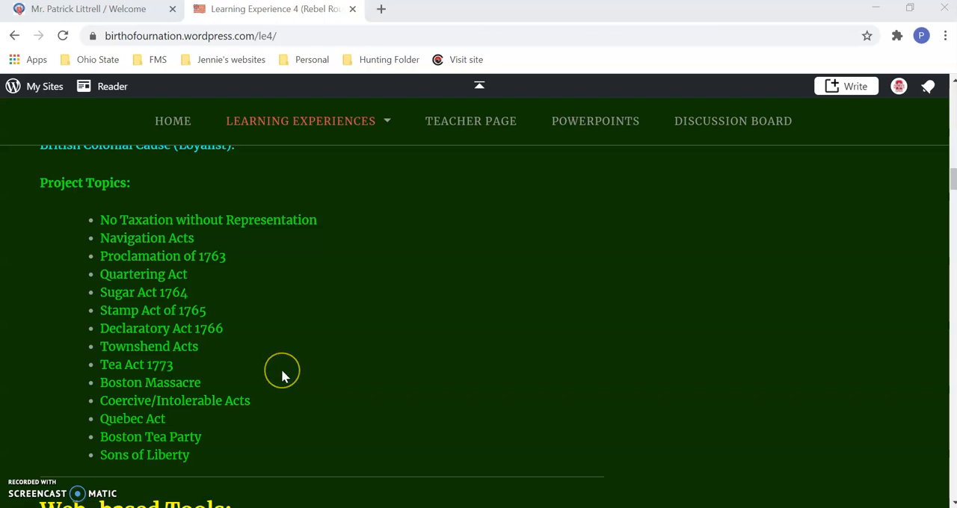
mouse_move(283, 376)
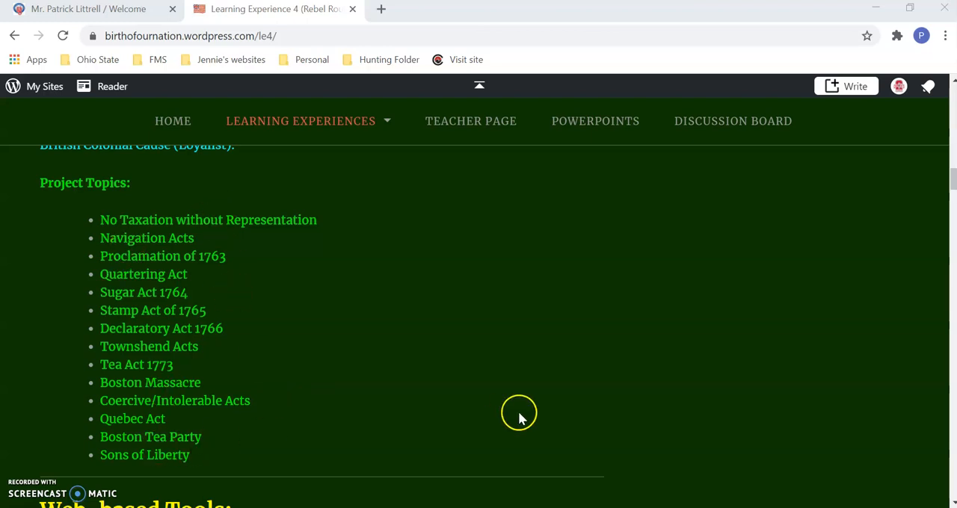
mouse_move(387, 271)
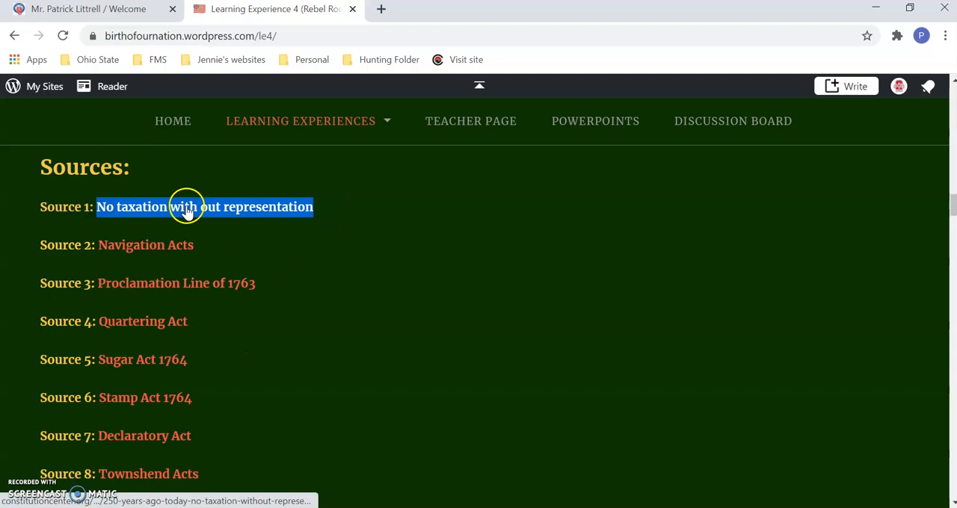
mouse_move(358, 290)
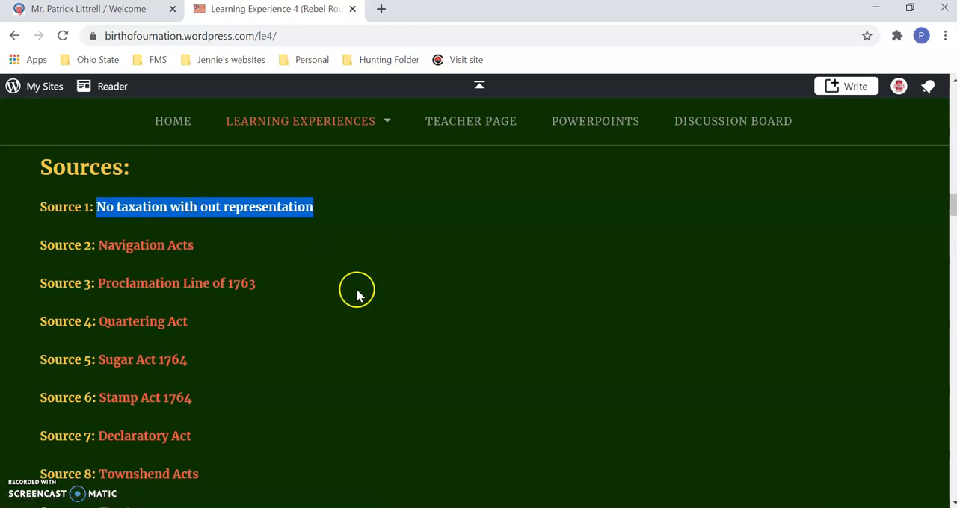
- Open the Source 1 Constitution Daily article and scroll down through its text
click(204, 207)
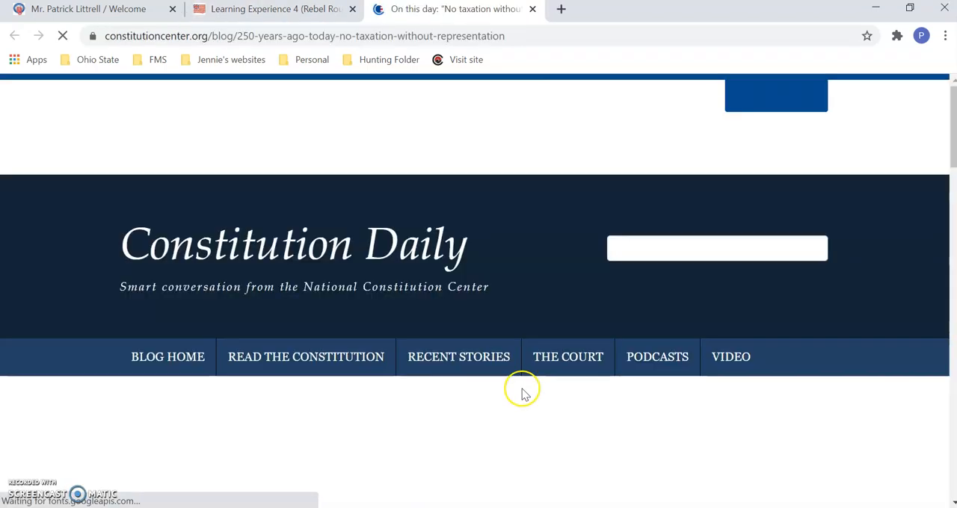
scroll(down, 3)
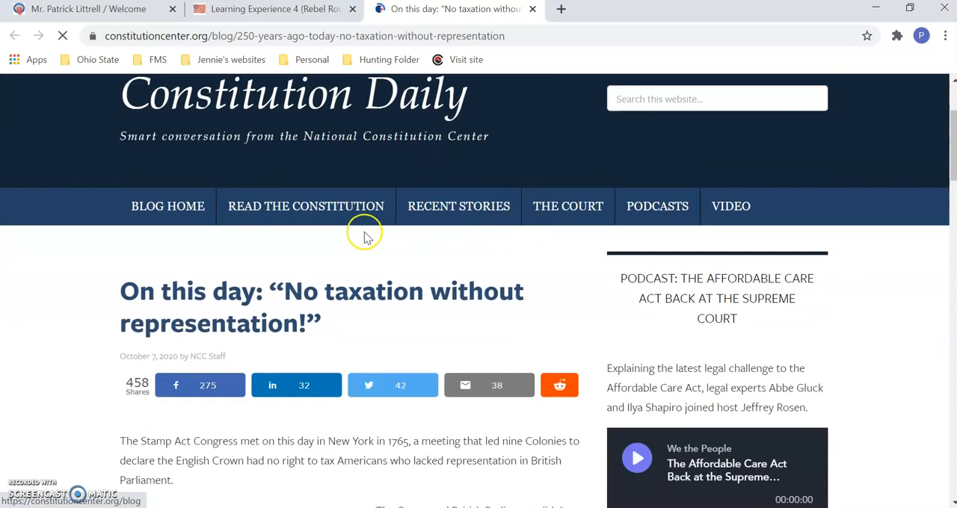
scroll(down, 3)
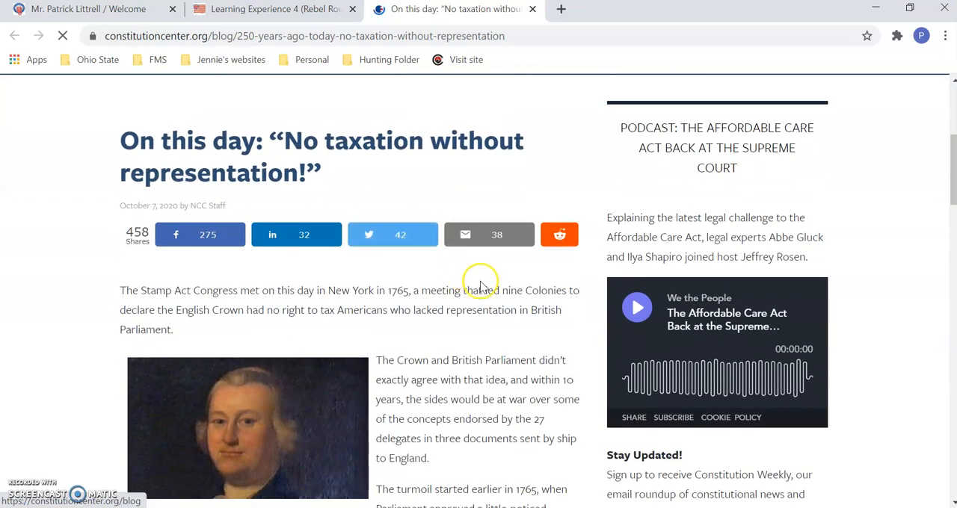
scroll(down, 3)
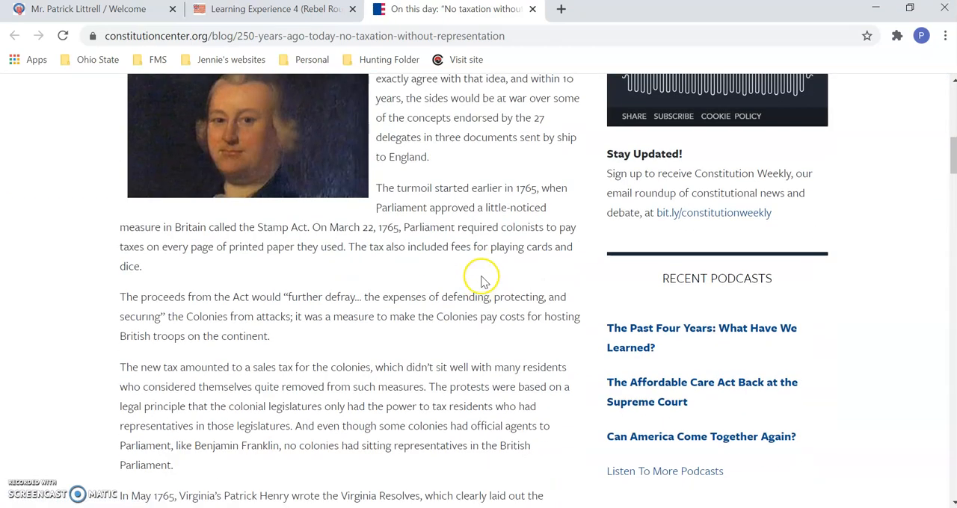
scroll(down, 3)
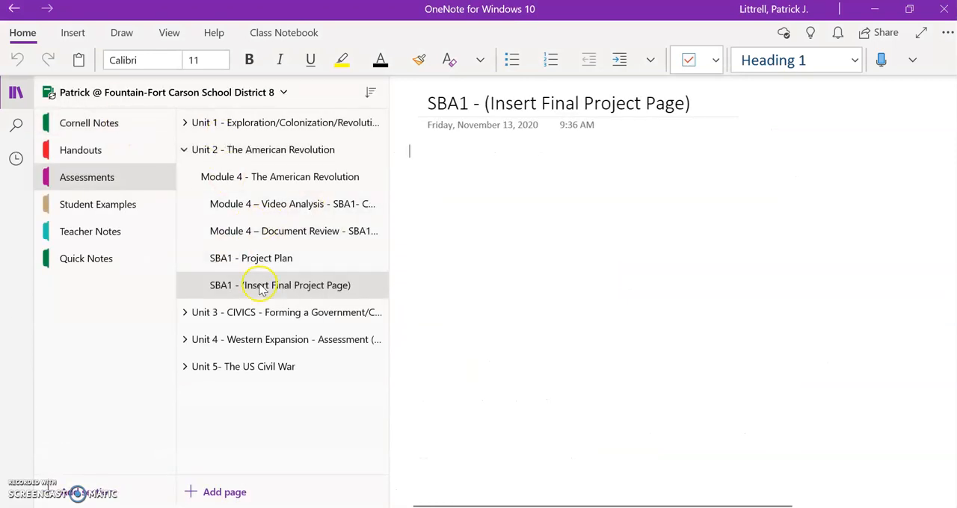
mouse_move(282, 231)
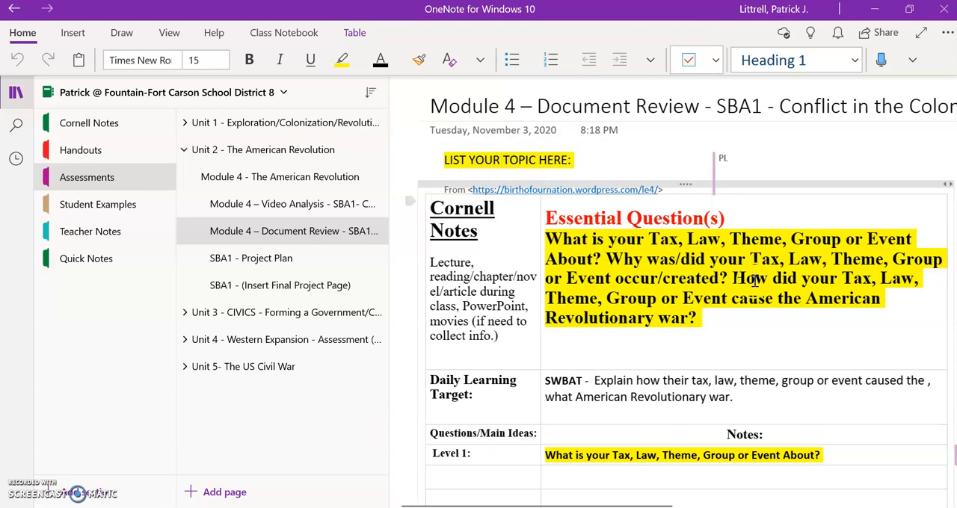
- Scroll the Module 4 Document Review page down to the Level 1 question row
scroll(down, 3)
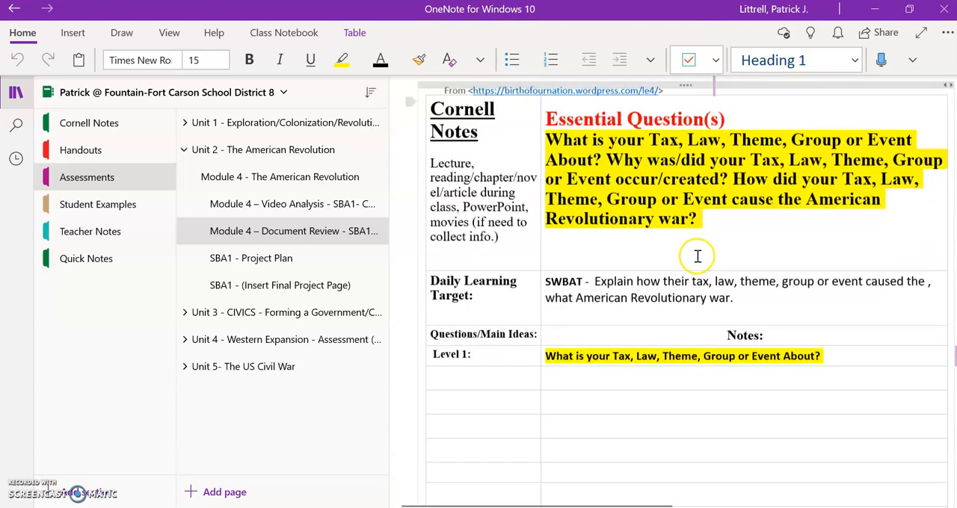
scroll(down, 3)
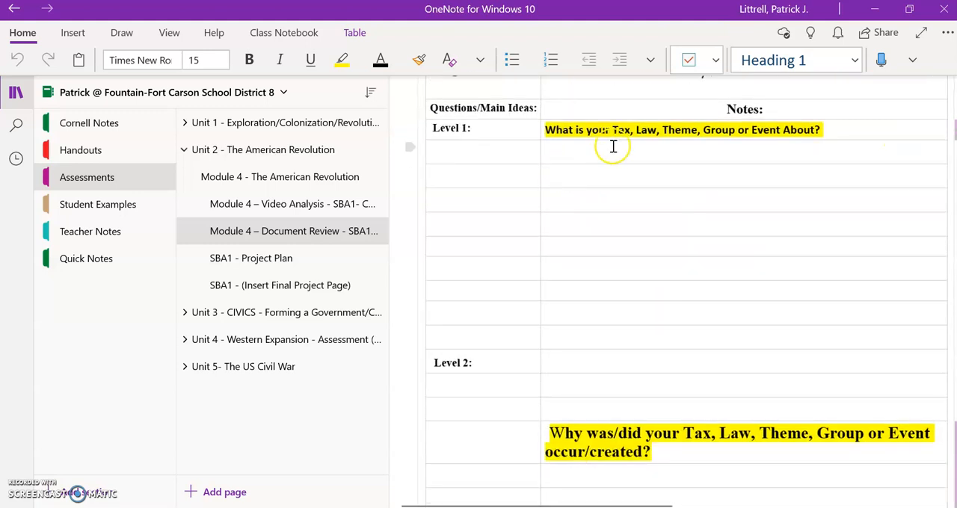
scroll(down, 3)
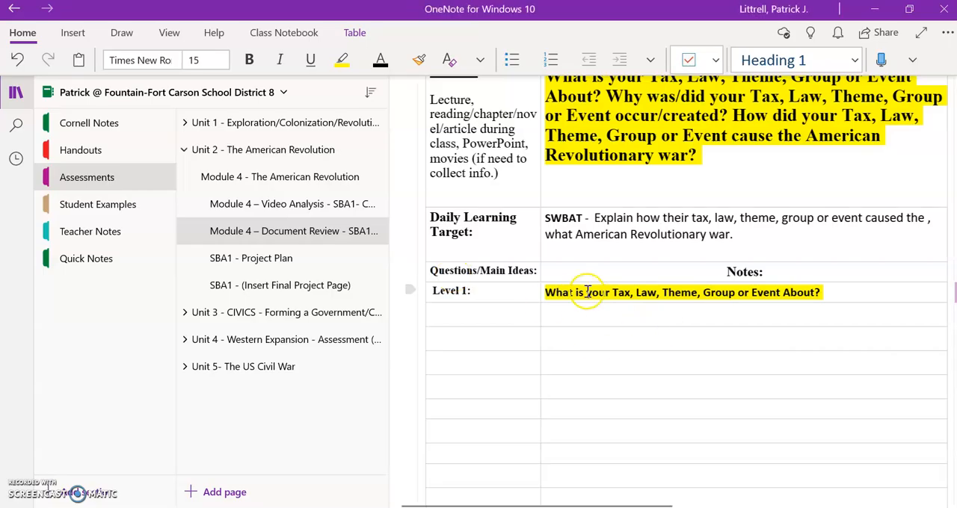
drag(587, 291, 788, 292)
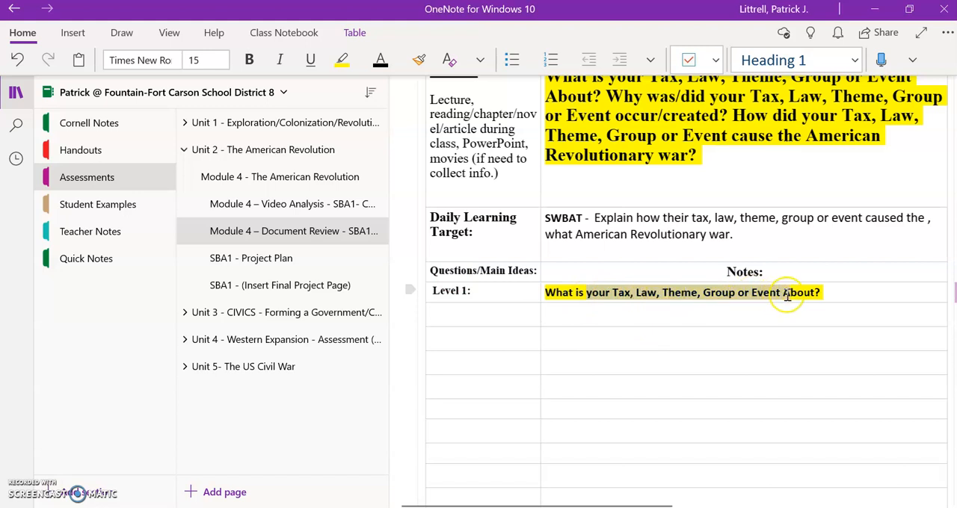
text(What is No ?)
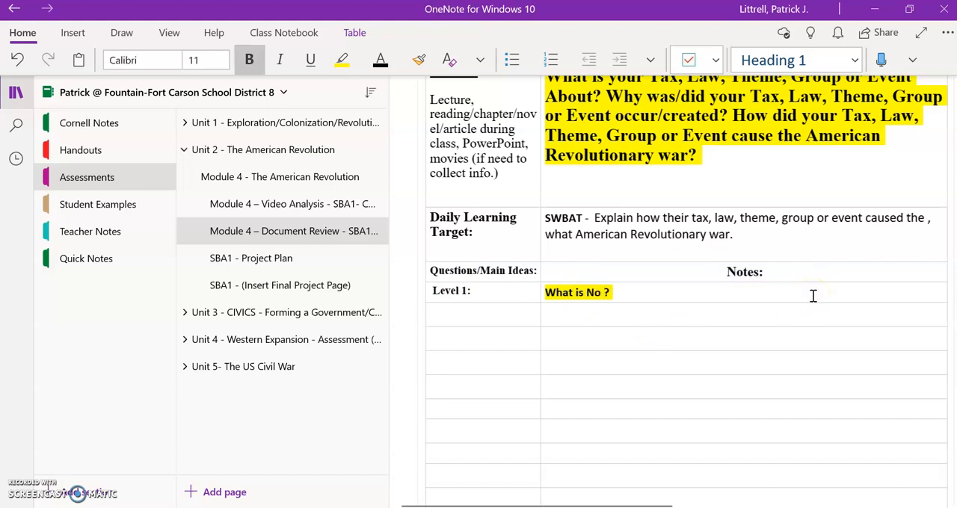
text(Taxation)
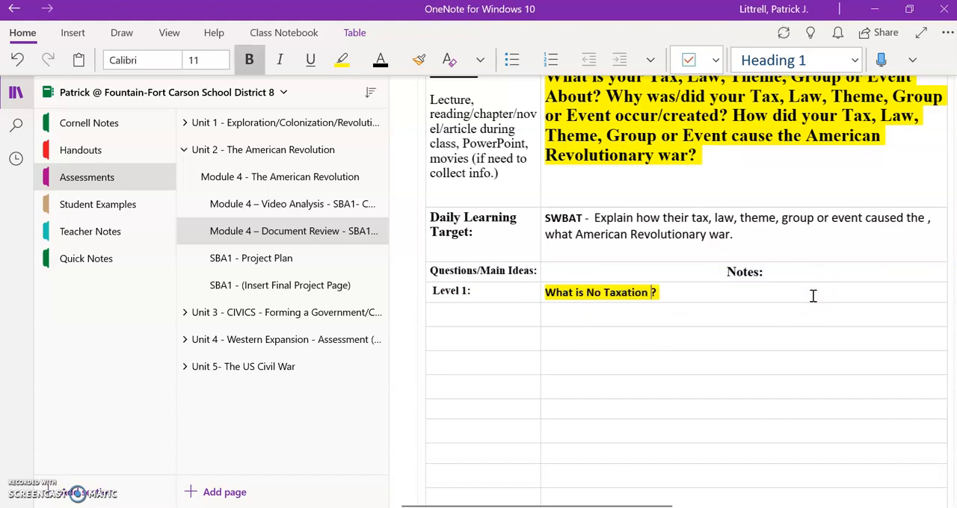
text(without)
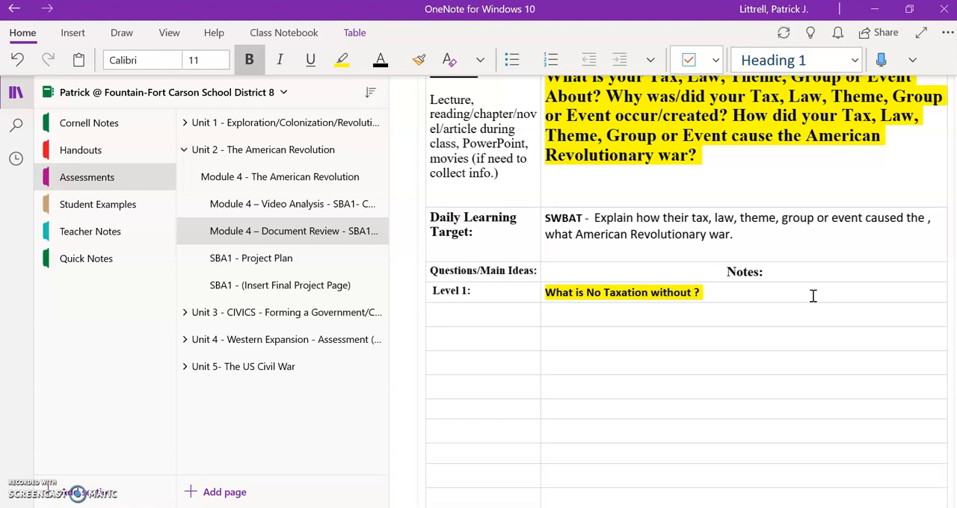
text(Rep)
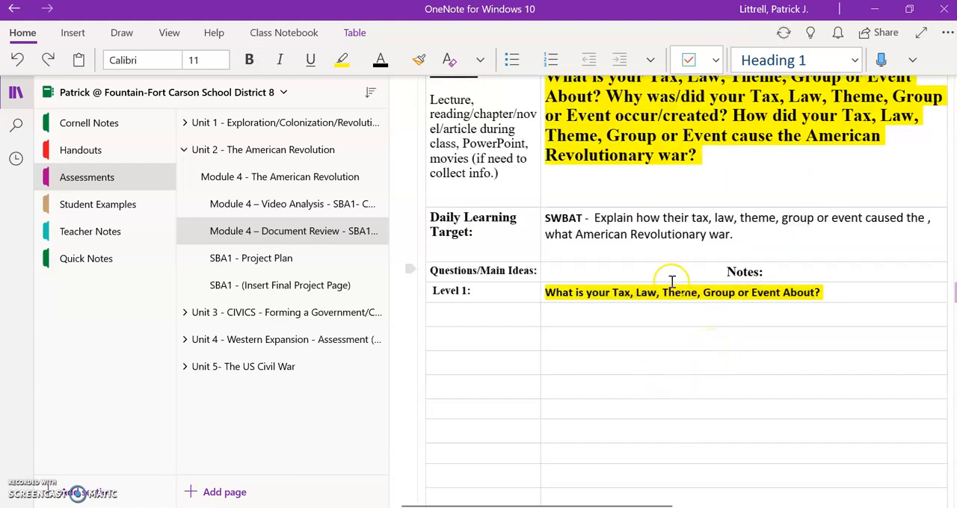
scroll(down, 3)
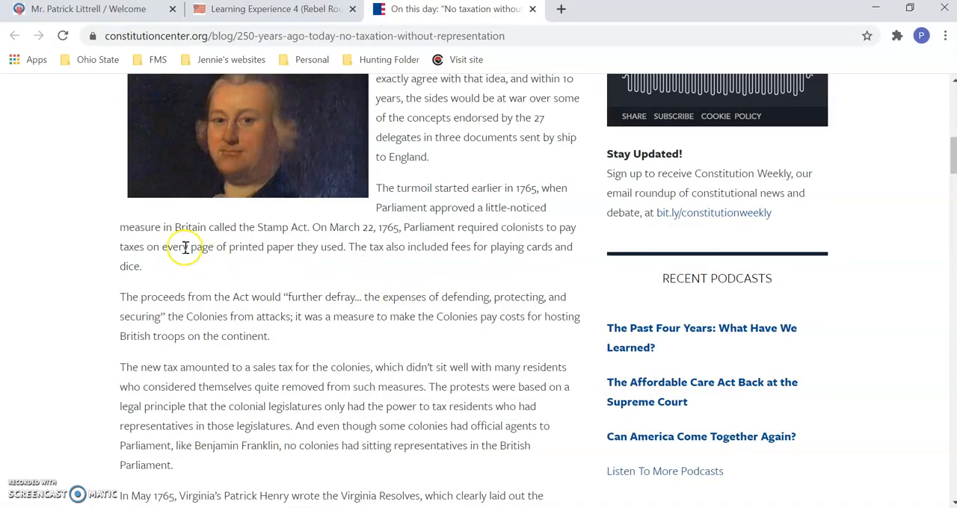
- Select the Act's proceeds passage and paste it into the Level 1 notes cell
drag(119, 297, 269, 335)
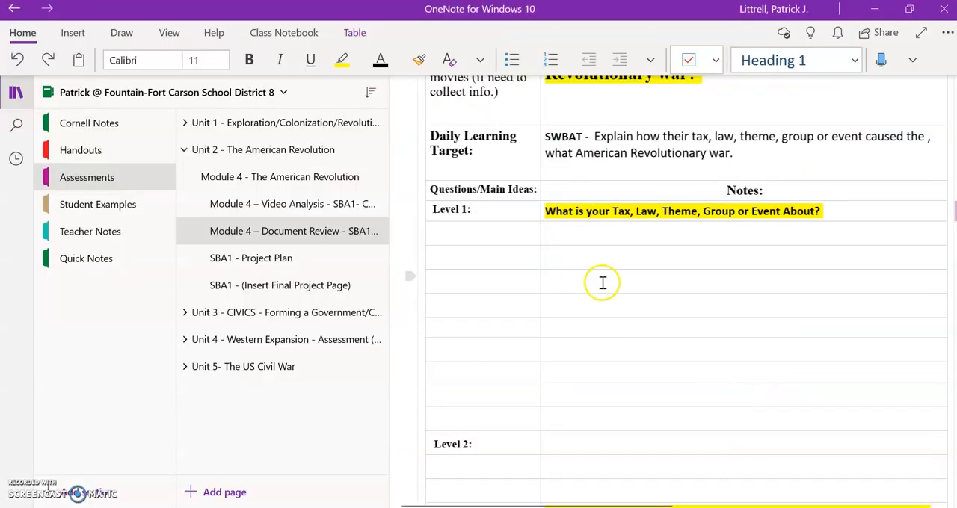
key(ctrl+v)
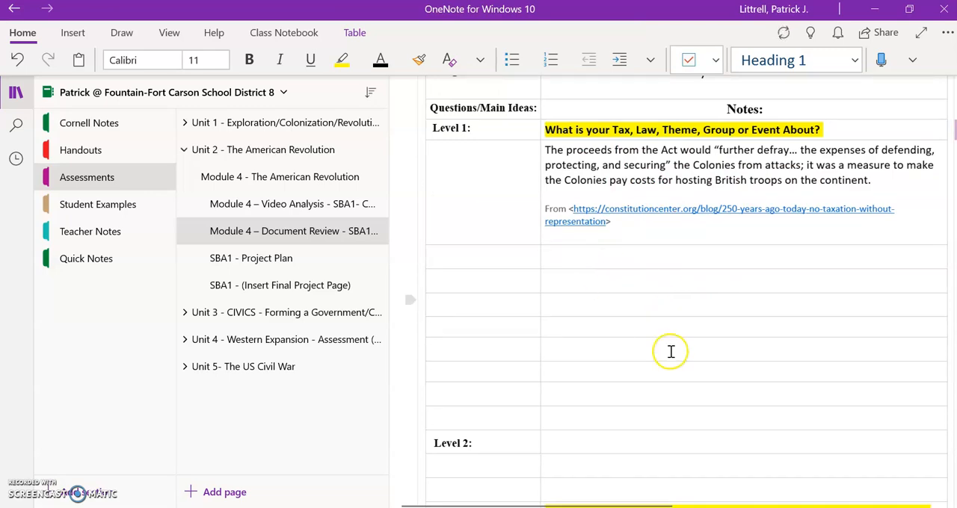
click(455, 8)
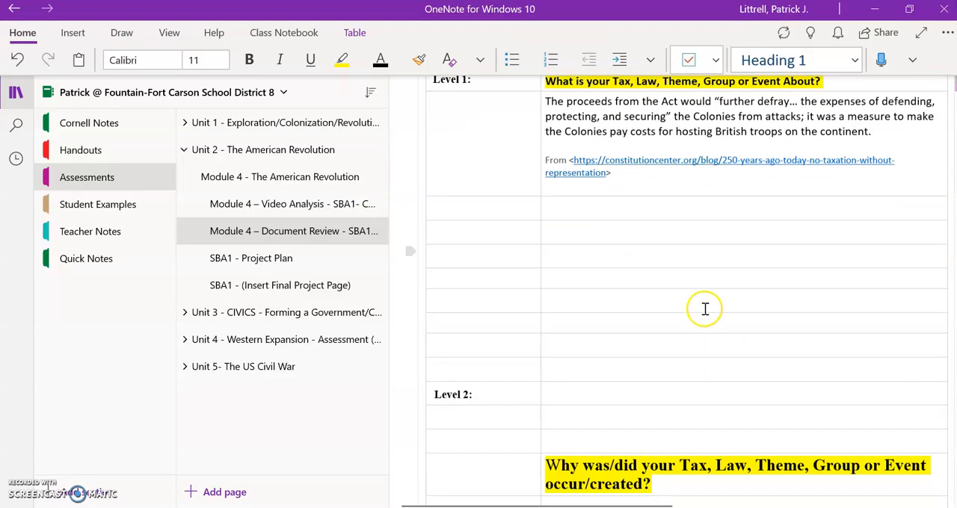
scroll(down, 3)
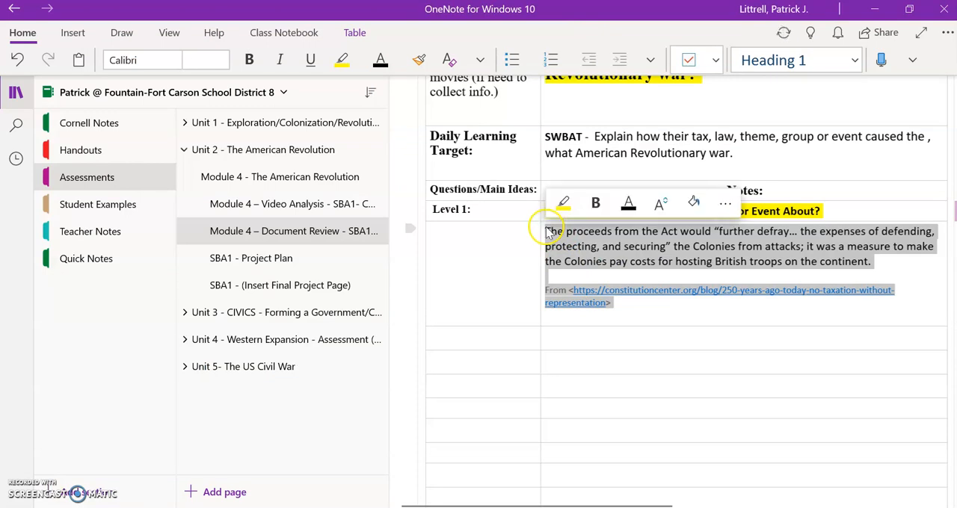
- Clear the pasted passage from Level 1 notes and scroll down to the Summary row
scroll(down, 3)
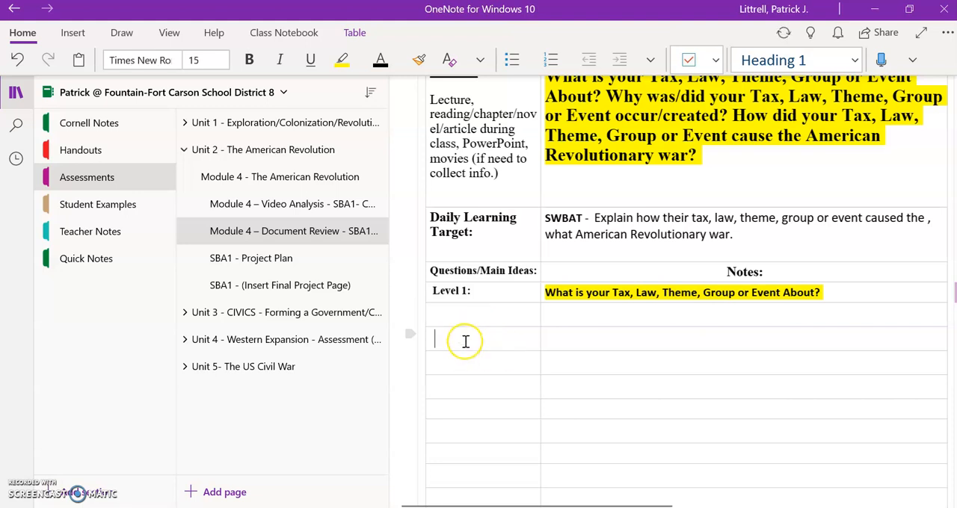
mouse_move(496, 370)
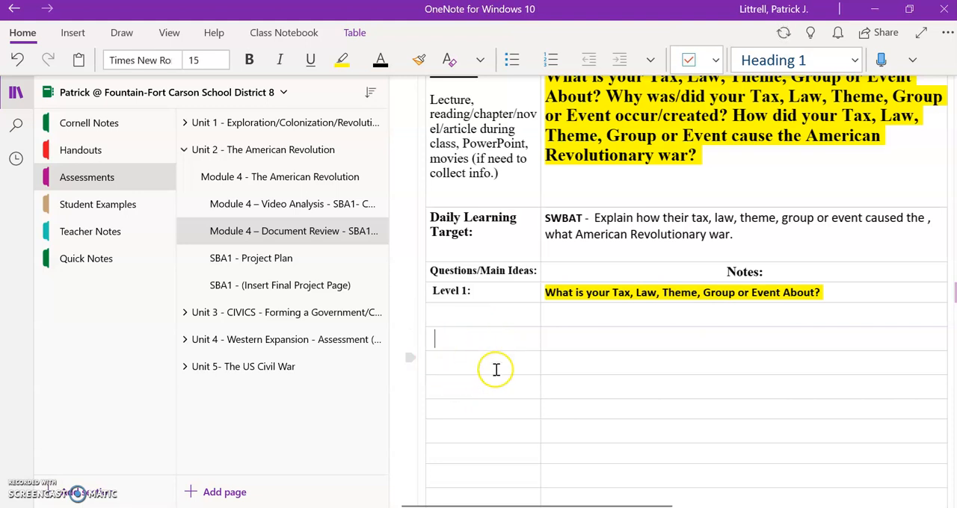
scroll(down, 3)
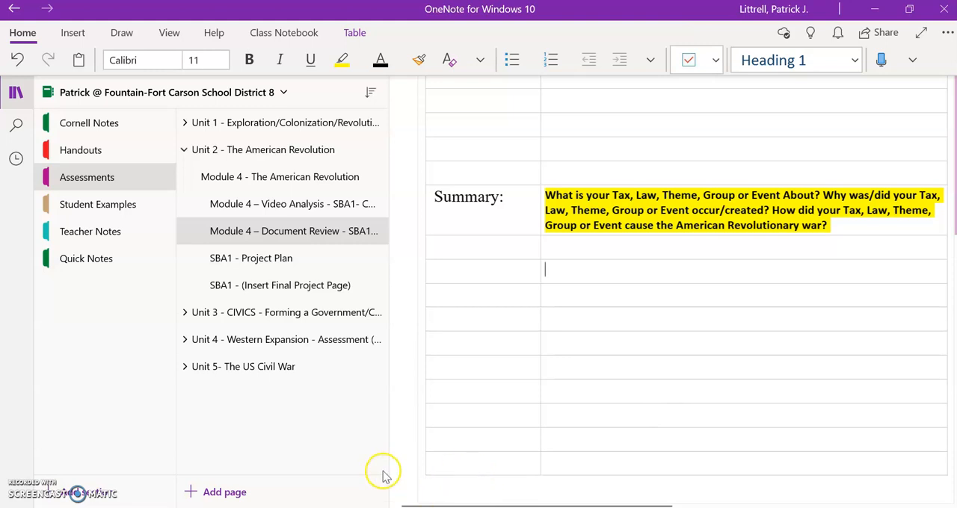
mouse_move(337, 230)
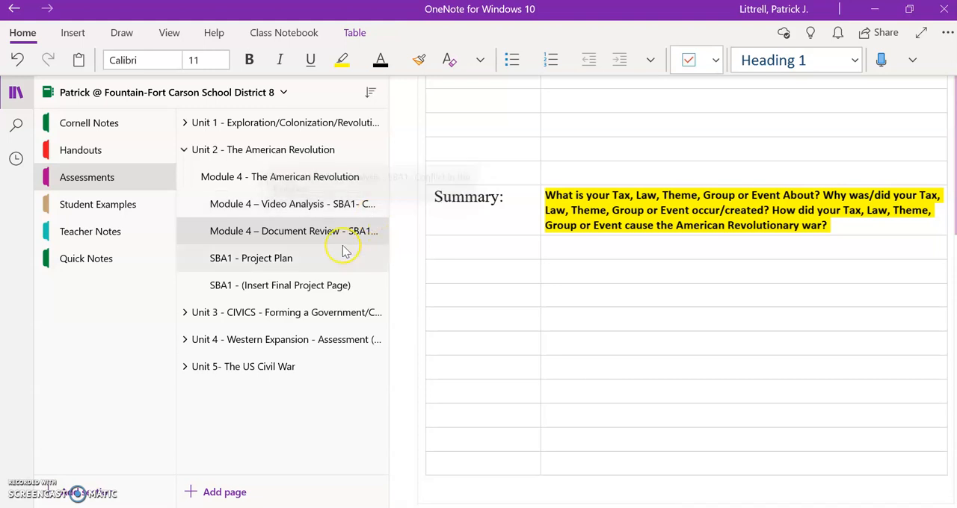
mouse_move(332, 236)
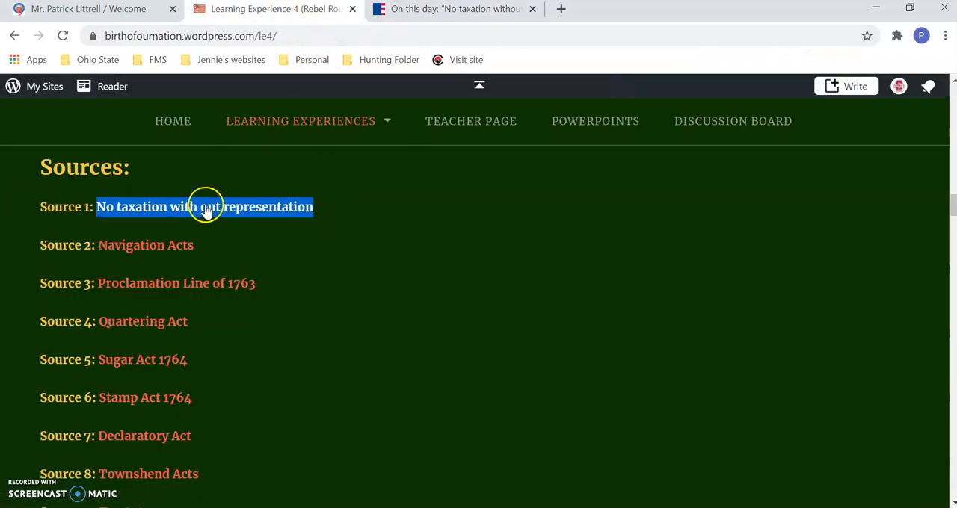
- Follow the source link and scroll down toward the Must Watch Video(s) section
click(204, 207)
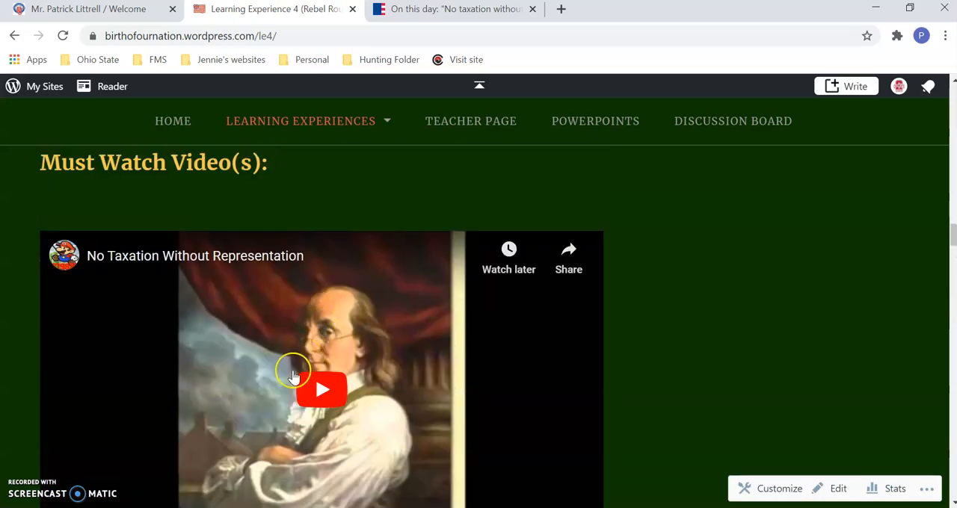
scroll(down, 3)
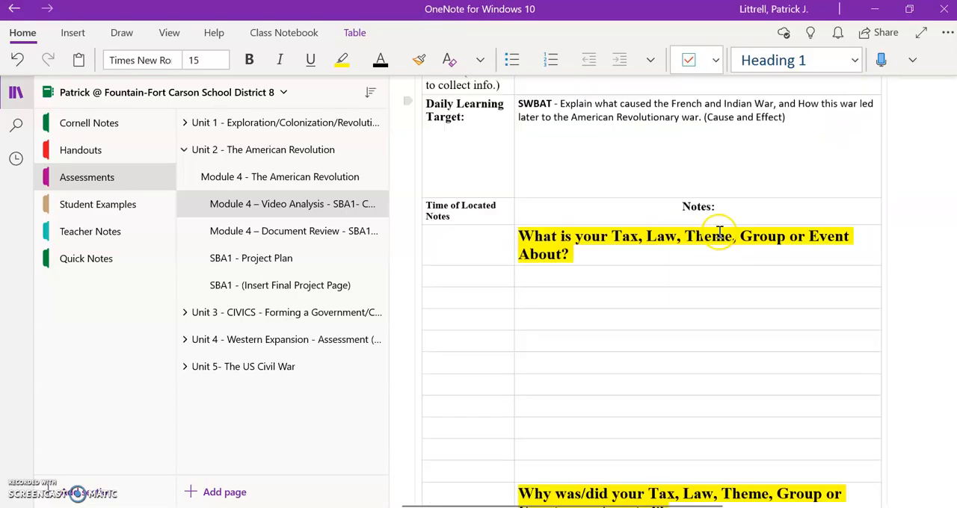
scroll(down, 3)
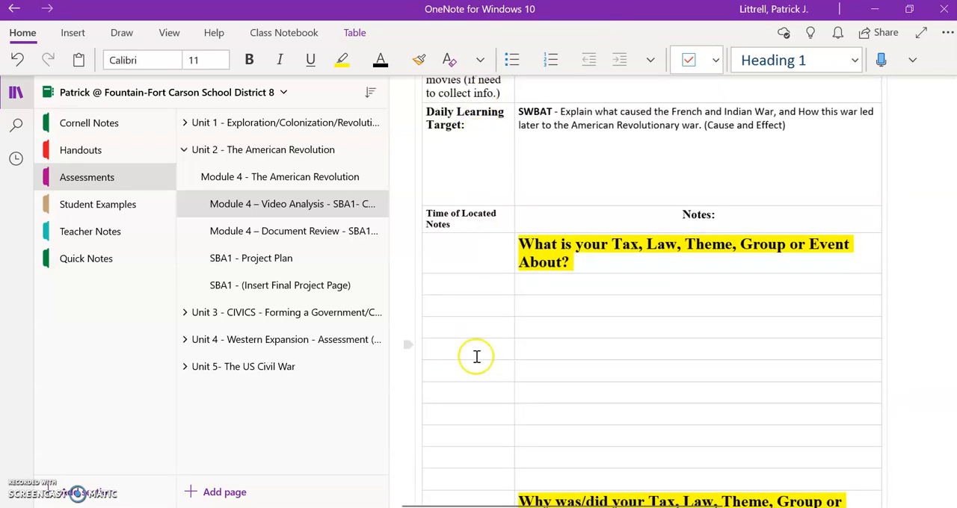
mouse_move(487, 324)
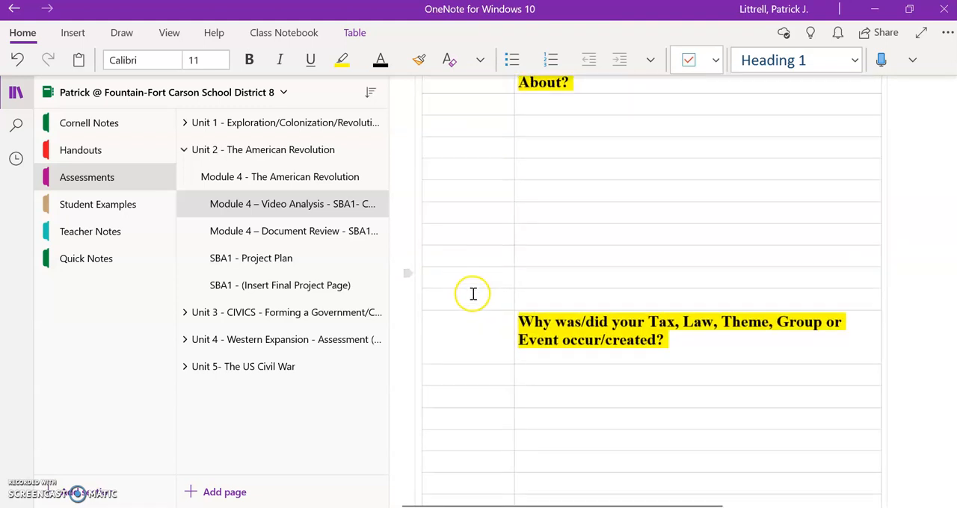
scroll(down, 3)
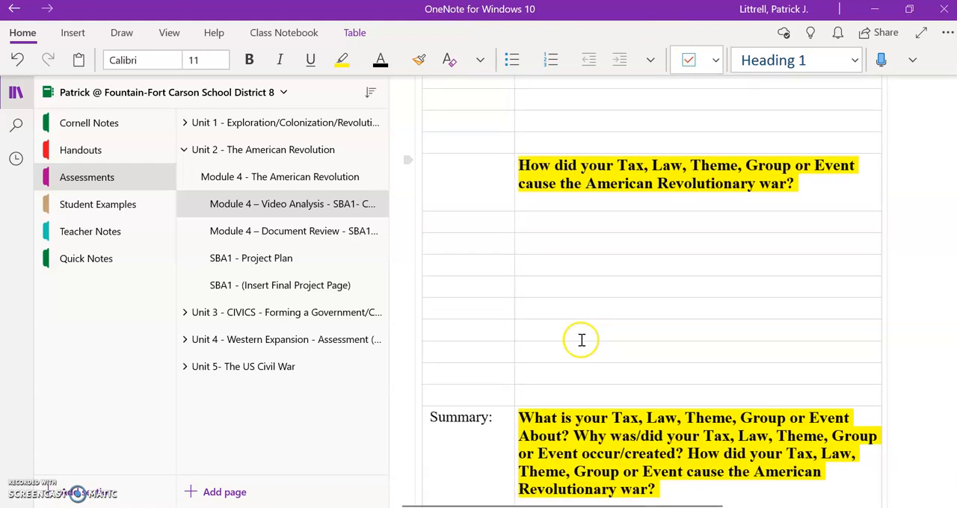
mouse_move(597, 301)
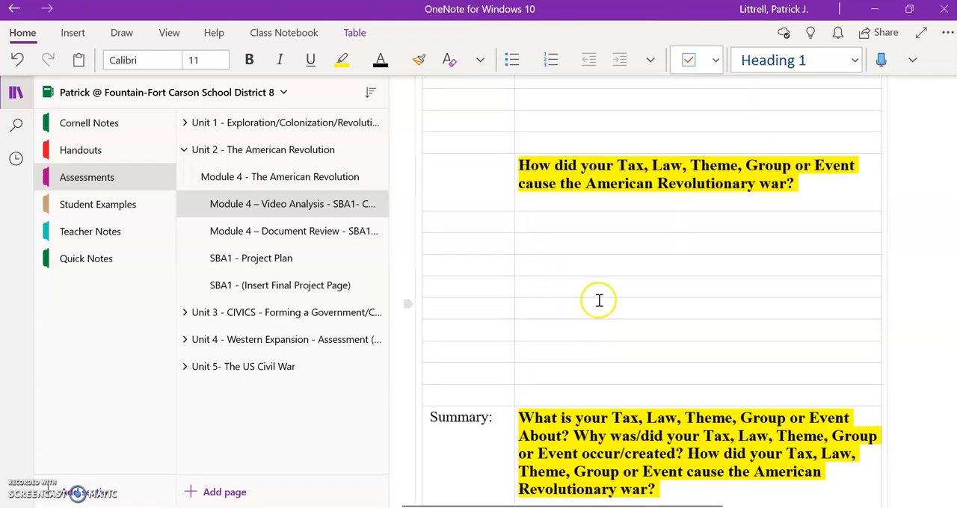
scroll(down, 3)
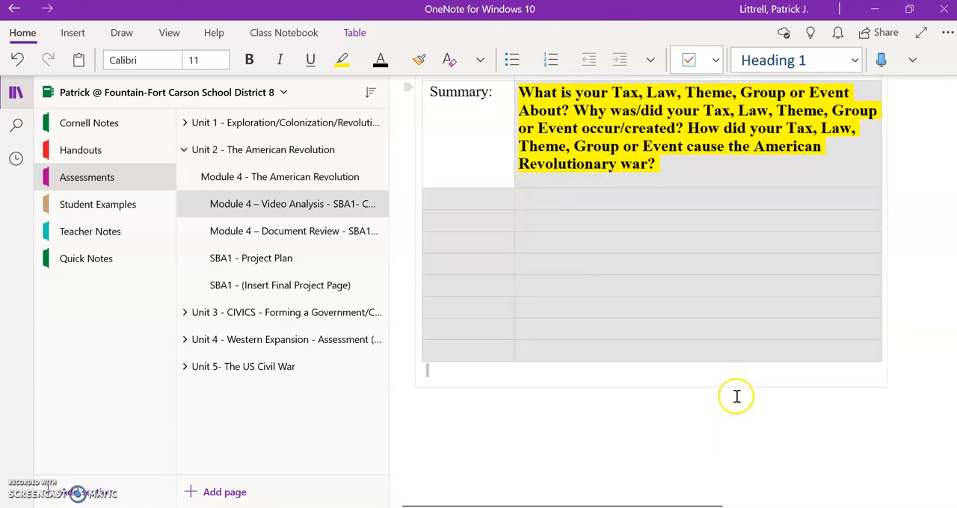
click(493, 208)
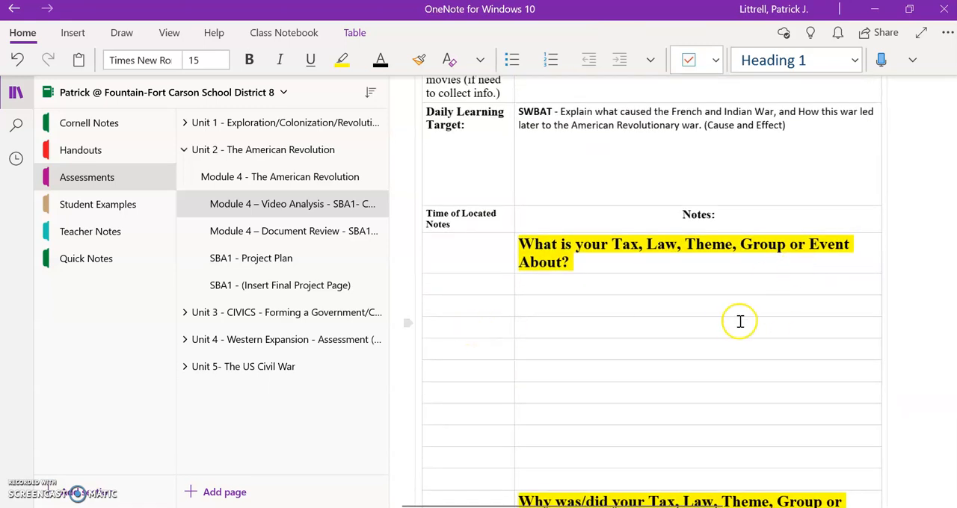
scroll(down, 3)
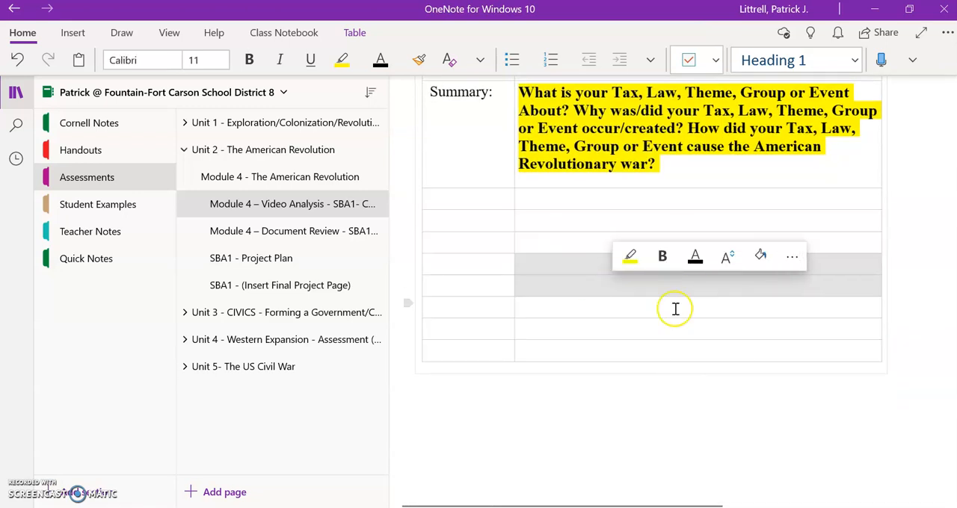
mouse_move(578, 280)
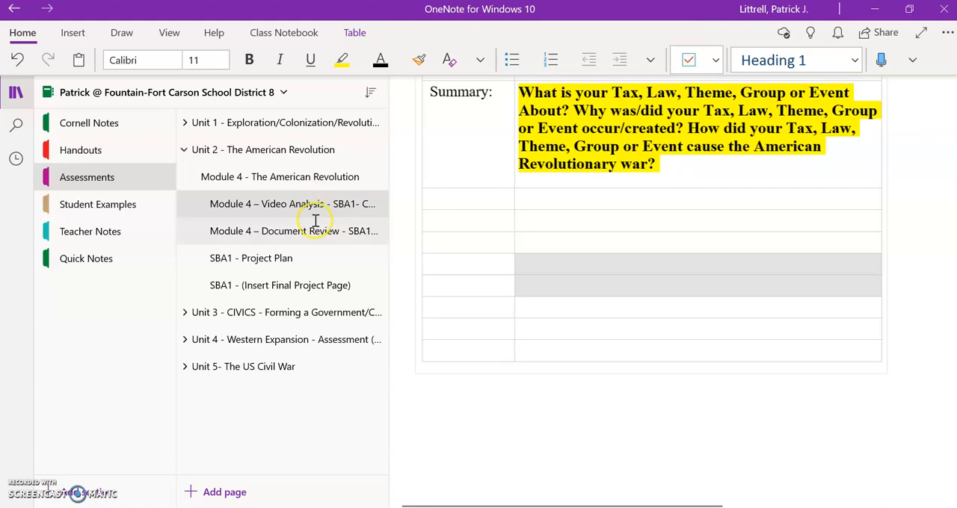
mouse_move(334, 228)
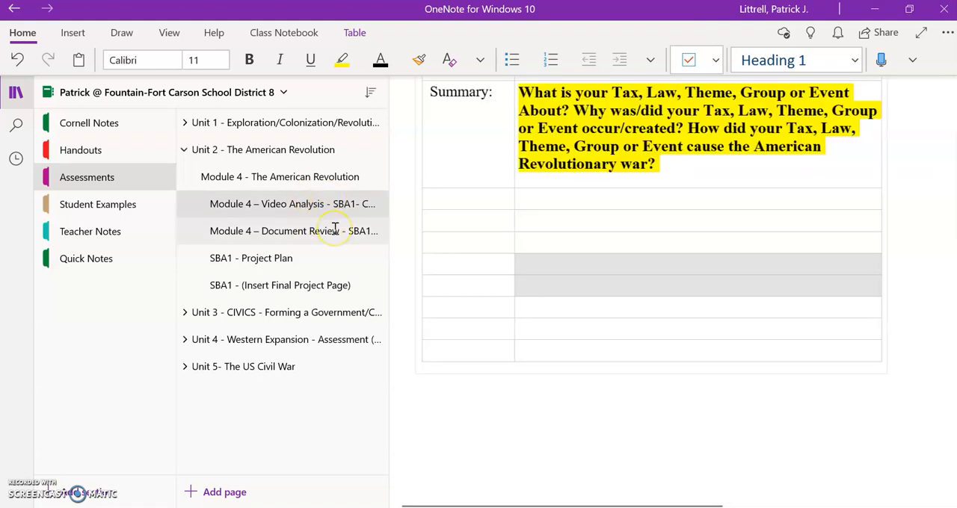
mouse_move(334, 231)
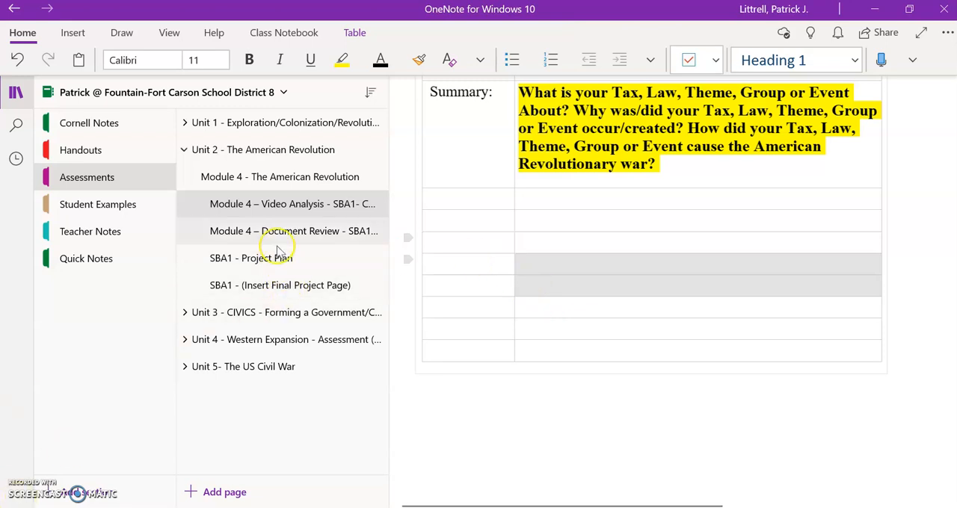
click(250, 258)
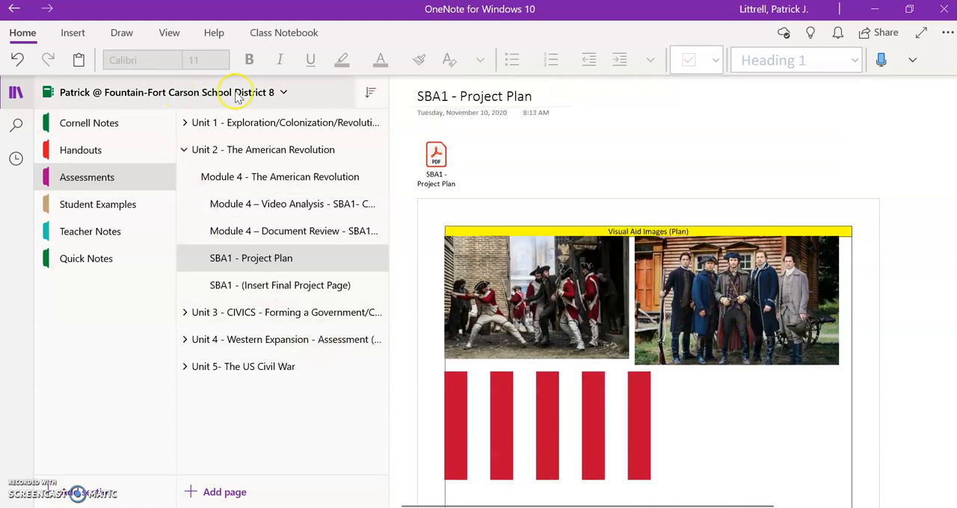
- Select the red and white striped image on SBA1 - Project Plan, then minimize OneNote
click(691, 228)
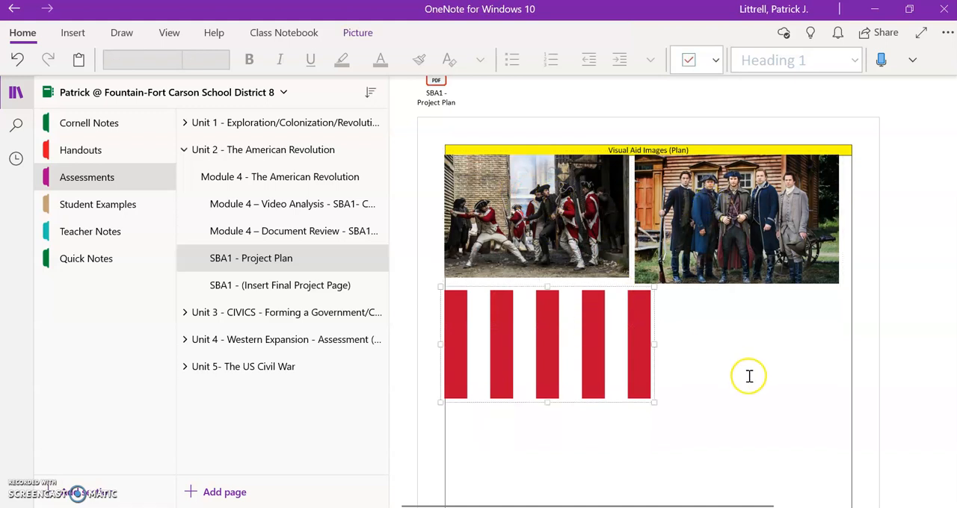
scroll(down, 3)
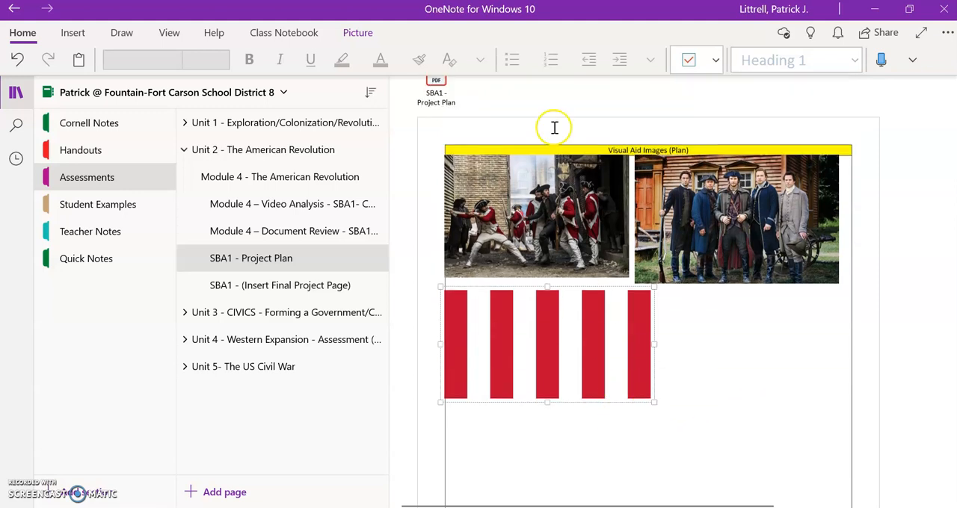
scroll(down, 3)
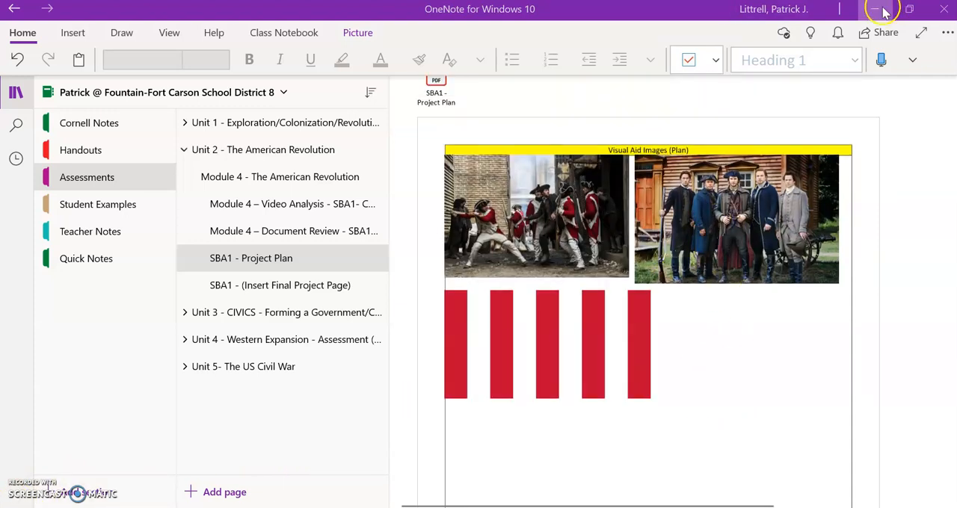
click(875, 9)
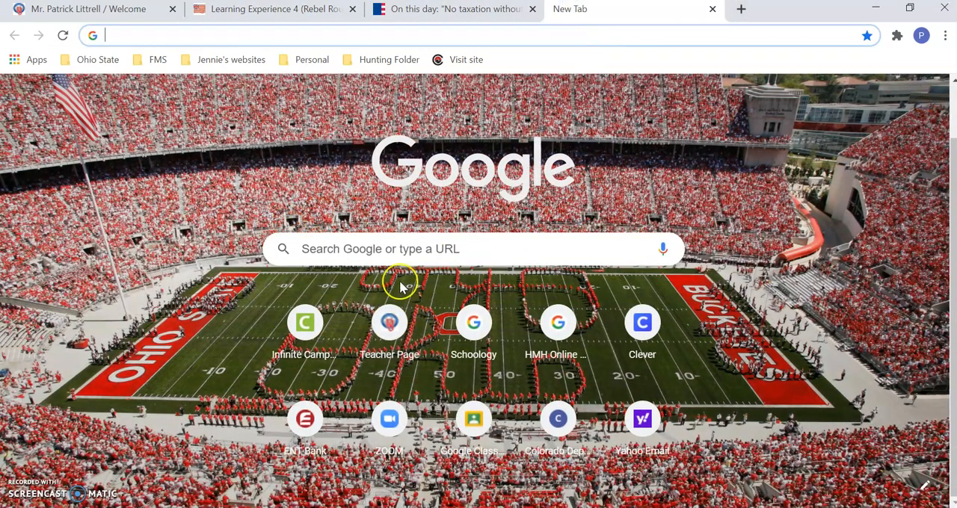
- Search Google Images for large 'No Taxation without Representation' pictures
click(269, 9)
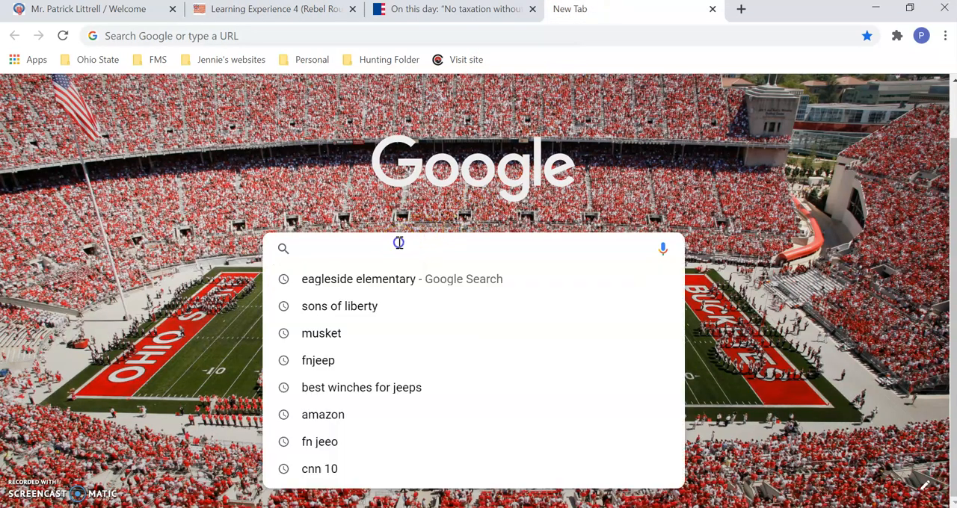
text(No Taxation without Representation)
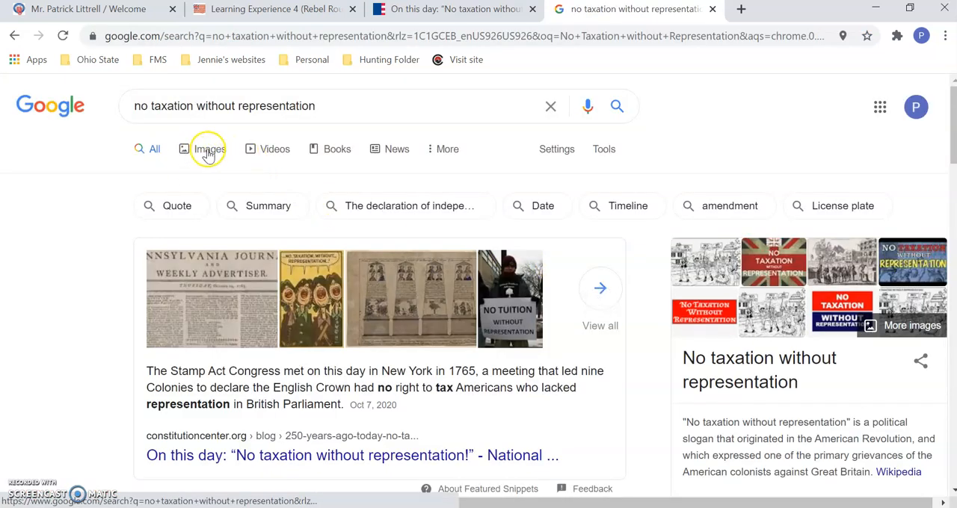
click(209, 149)
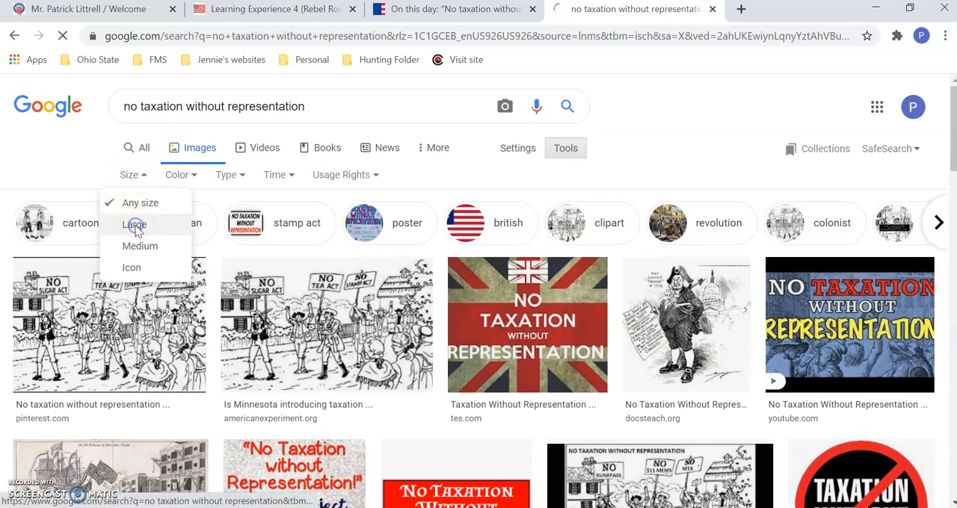
click(134, 224)
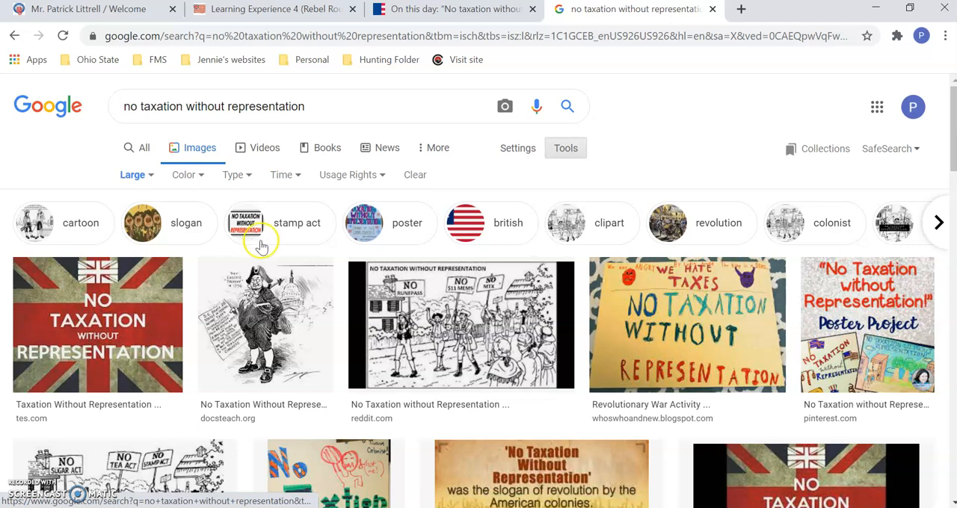
mouse_move(632, 232)
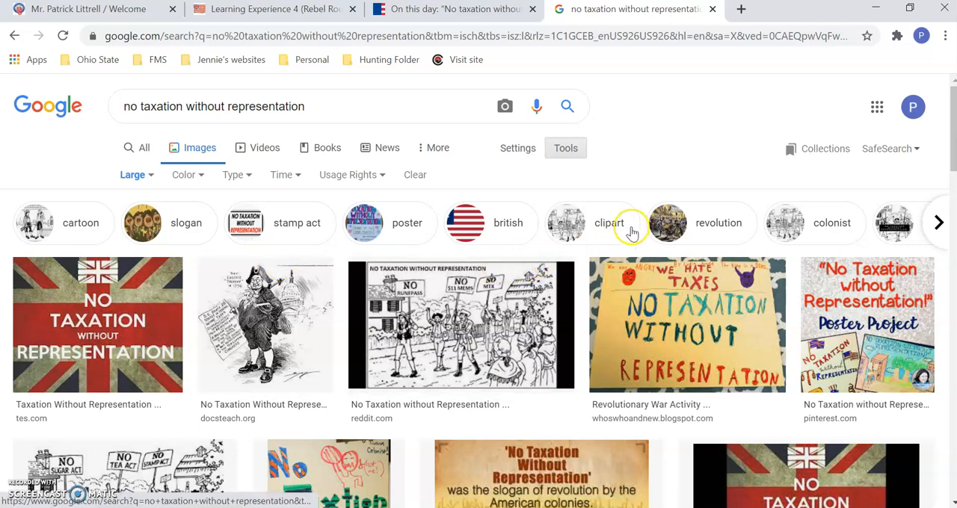
- Preview and copy the Union Jack 'No Taxation Without Representation' poster image
click(97, 324)
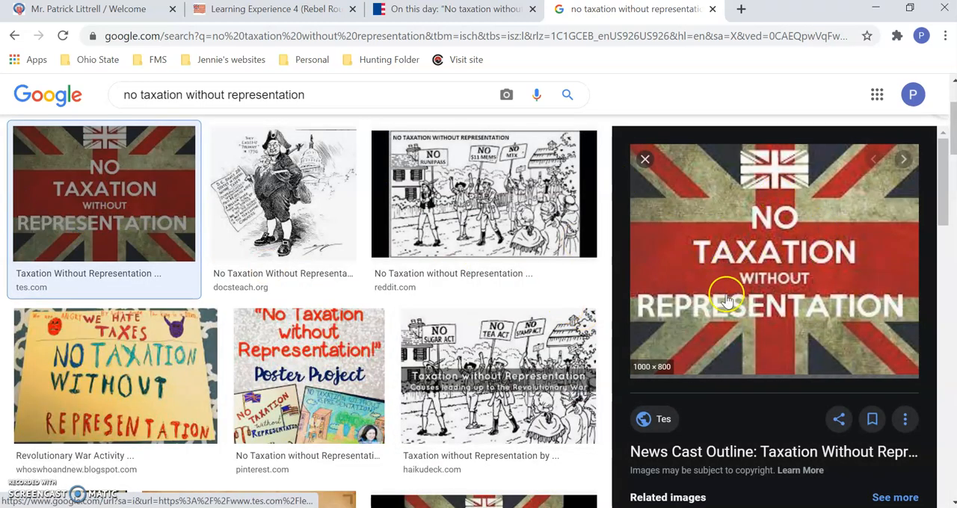
right_click(725, 295)
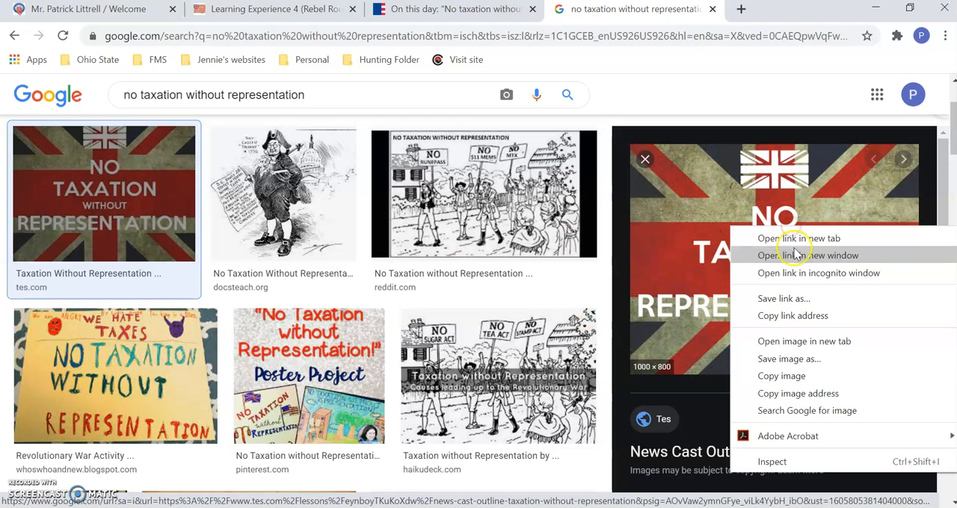
click(600, 299)
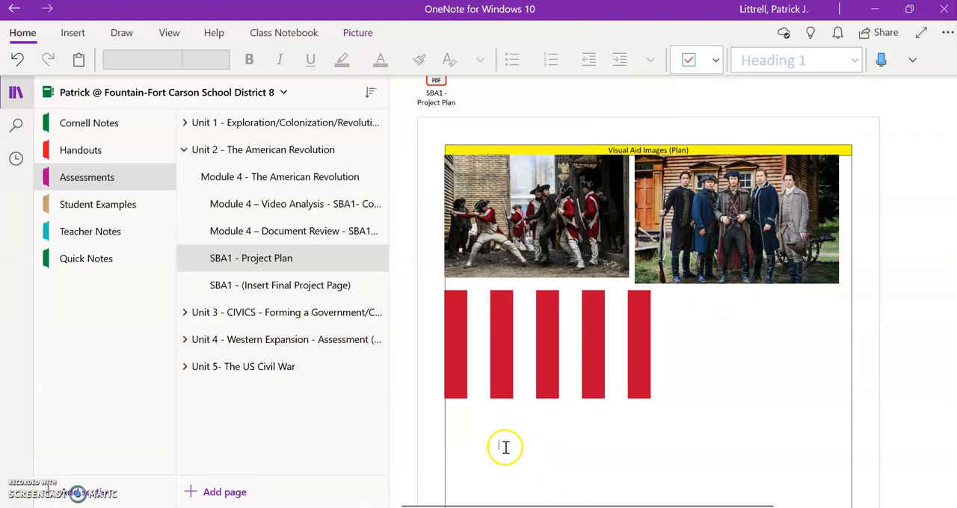
- Place the insertion point below the red stripes image on the Project Plan page
click(504, 448)
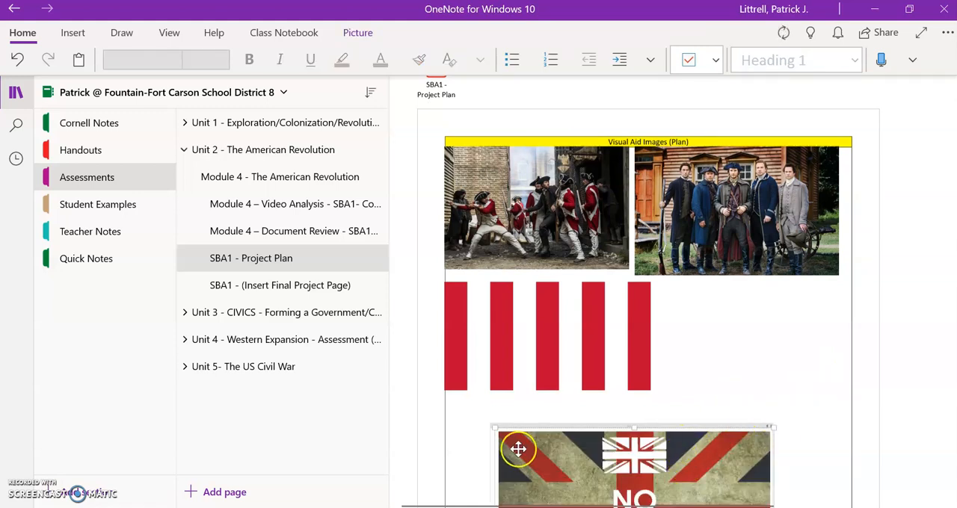
scroll(down, 3)
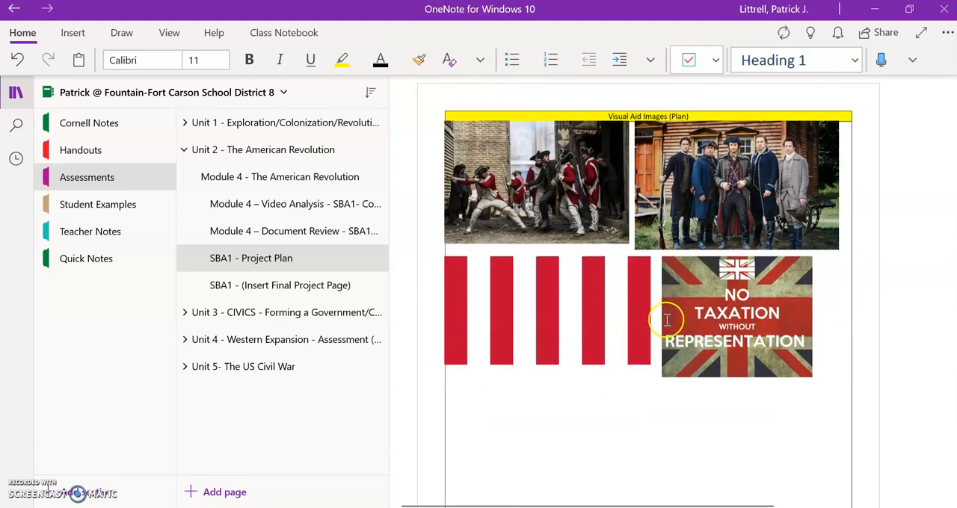
mouse_move(111, 485)
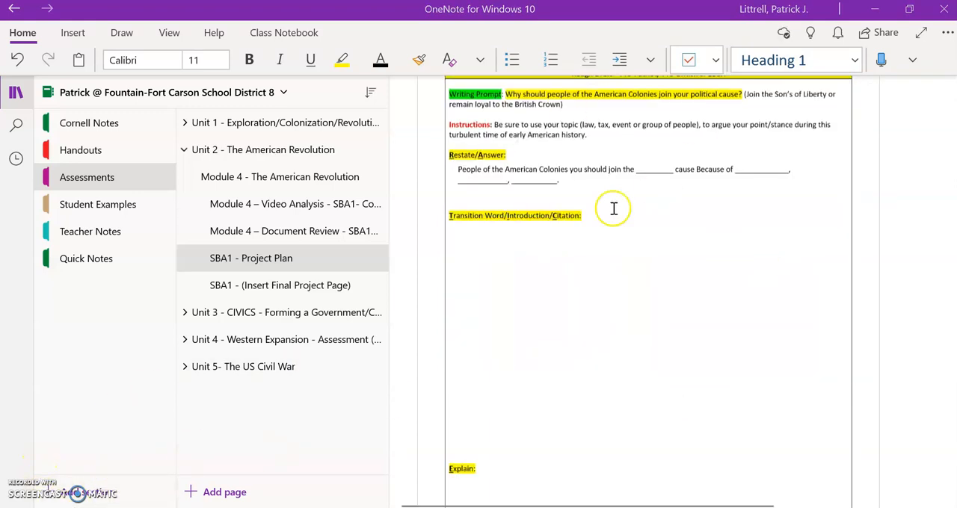
mouse_move(354, 250)
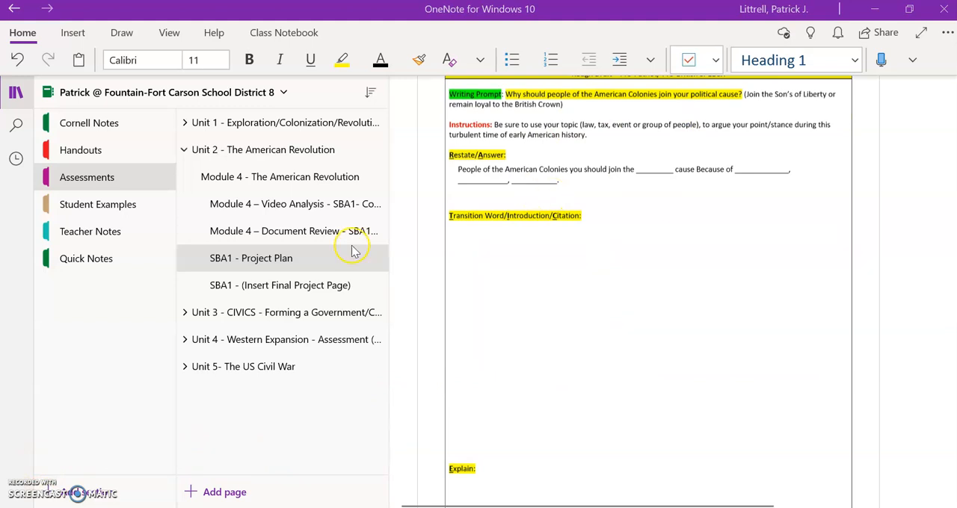
mouse_move(332, 203)
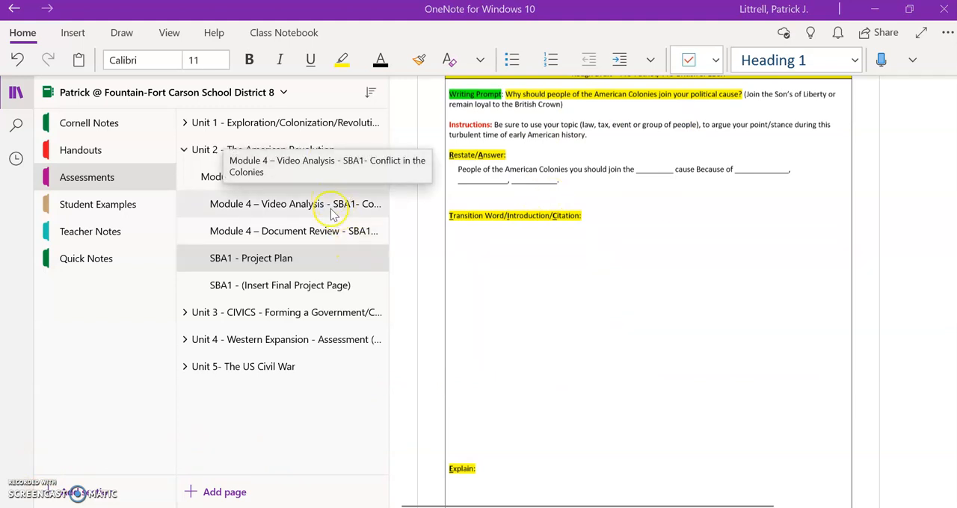
mouse_move(381, 358)
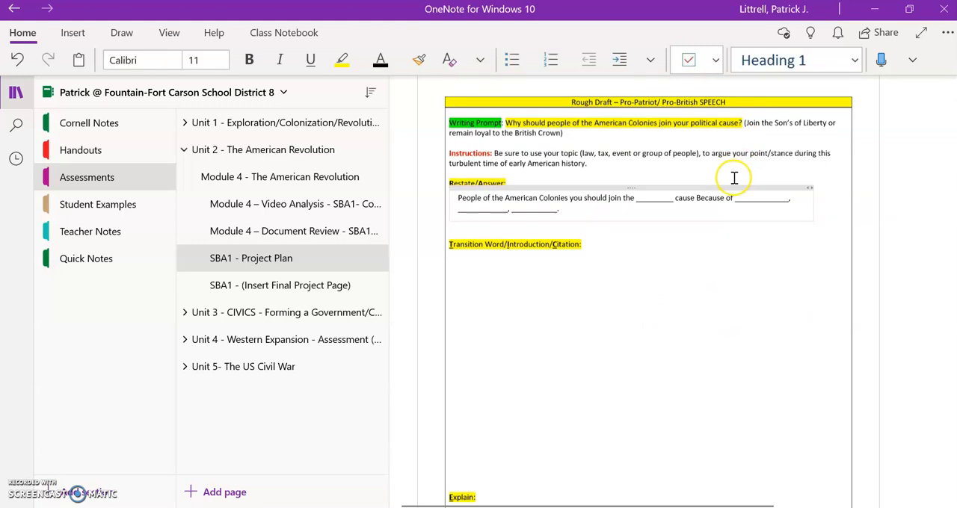
mouse_move(647, 335)
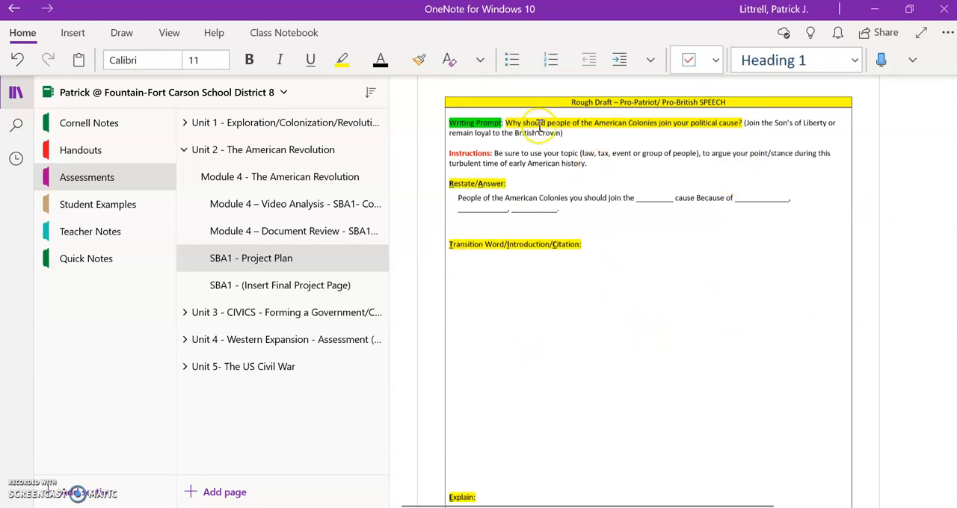
mouse_move(702, 264)
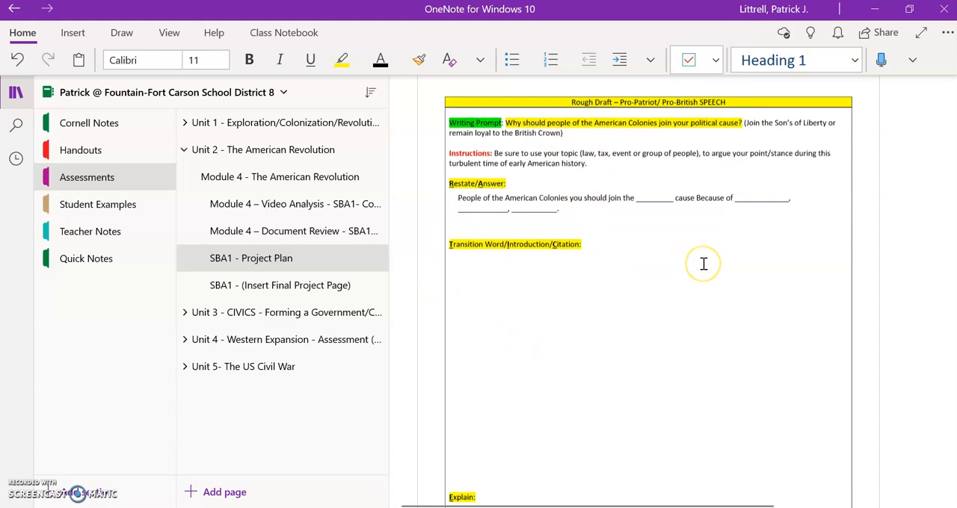
click(549, 197)
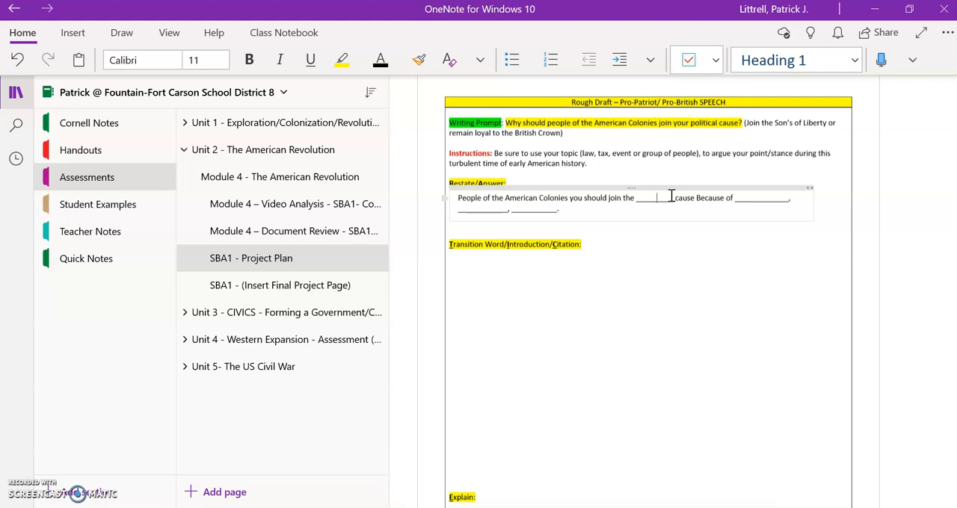
mouse_move(684, 268)
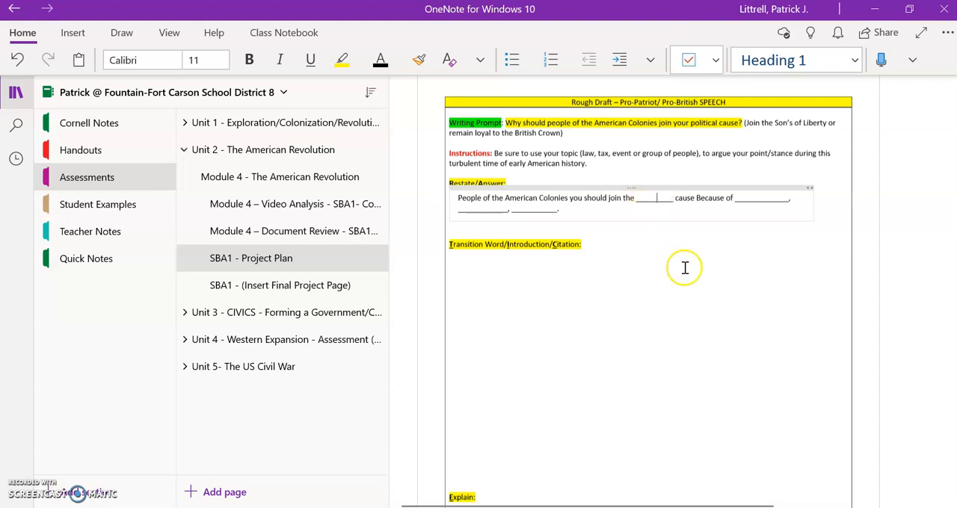
mouse_move(762, 195)
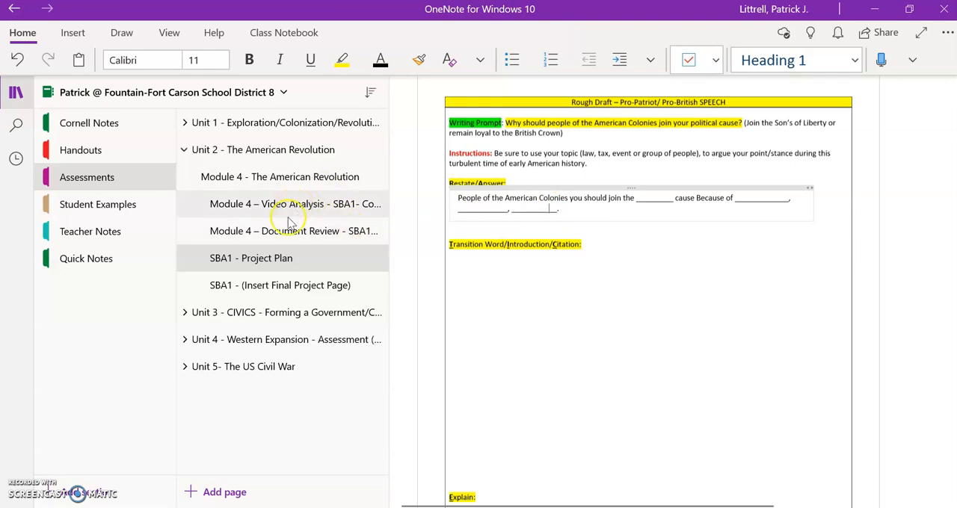
click(293, 203)
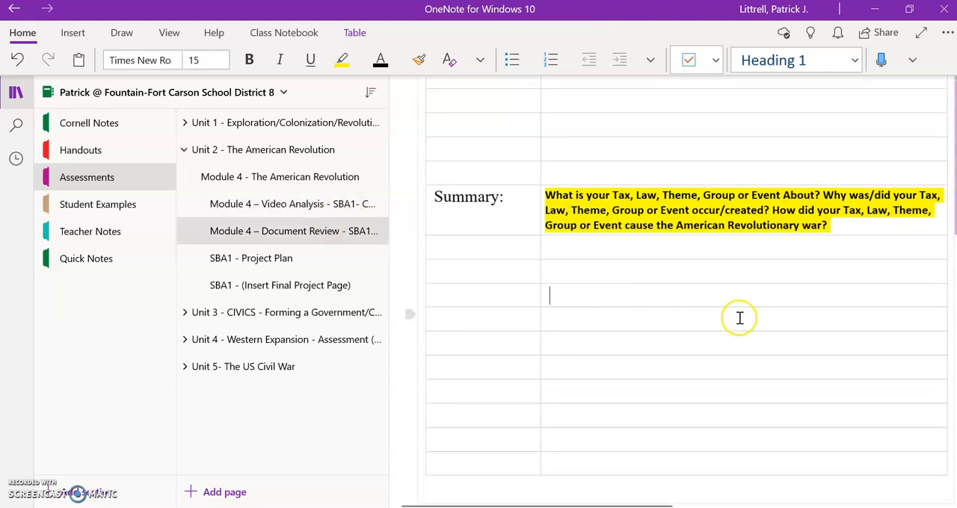
click(250, 257)
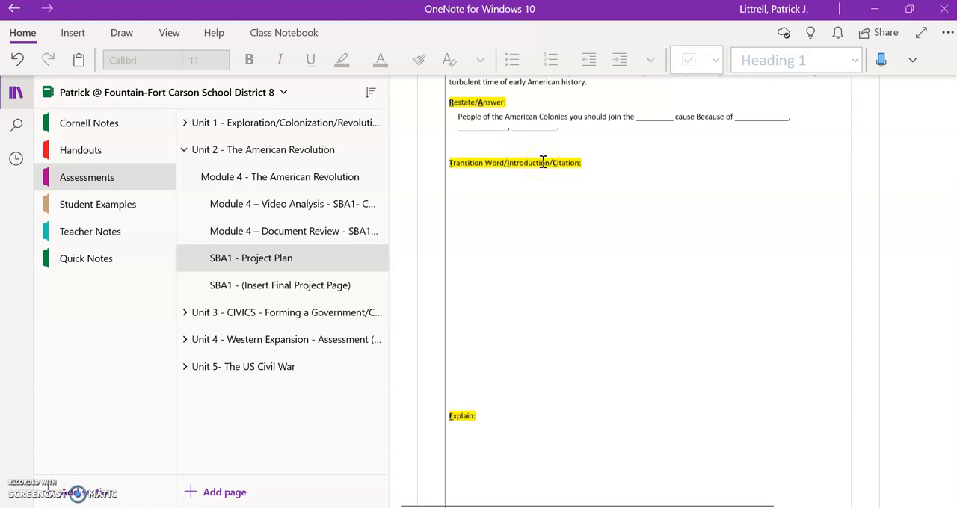
mouse_move(560, 188)
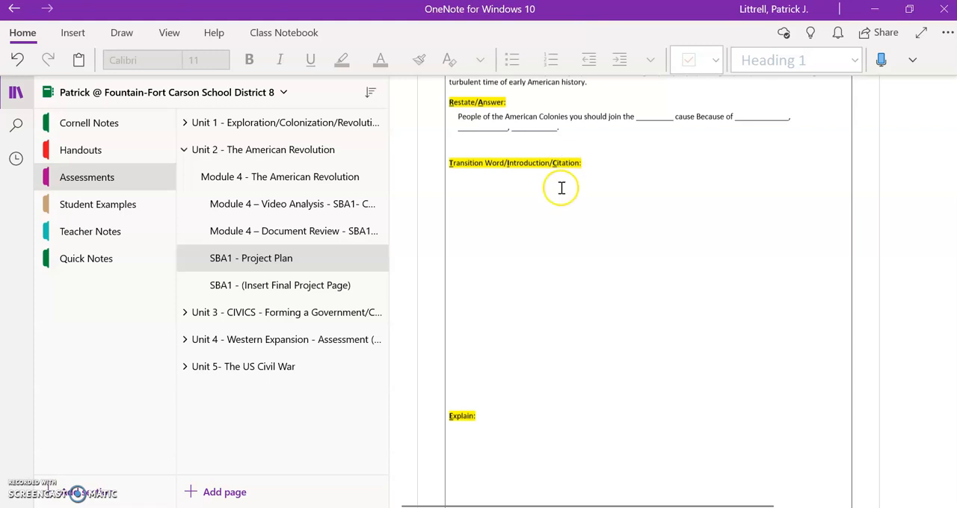
scroll(down, 3)
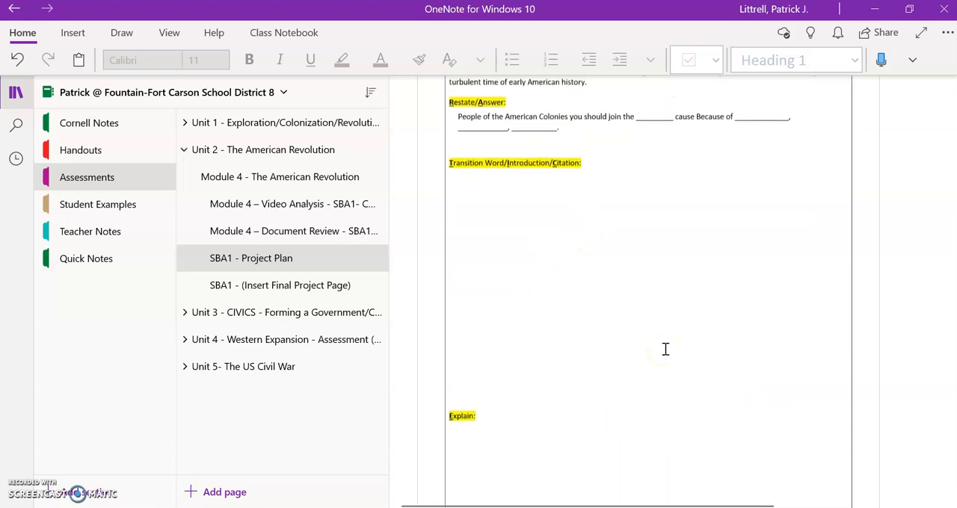
mouse_move(715, 142)
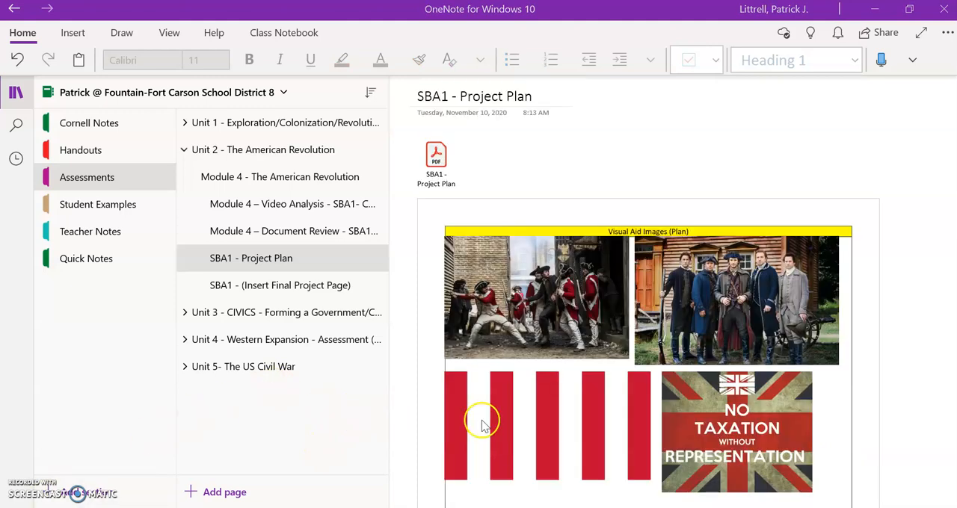
mouse_move(296, 343)
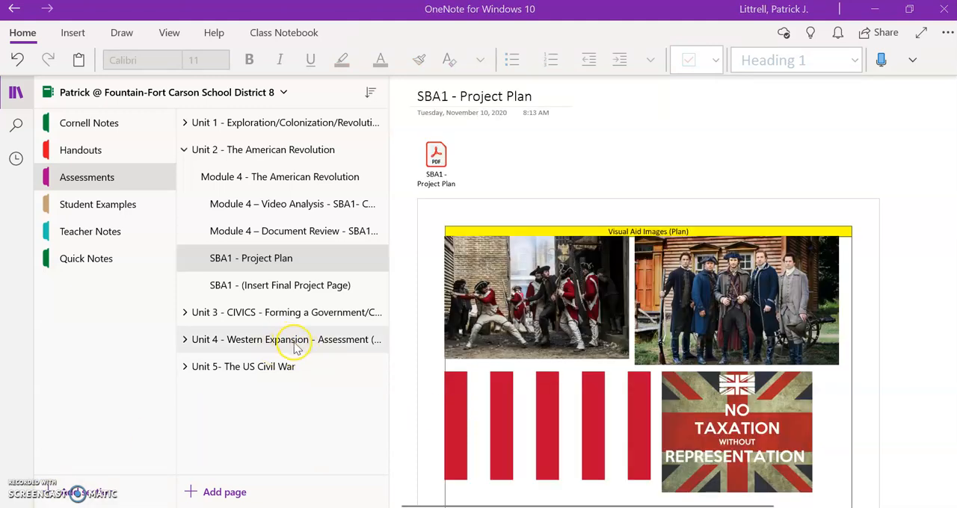
- Switch to Chrome's Learning Experience 4 tab and follow its Web-based Tools Piktochart link
key(alt+tab)
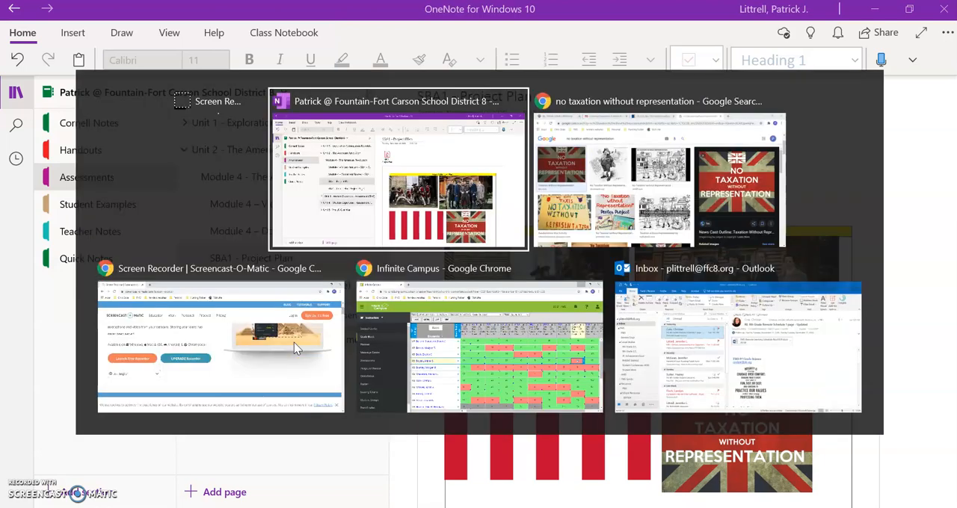
click(663, 101)
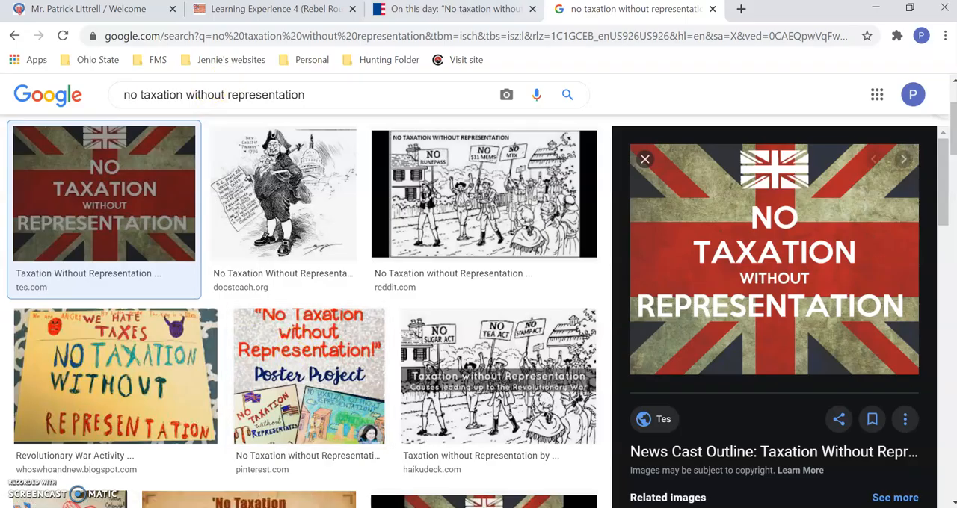
click(272, 9)
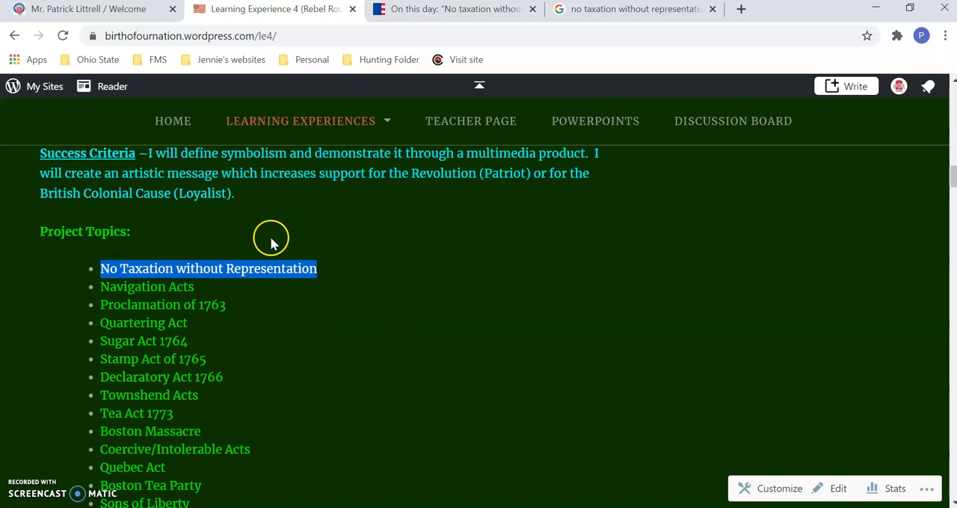
scroll(down, 3)
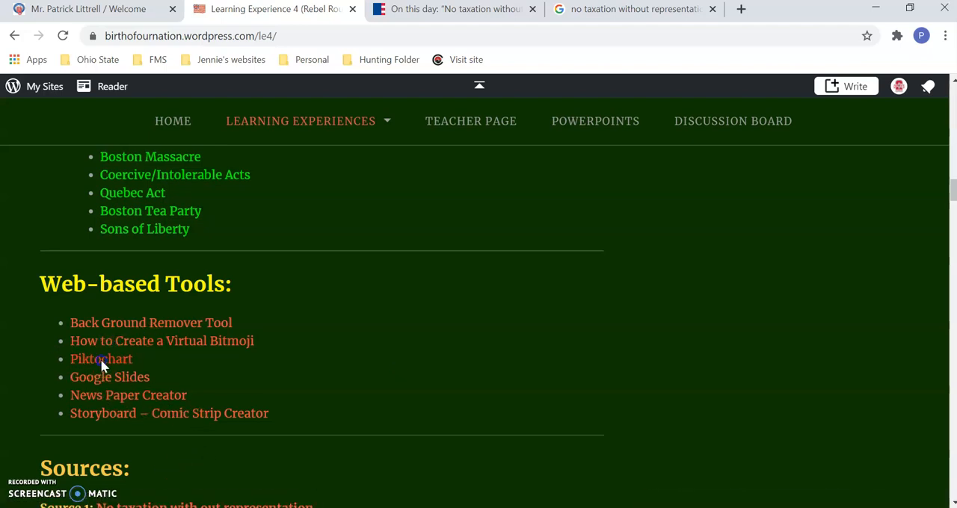
click(101, 359)
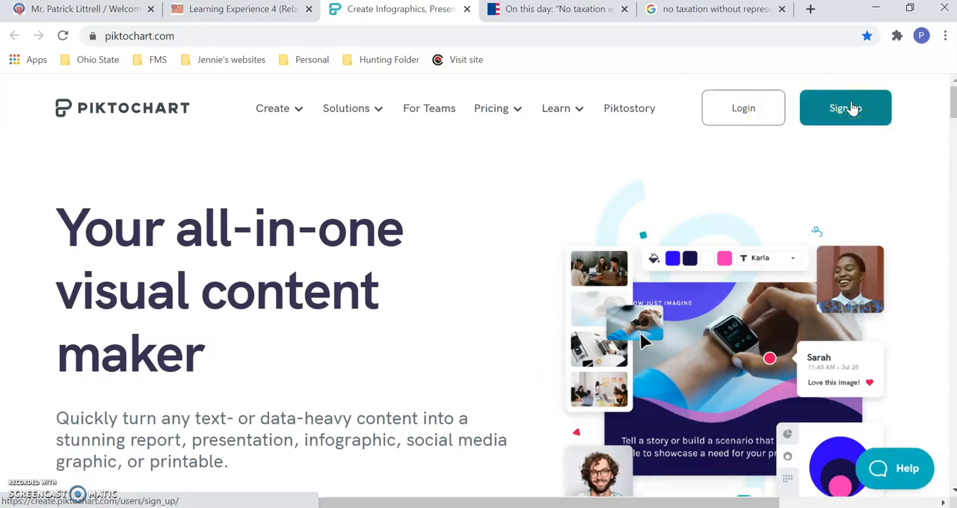
- Log in to Piktochart and scroll through the saved Sons of Liberty poster
click(845, 107)
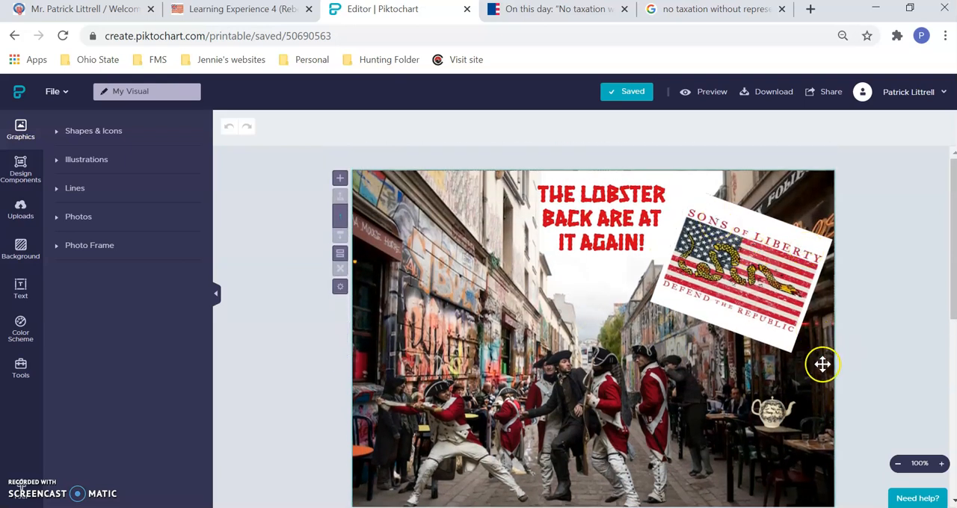
scroll(down, 3)
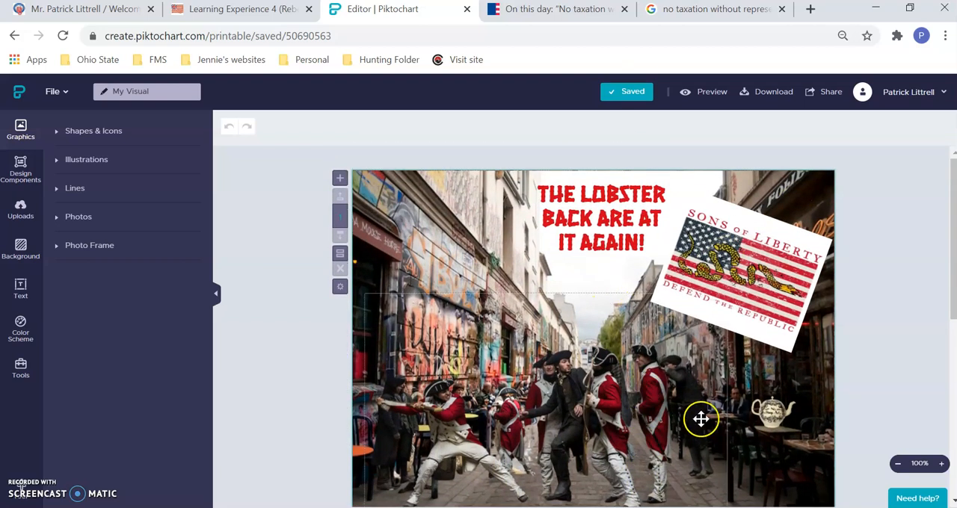
scroll(down, 3)
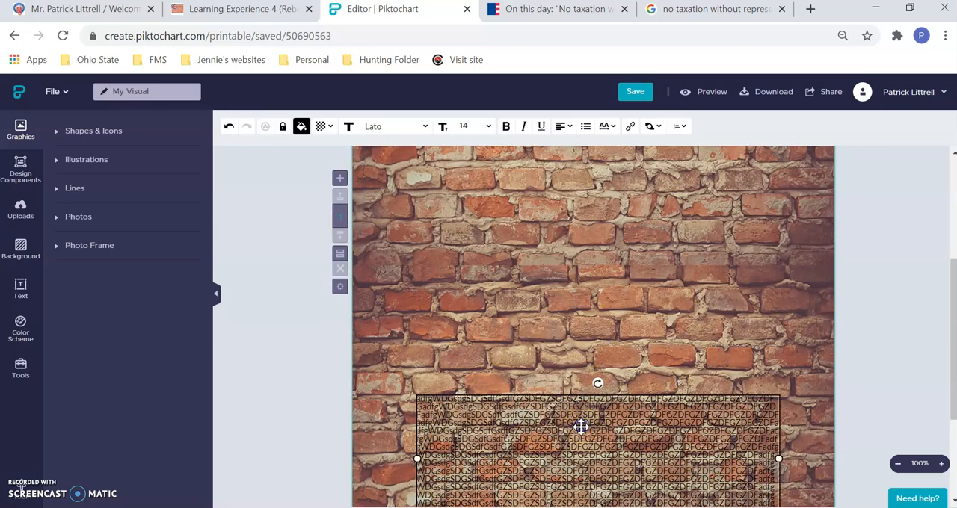
- Delete the filler text box and set the poster background to the brick wall texture
click(20, 250)
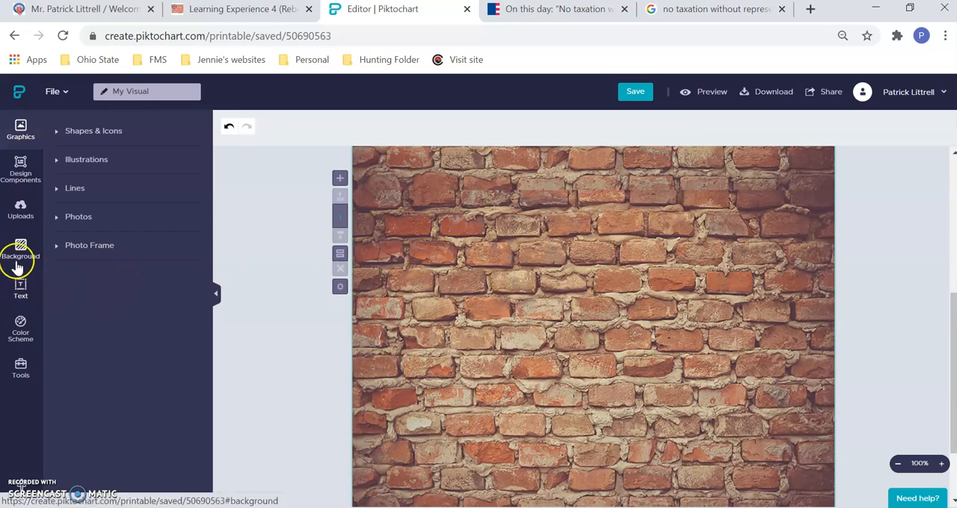
click(20, 249)
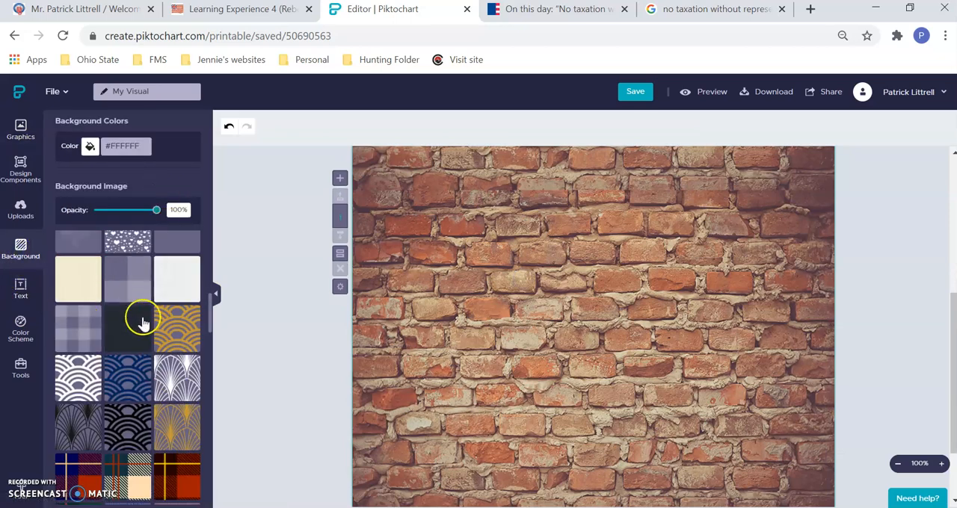
click(78, 253)
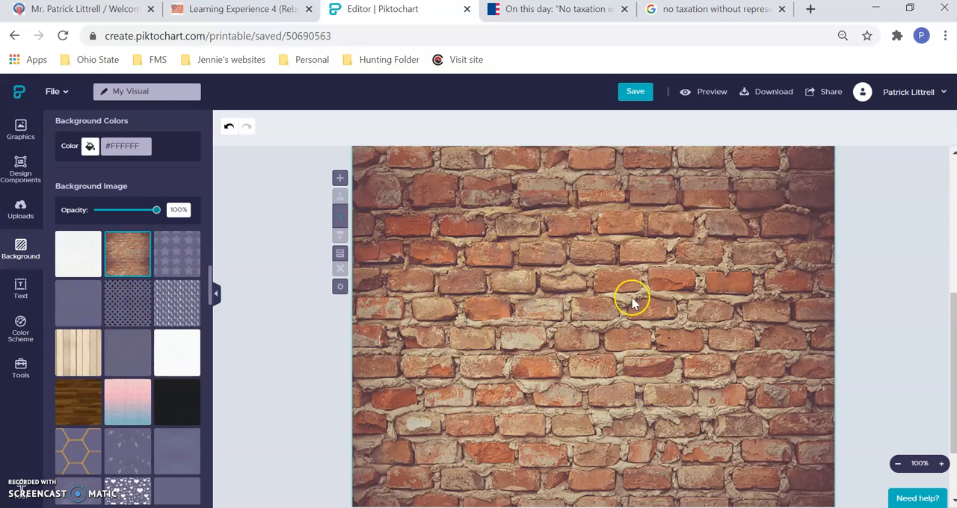
mouse_move(594, 332)
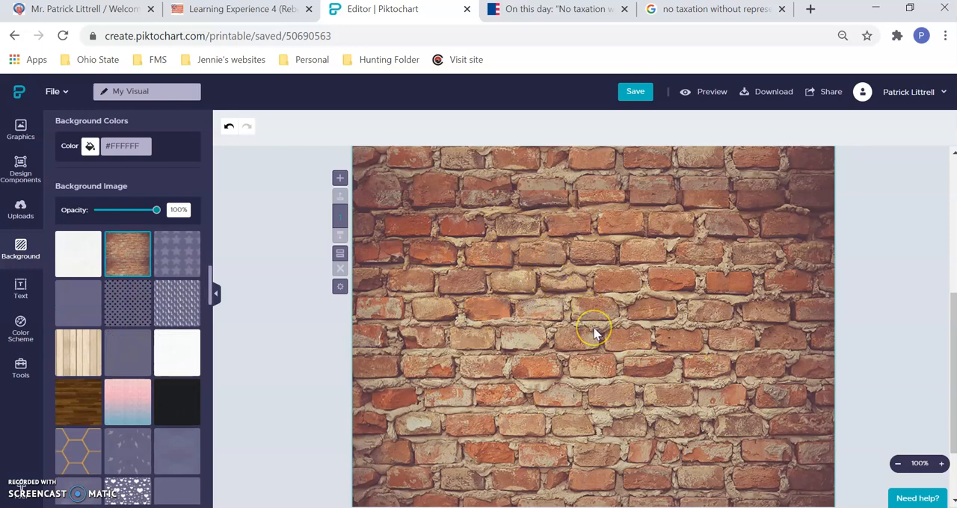
mouse_move(664, 400)
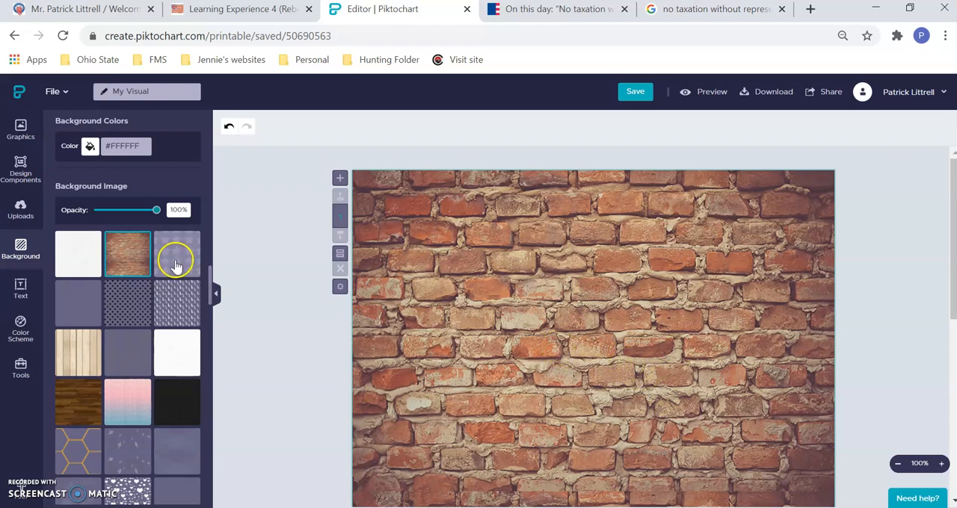
click(20, 209)
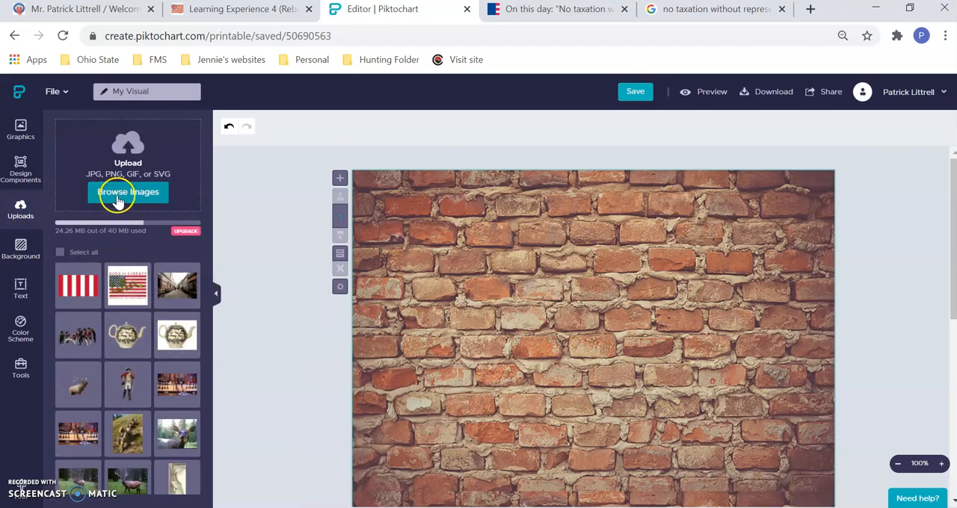
mouse_move(346, 116)
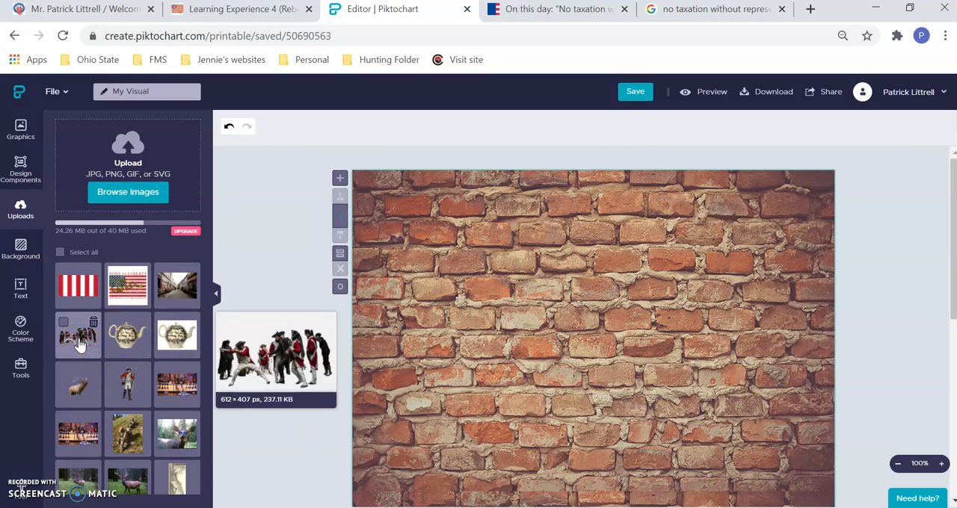
- Switch back to the Learning Experience 4 lesson page in the browser
click(239, 9)
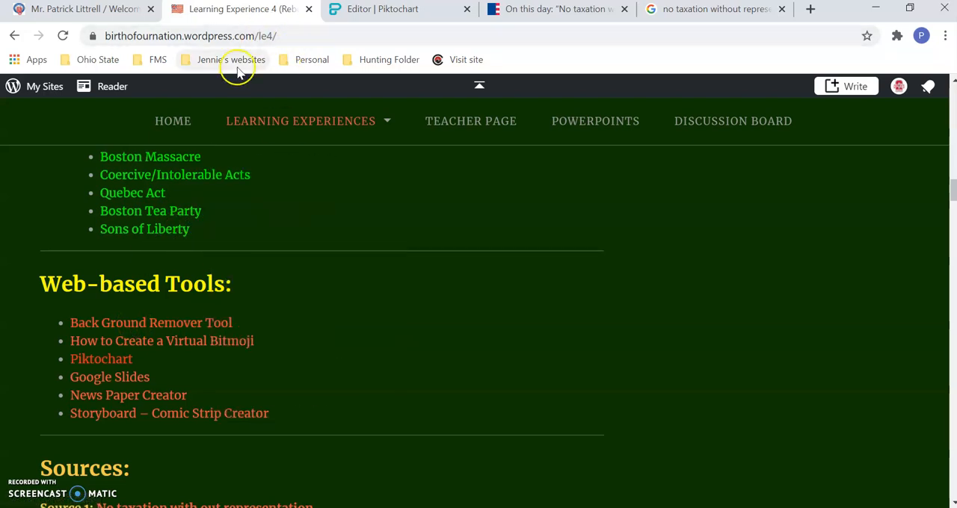
click(383, 9)
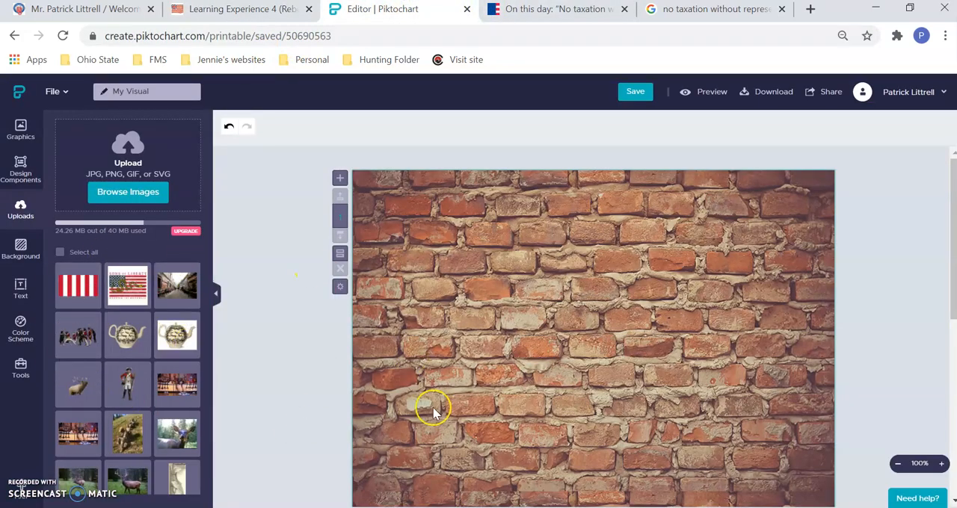
mouse_move(78, 434)
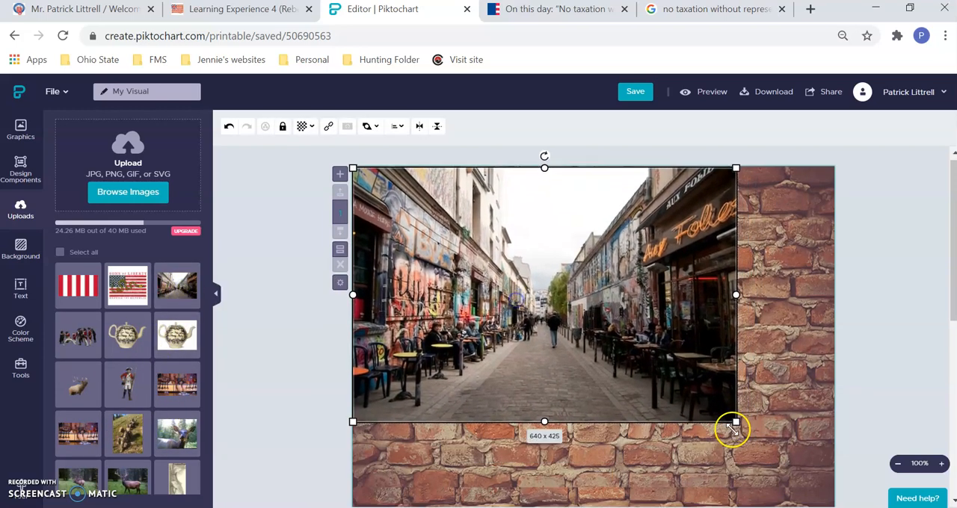
drag(735, 422, 825, 481)
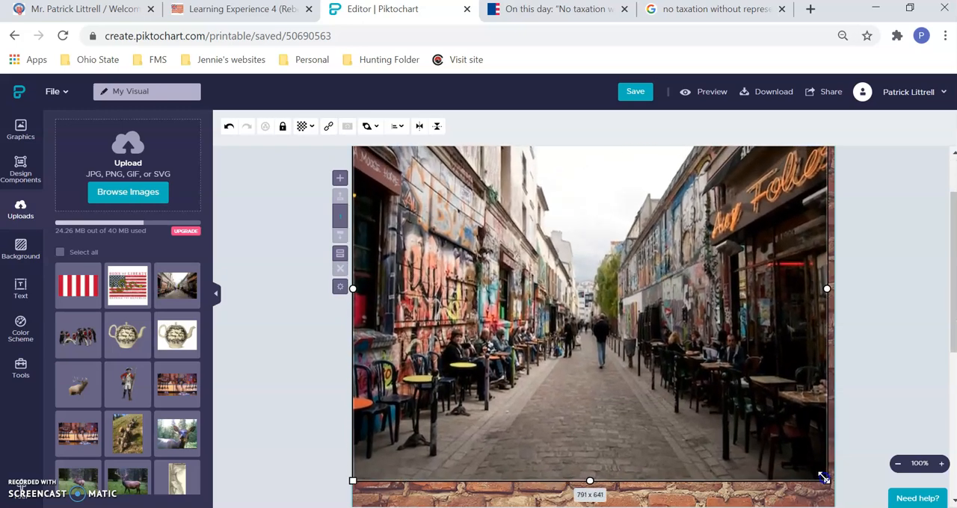
drag(826, 481, 832, 486)
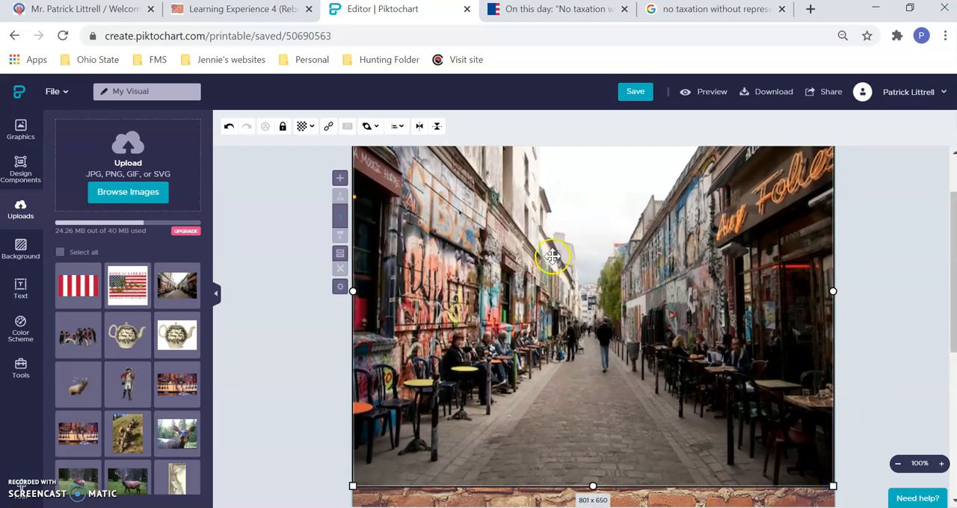
mouse_move(439, 263)
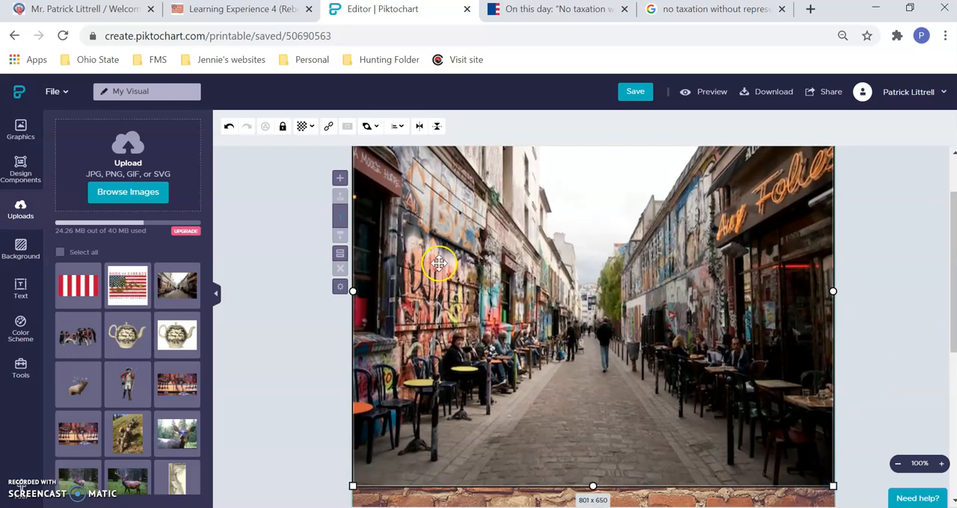
mouse_move(362, 293)
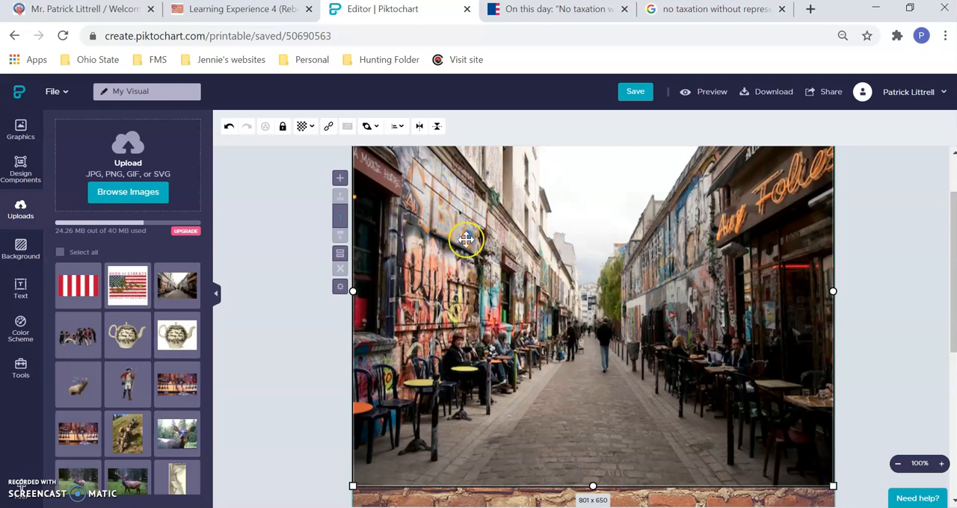
mouse_move(490, 396)
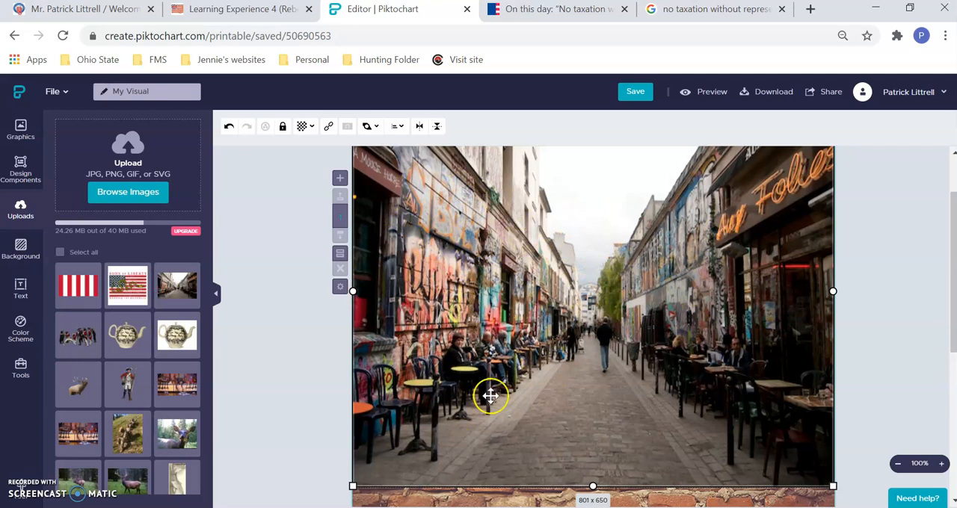
mouse_move(641, 339)
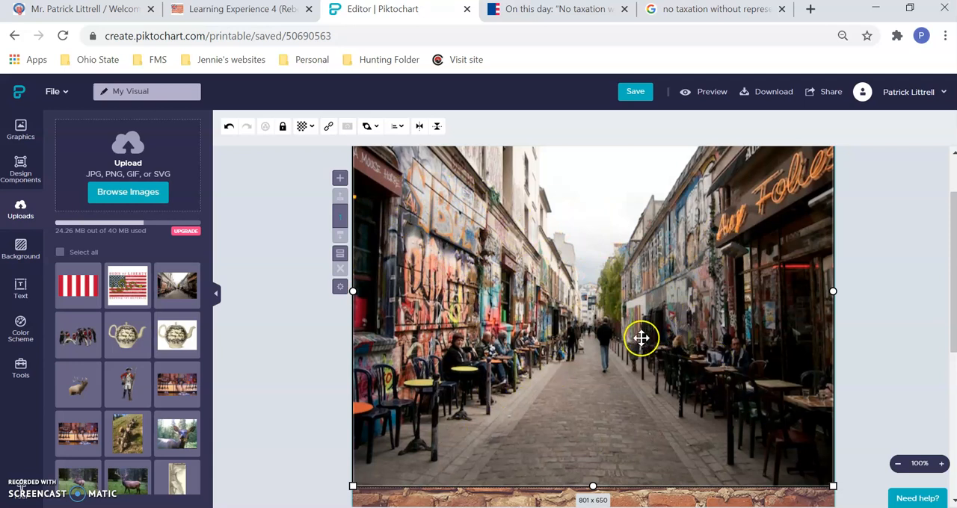
mouse_move(494, 269)
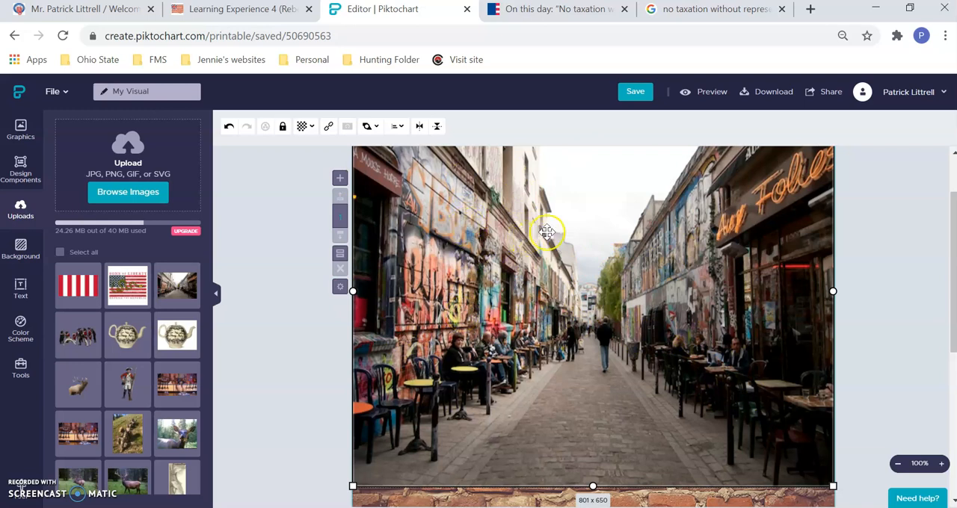
mouse_move(579, 302)
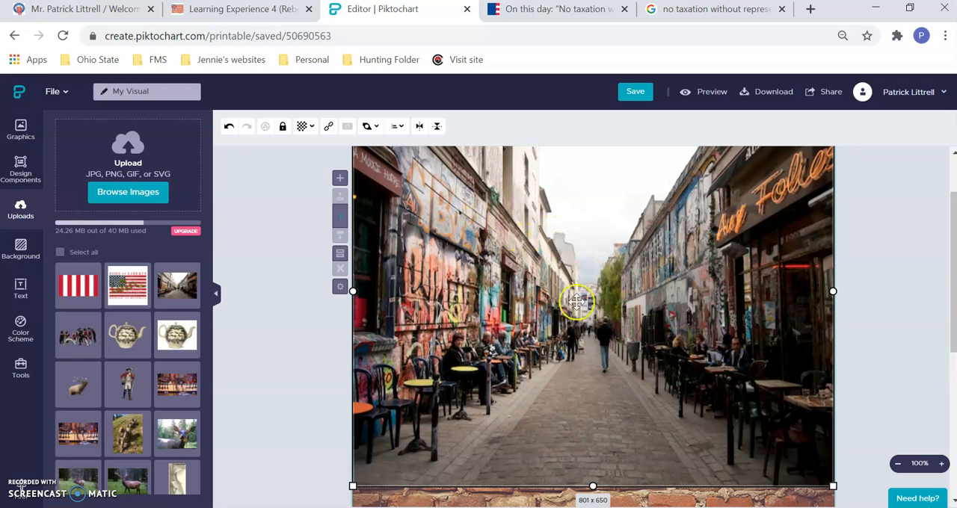
mouse_move(625, 372)
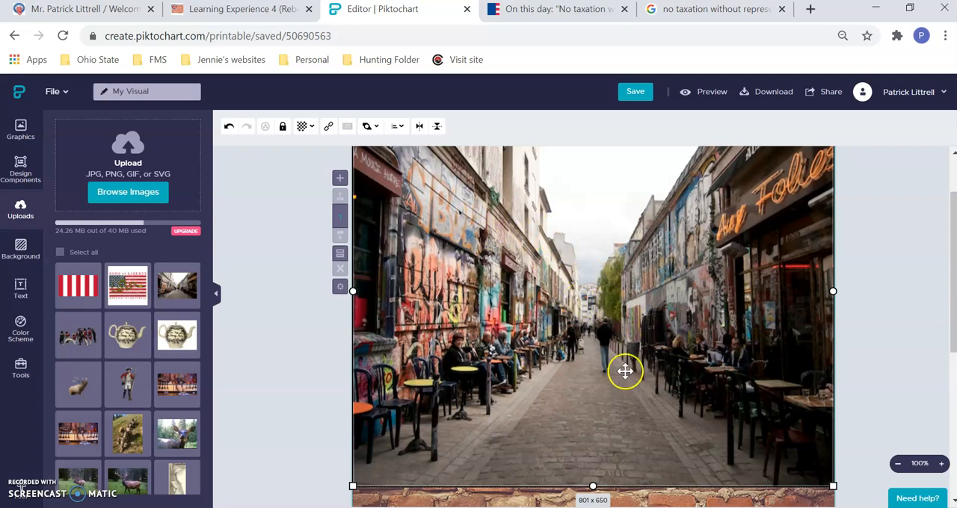
mouse_move(644, 352)
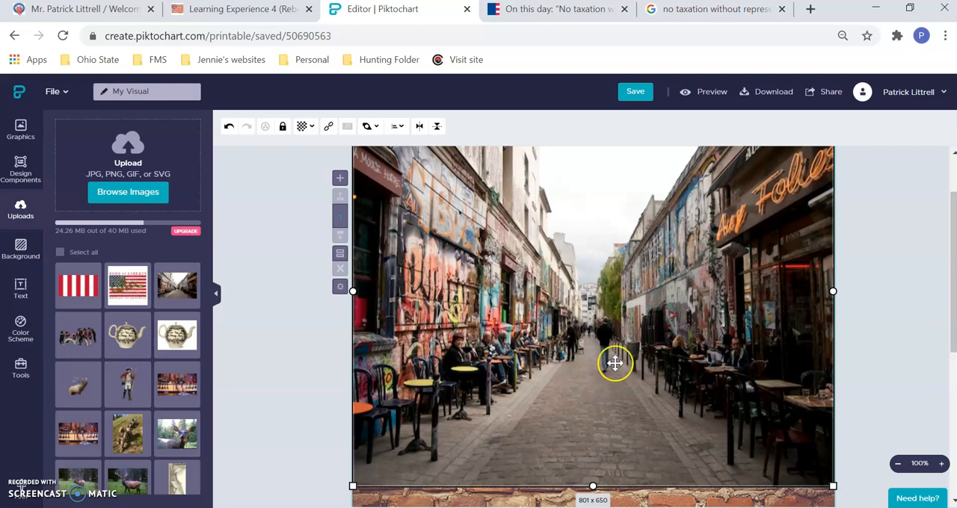
- Place and enlarge the Redcoat soldiers photo over the alley, then add the Sons of Liberty logo
click(634, 91)
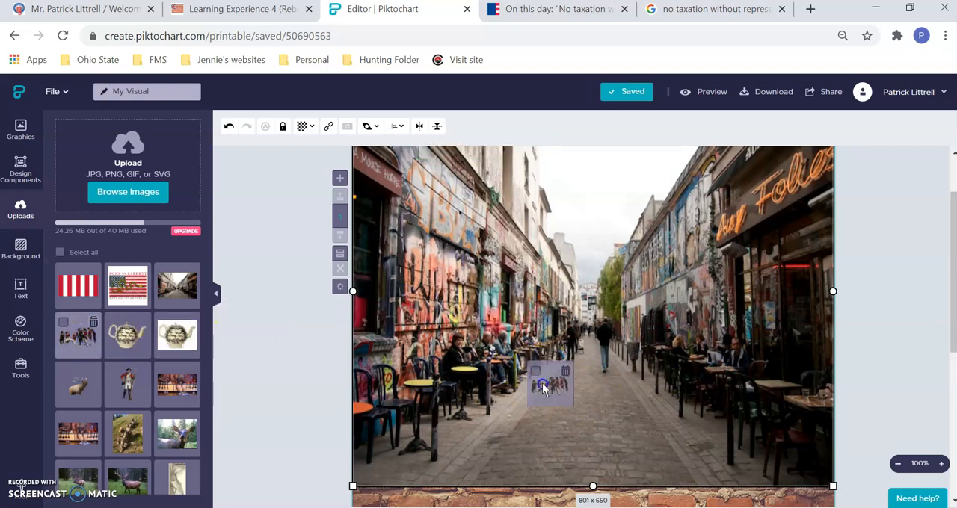
drag(544, 385, 586, 419)
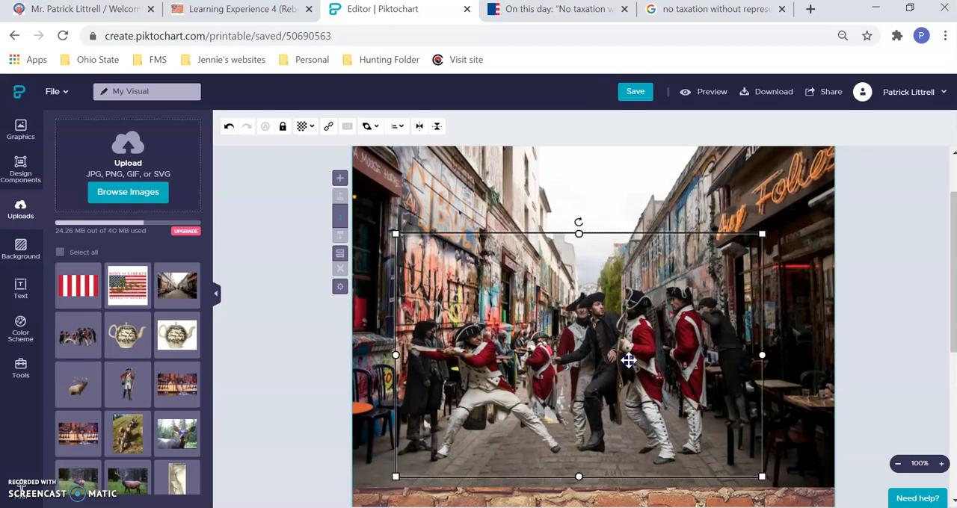
drag(628, 361, 656, 355)
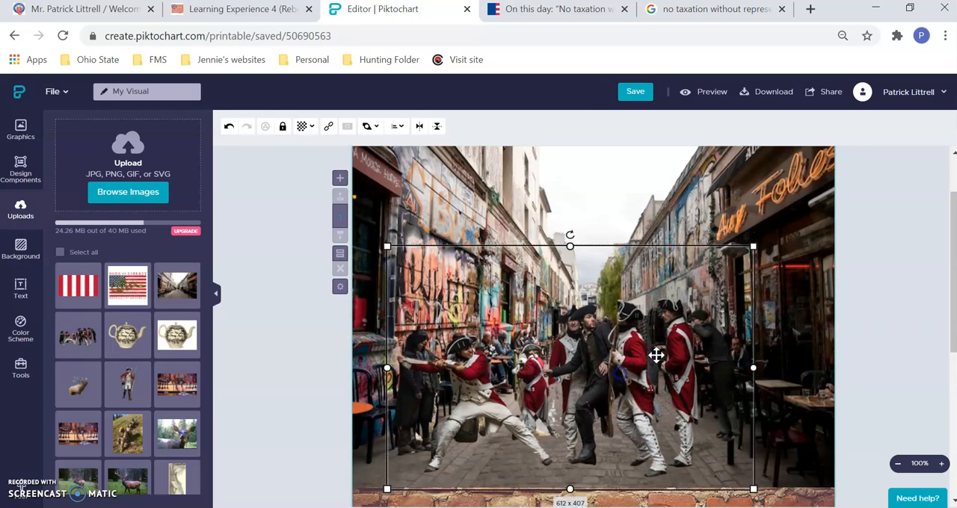
drag(753, 246, 797, 207)
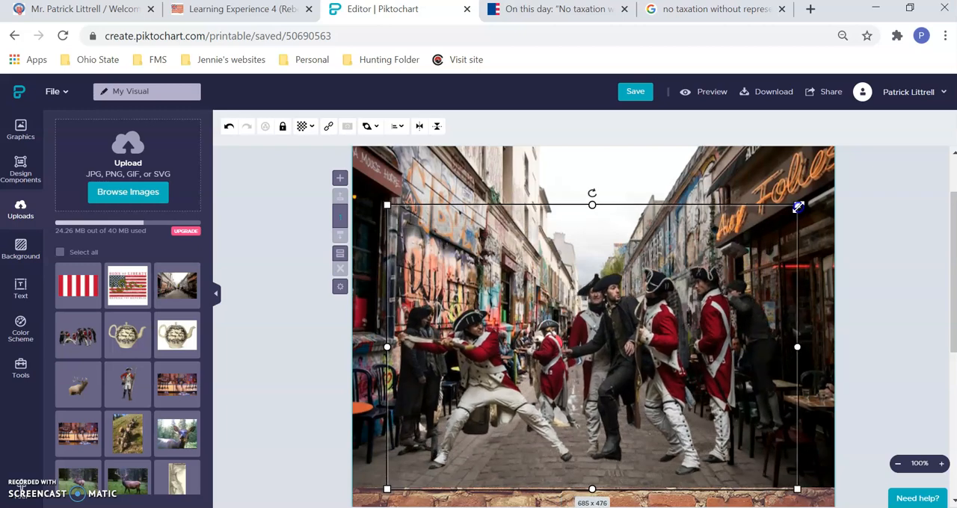
drag(797, 204, 791, 232)
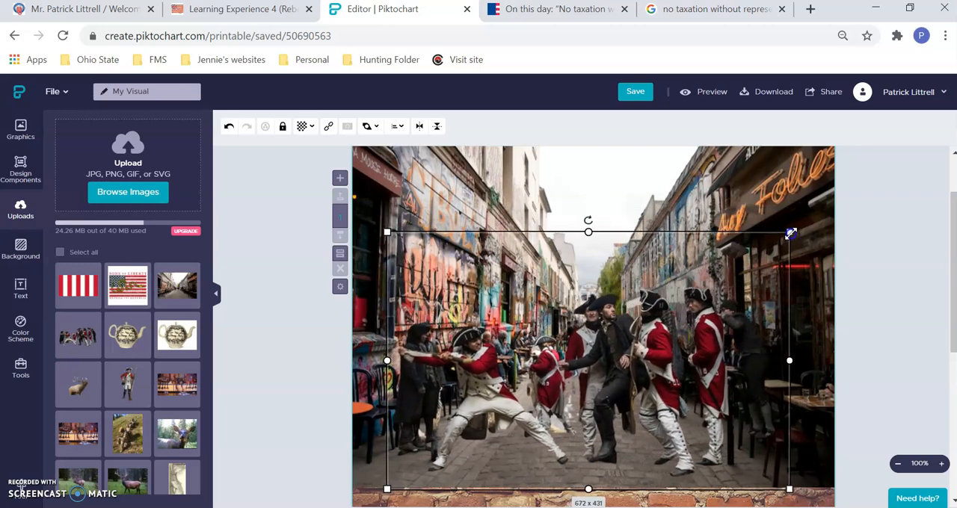
drag(788, 231, 809, 233)
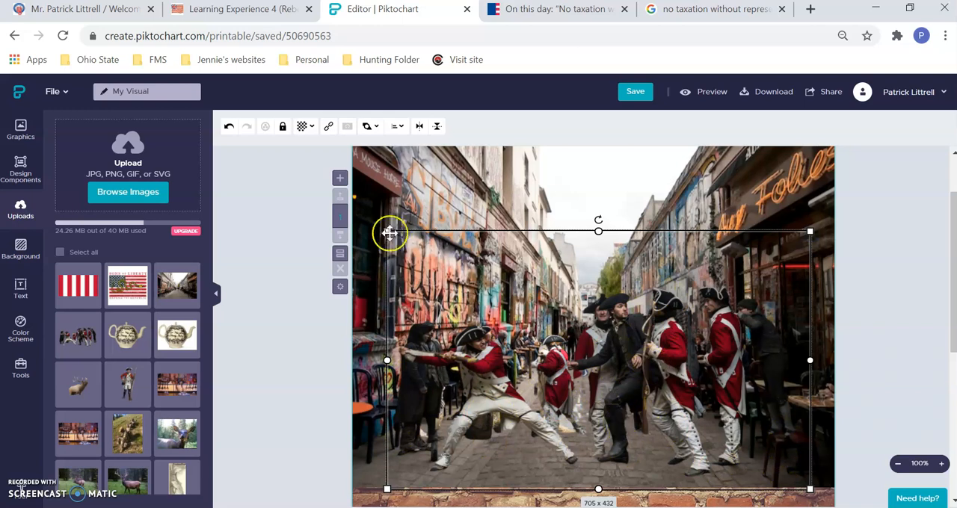
click(277, 345)
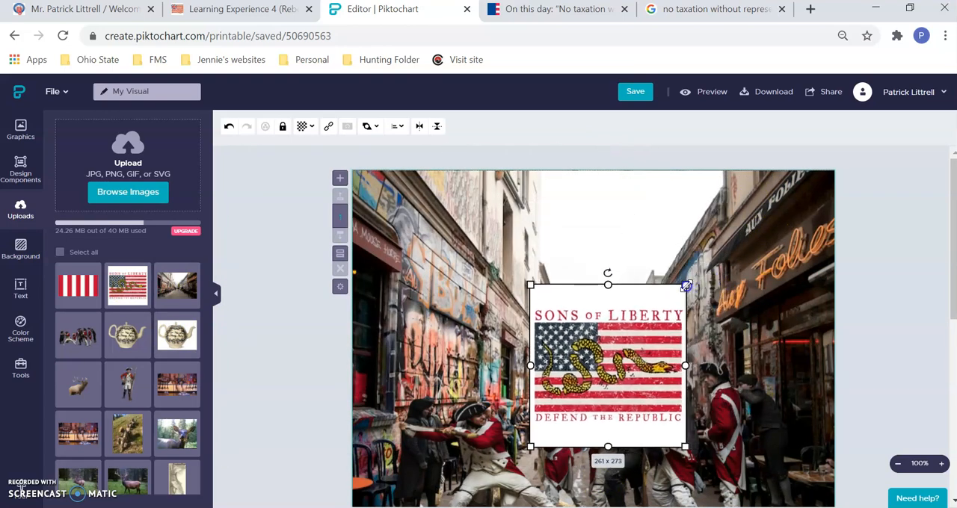
- Tilt the Sons of Liberty logo in the upper left and move the teapot right
drag(607, 366, 446, 272)
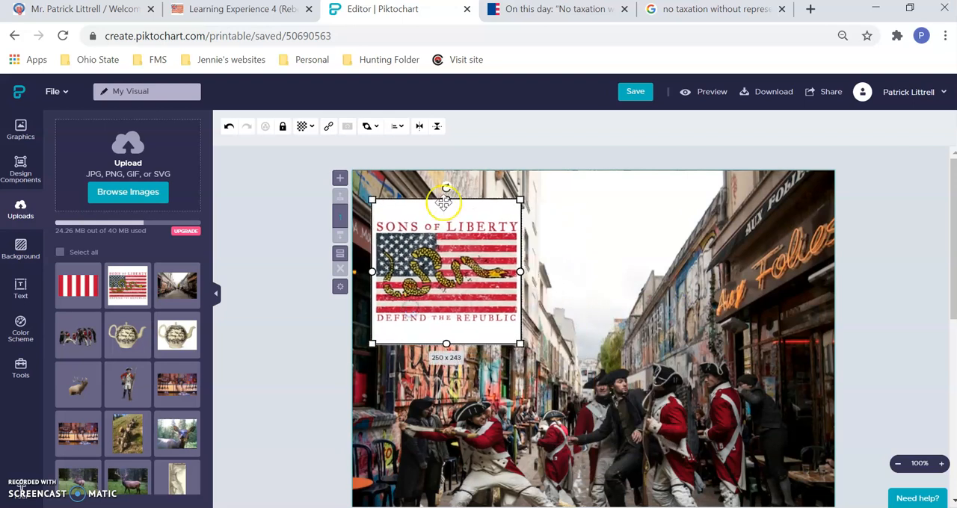
drag(446, 188, 419, 203)
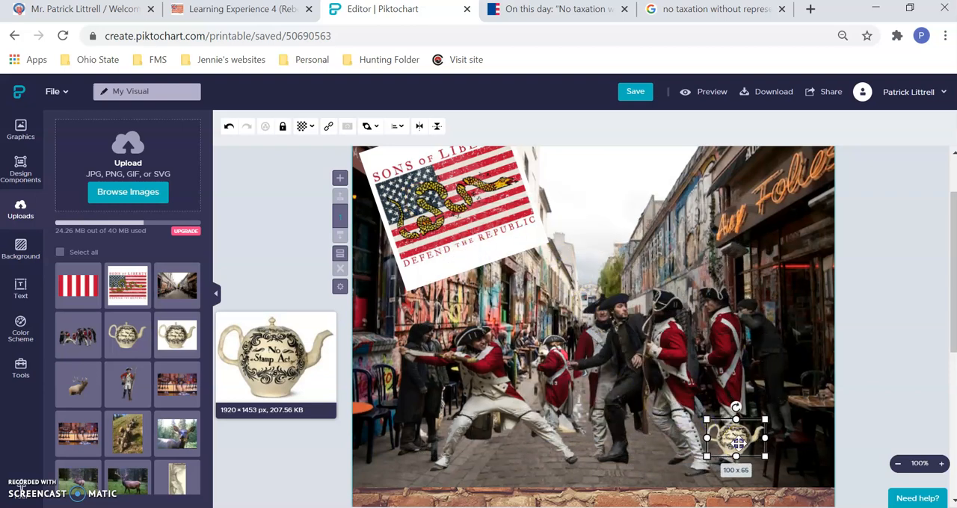
drag(736, 439, 816, 384)
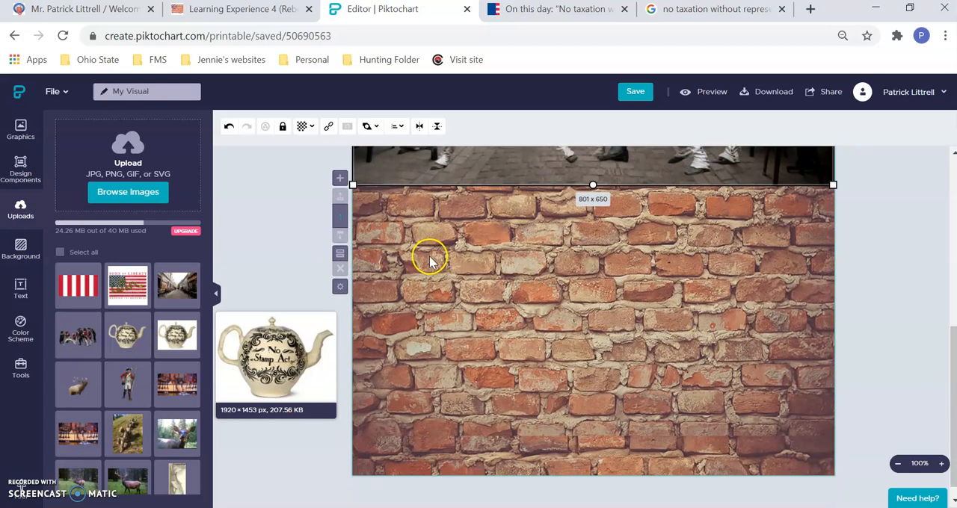
mouse_move(514, 435)
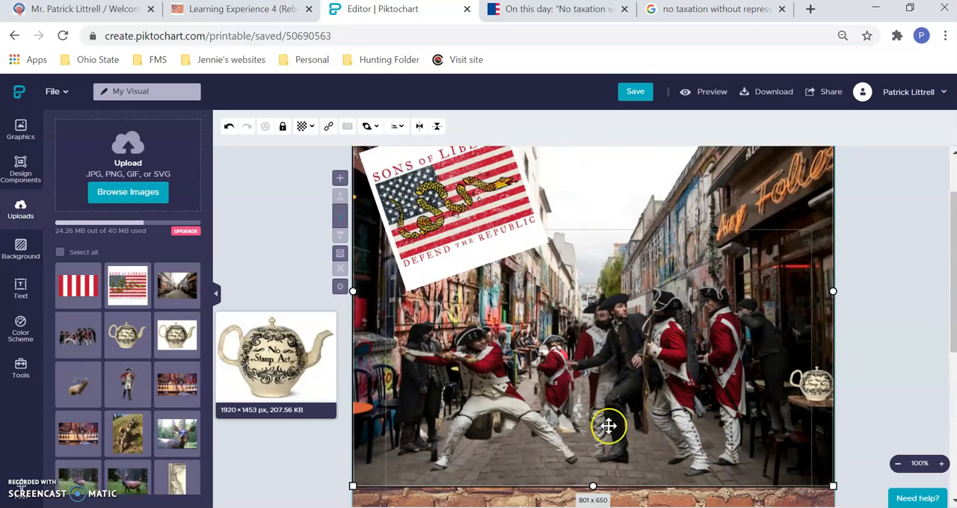
mouse_move(496, 332)
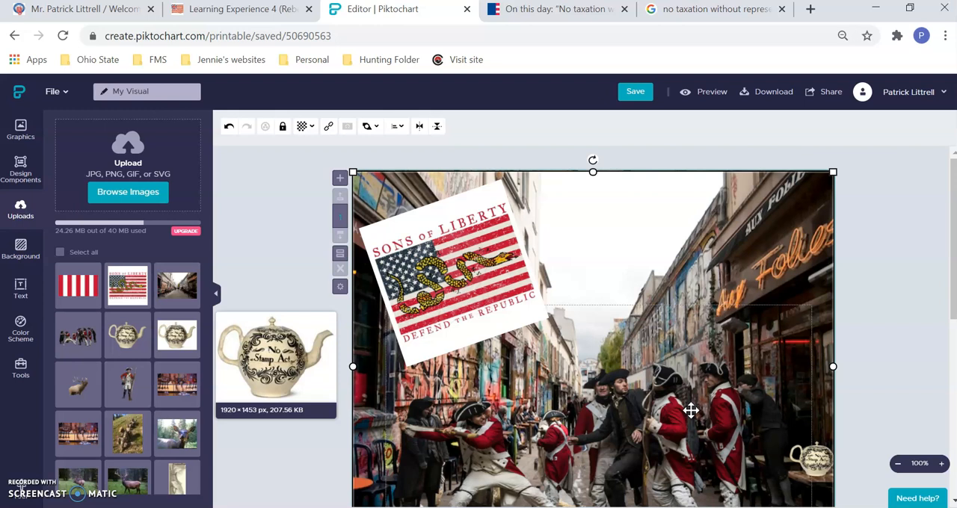
- Bring the red-and-white striped flag image from Uploads onto the poster canvas
drag(690, 411, 676, 349)
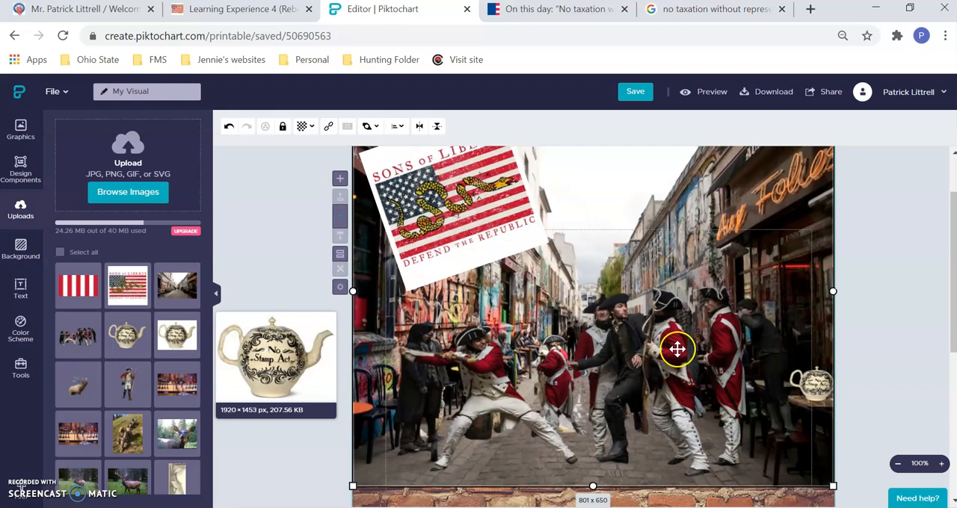
mouse_move(579, 355)
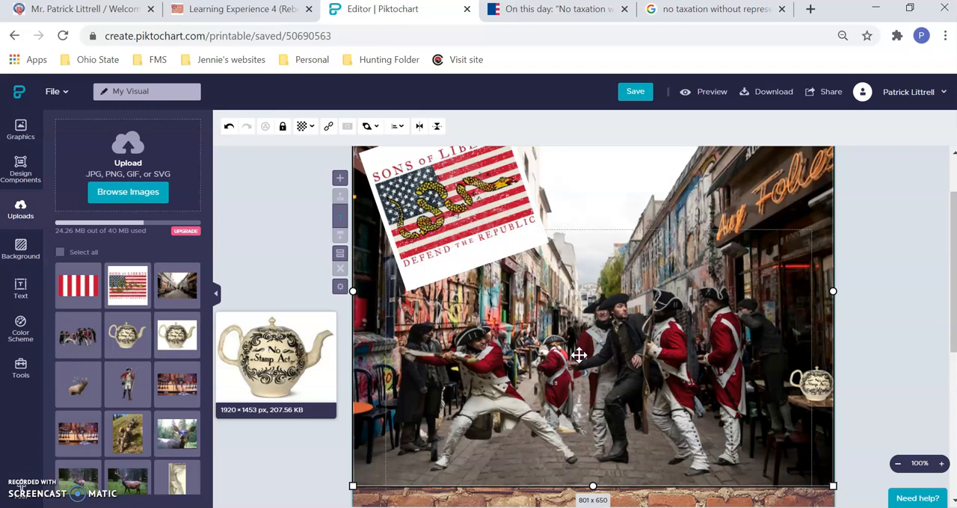
mouse_move(878, 248)
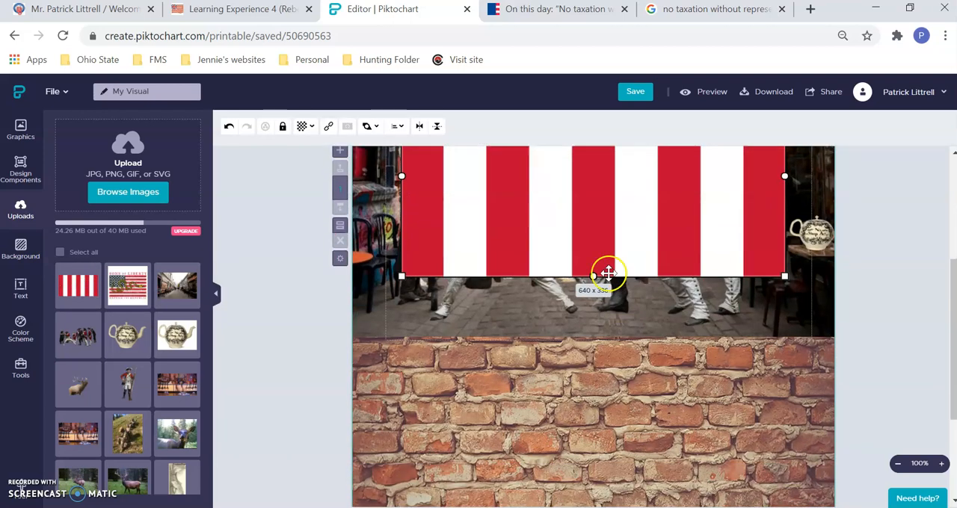
- Move the striped panel onto the brick wall and enlarge it to nearly full width
drag(608, 271, 527, 481)
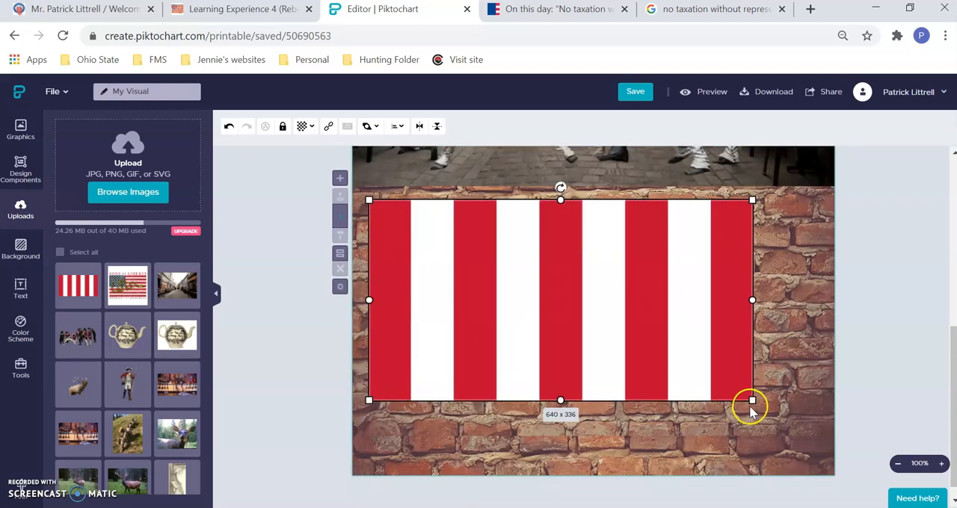
drag(752, 400, 818, 457)
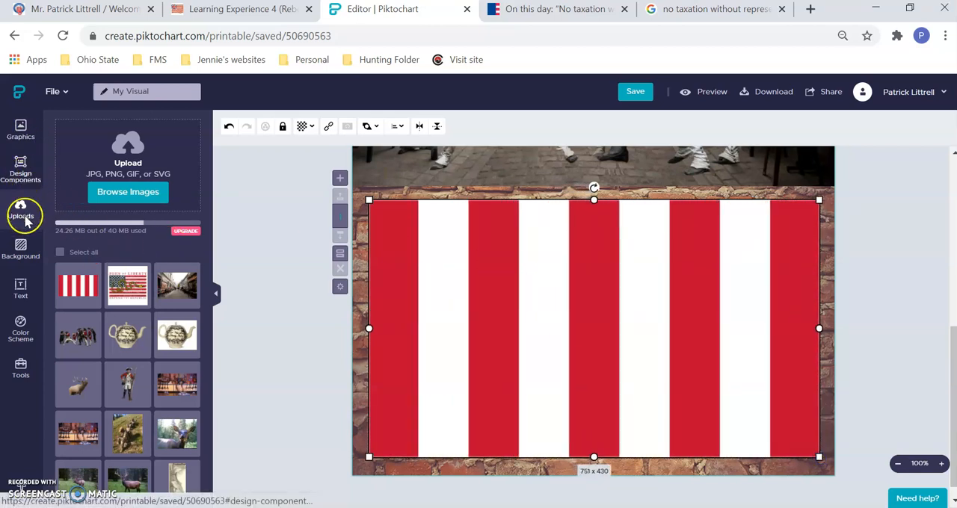
click(21, 129)
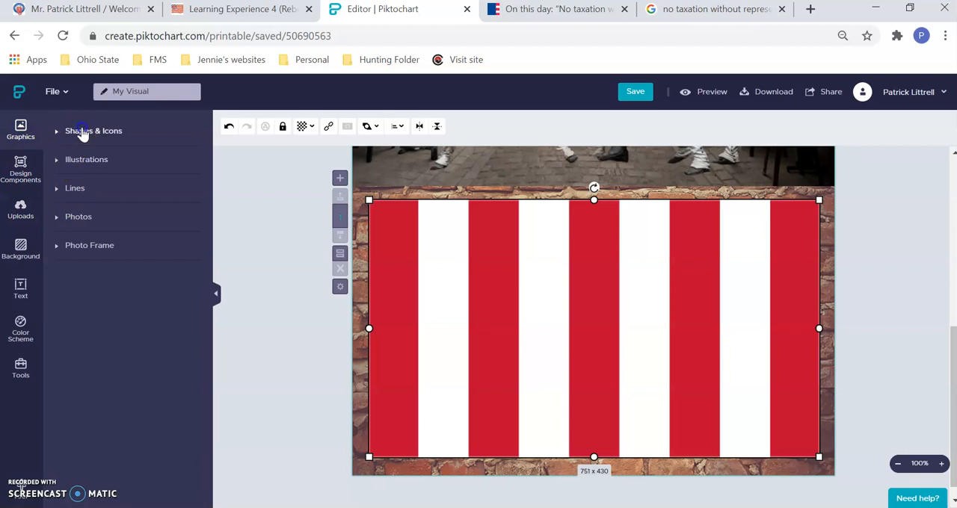
- Add a black rectangle from Shapes & Icons over the middle of the striped panel
click(94, 131)
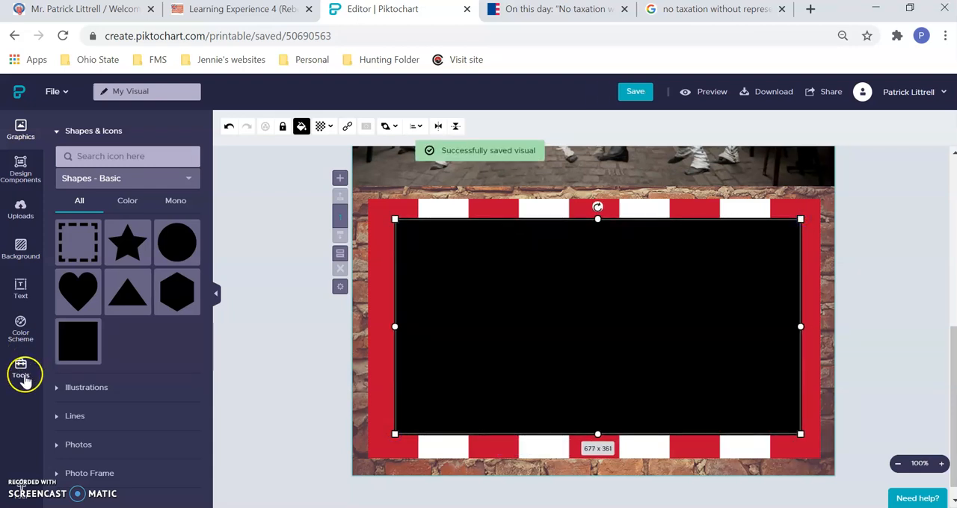
click(20, 289)
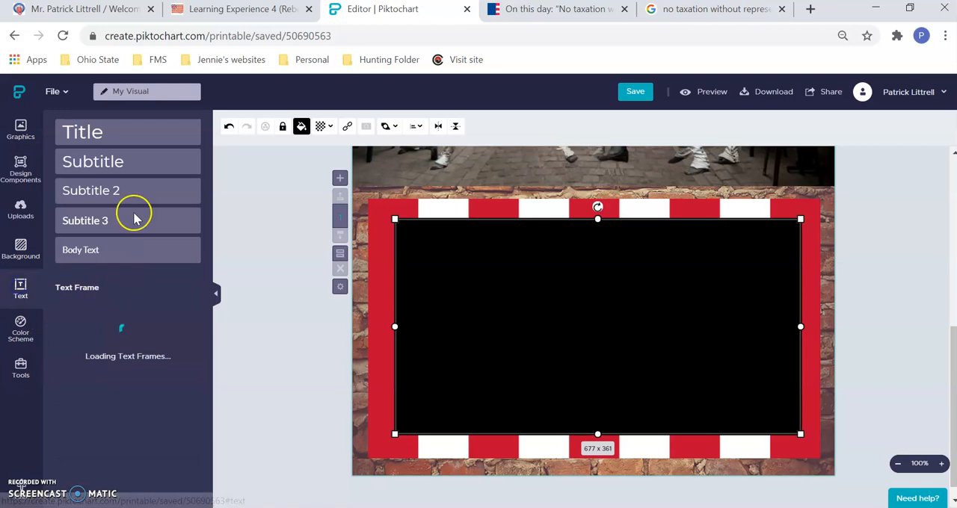